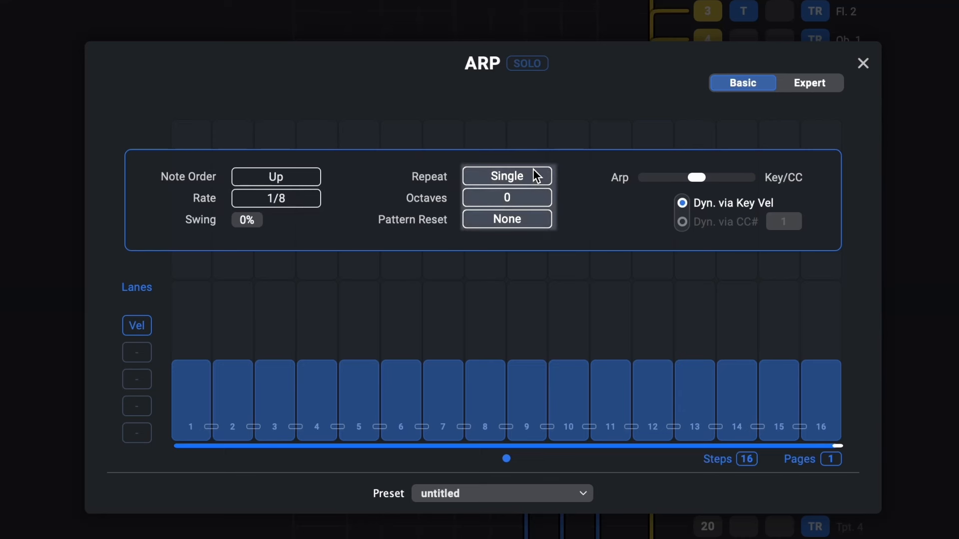
pyautogui.moveTo(506, 141)
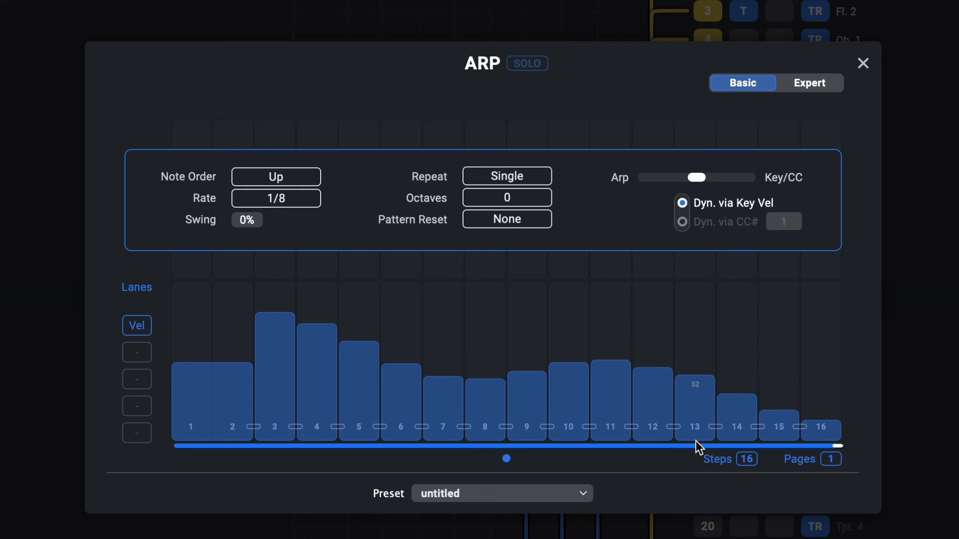
# Shorten the arpeggio to 8 steps and add drawn CC 1 and CC 21 modulation lanes beside velocity.
pyautogui.click(746, 459)
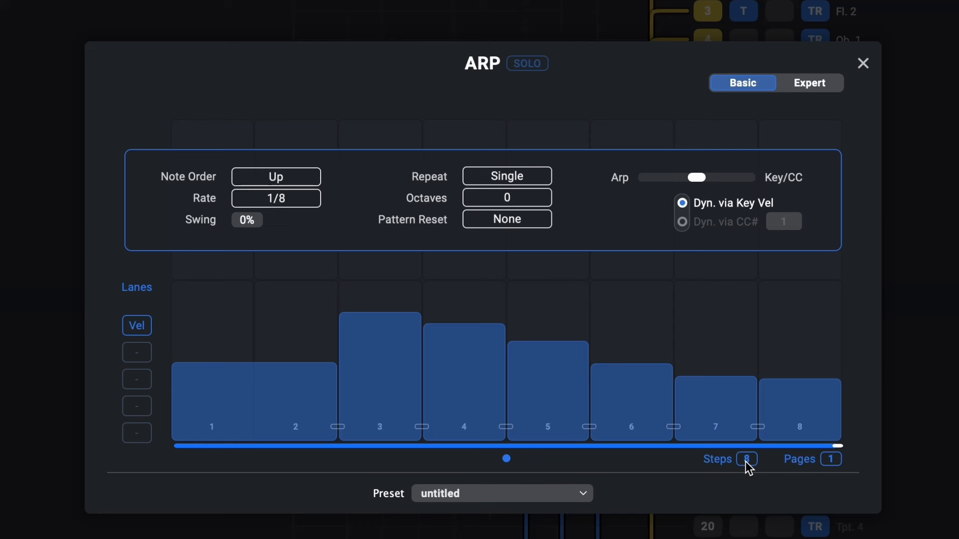
pyautogui.moveTo(341, 434)
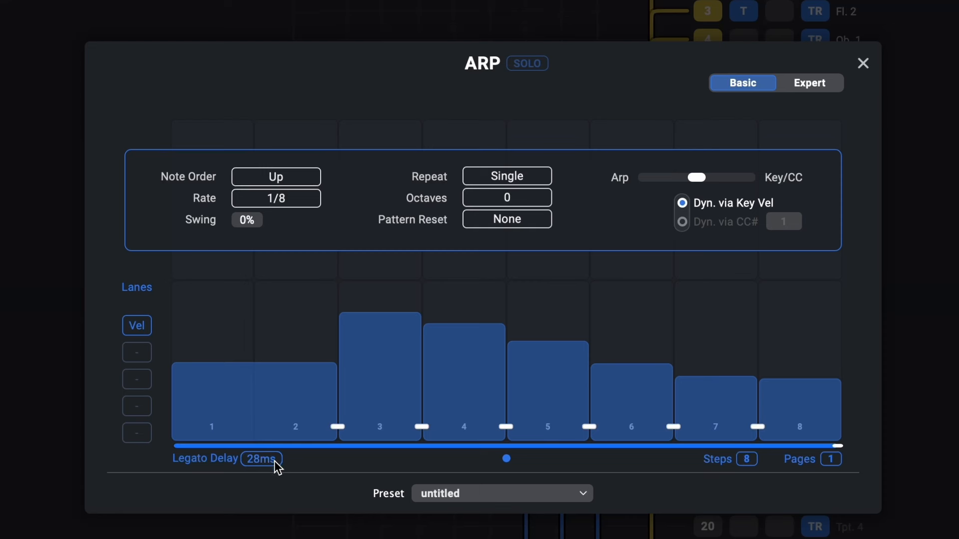
pyautogui.click(137, 353)
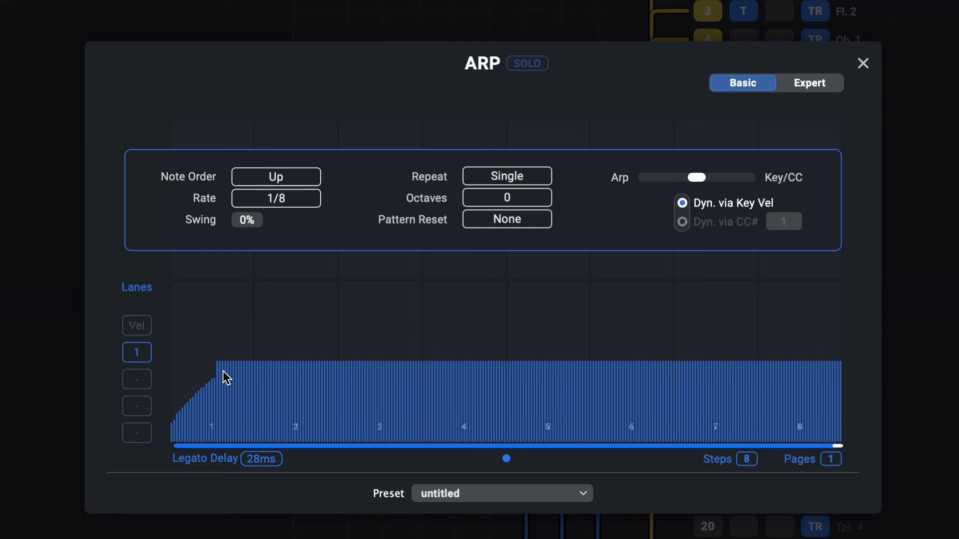
pyautogui.click(136, 352)
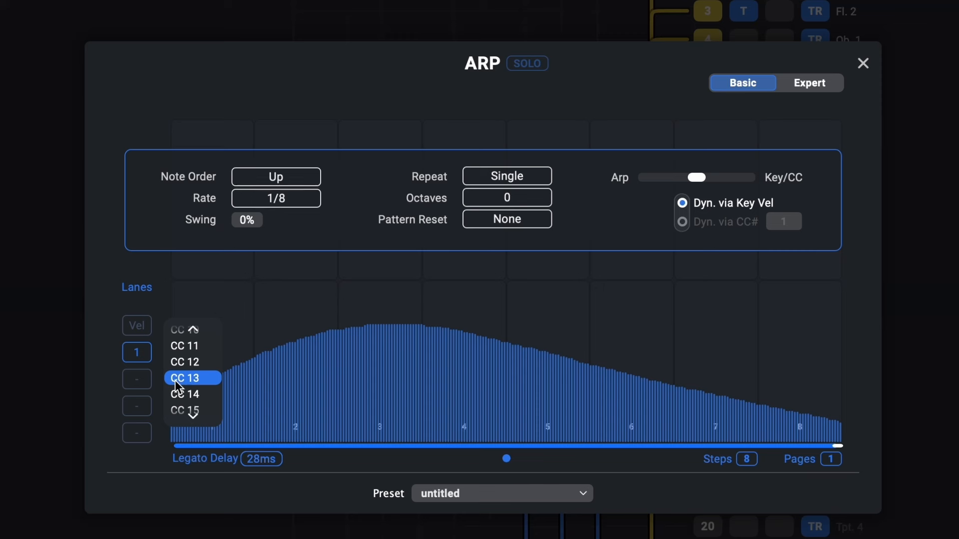
pyautogui.scroll(-3)
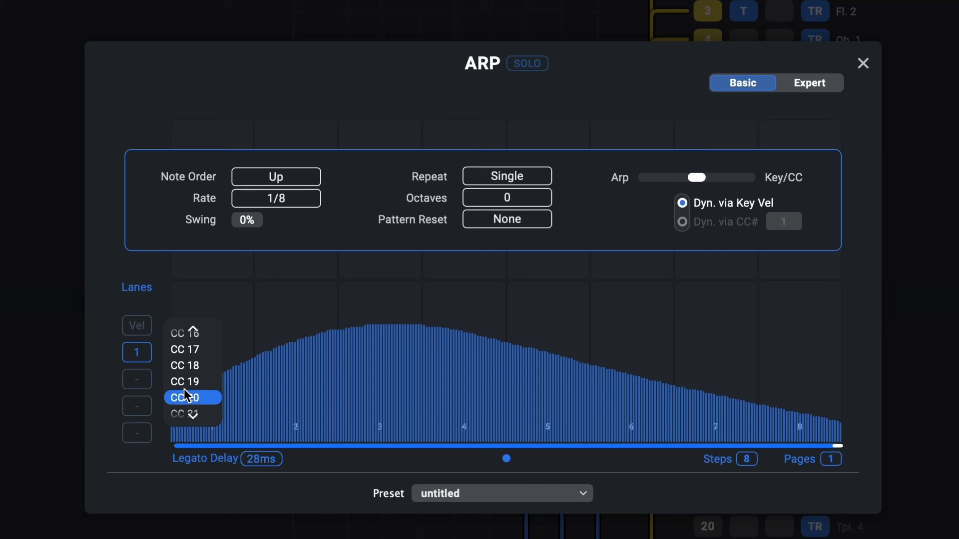
pyautogui.click(187, 397)
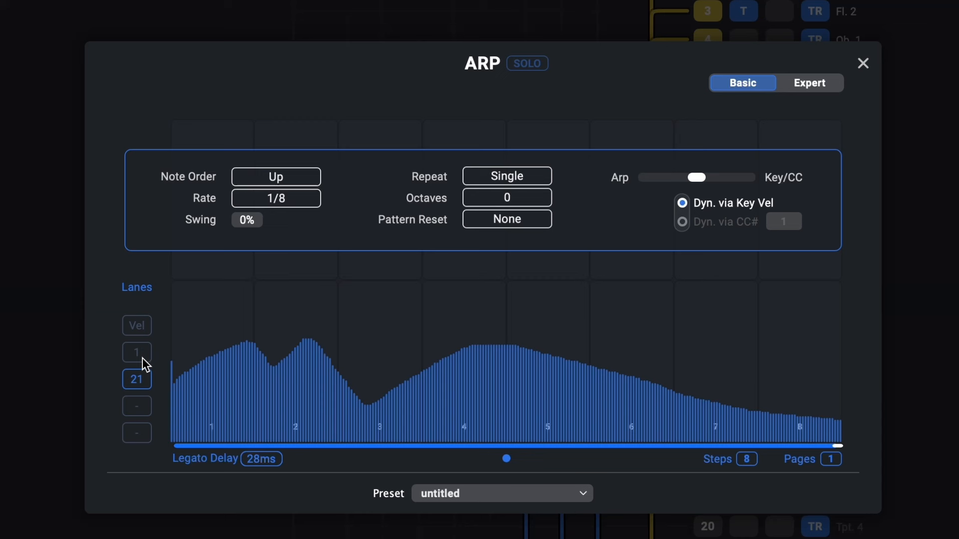
pyautogui.click(137, 352)
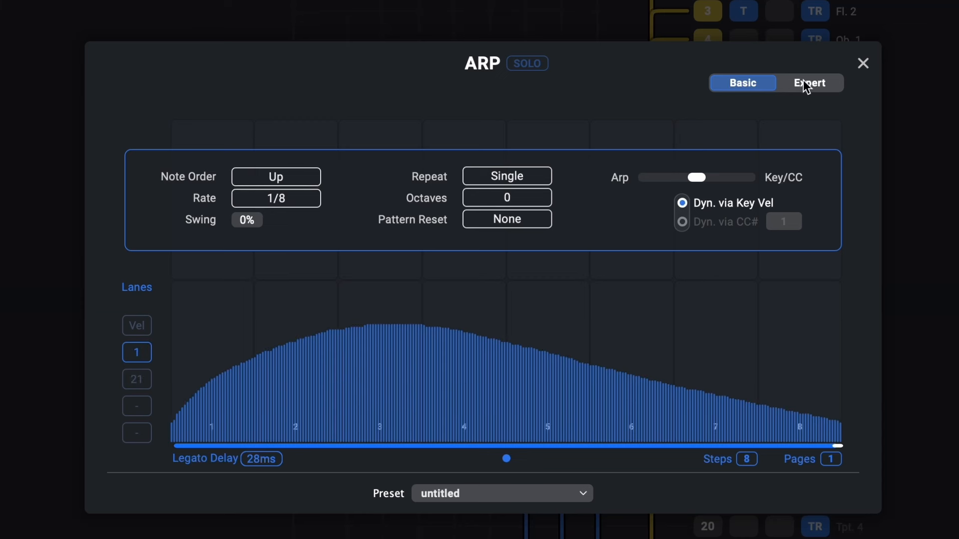
pyautogui.click(137, 326)
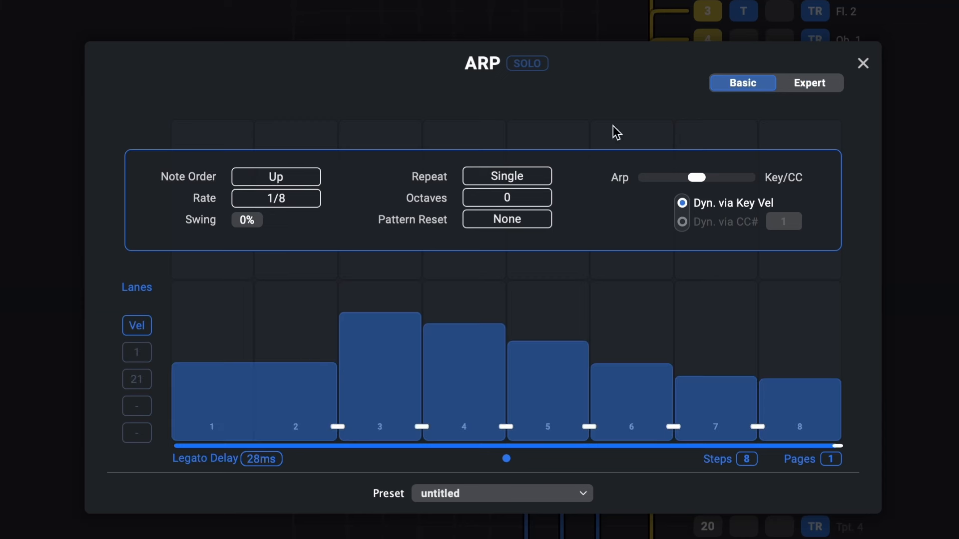
# Switch to the Expert arpeggiator editor with a 1/16, 16-step pattern tied to the global scale.
pyautogui.click(807, 83)
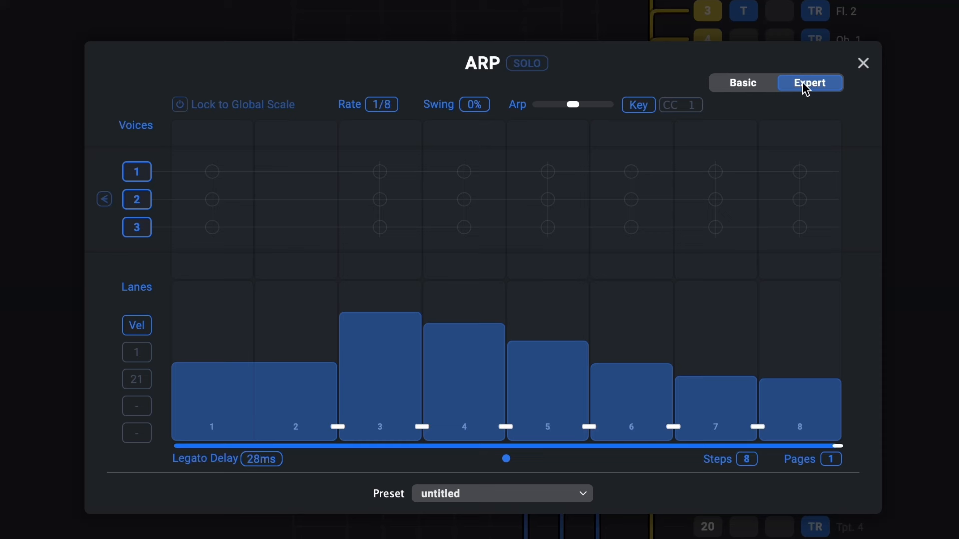
pyautogui.click(211, 170)
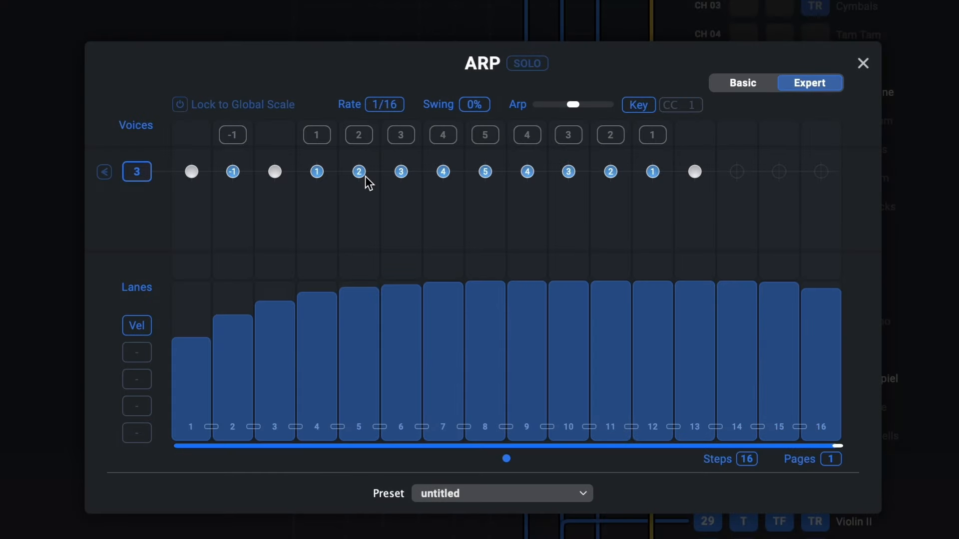
pyautogui.moveTo(631, 181)
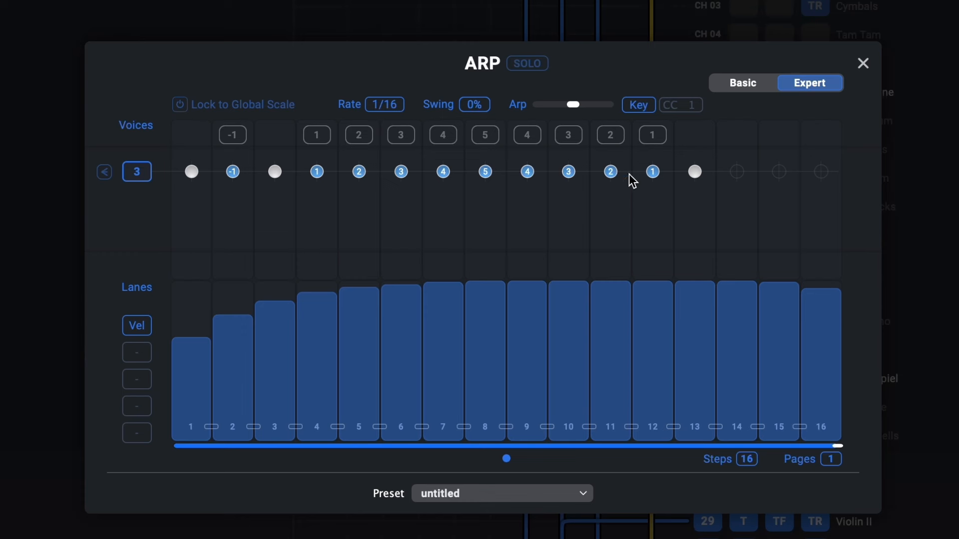
pyautogui.moveTo(263, 115)
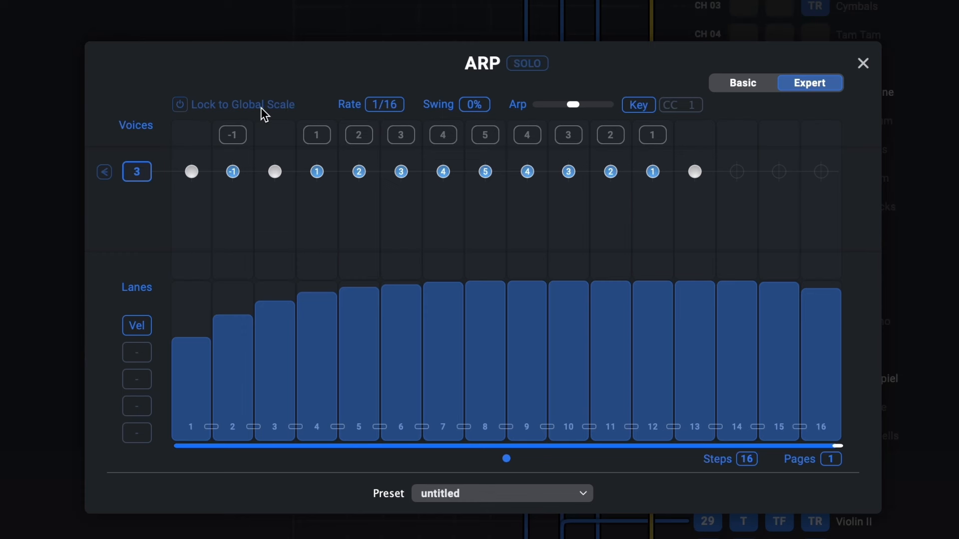
pyautogui.click(180, 105)
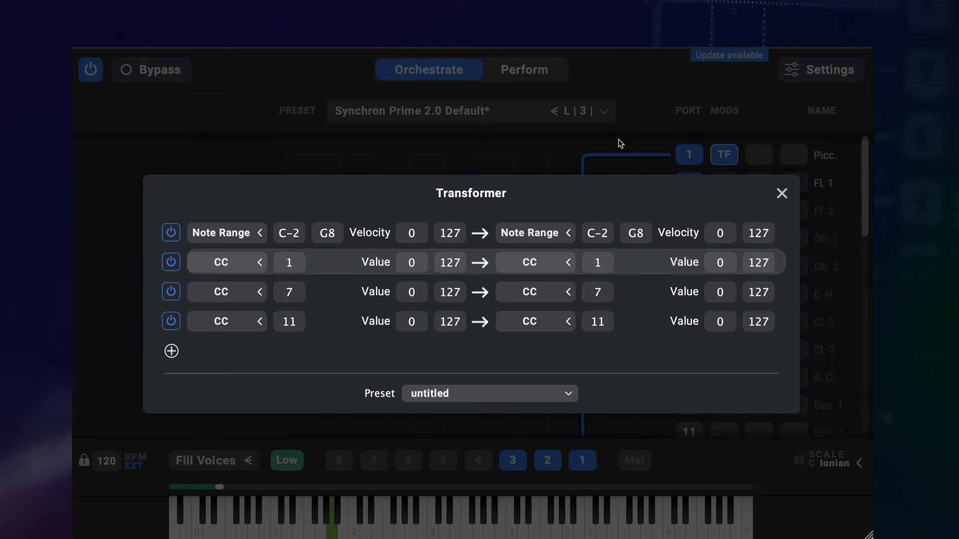
pyautogui.moveTo(767, 277)
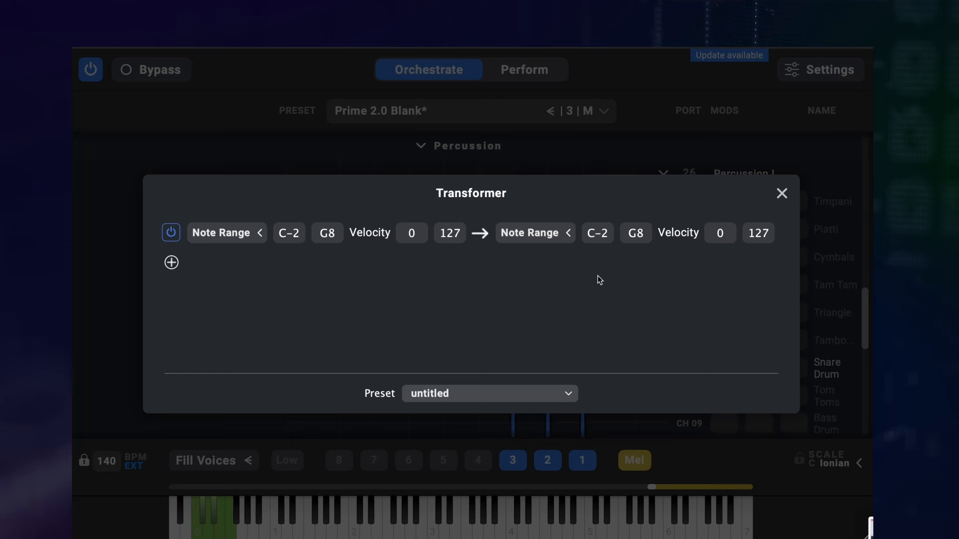
# Make the Piatti rule output the single note C3 for velocities 110–127.
pyautogui.click(533, 233)
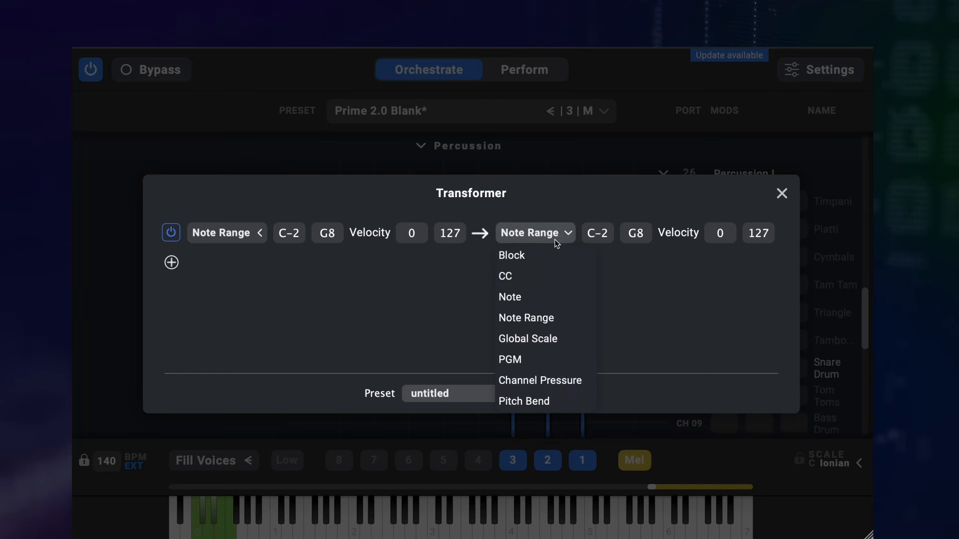
pyautogui.click(509, 297)
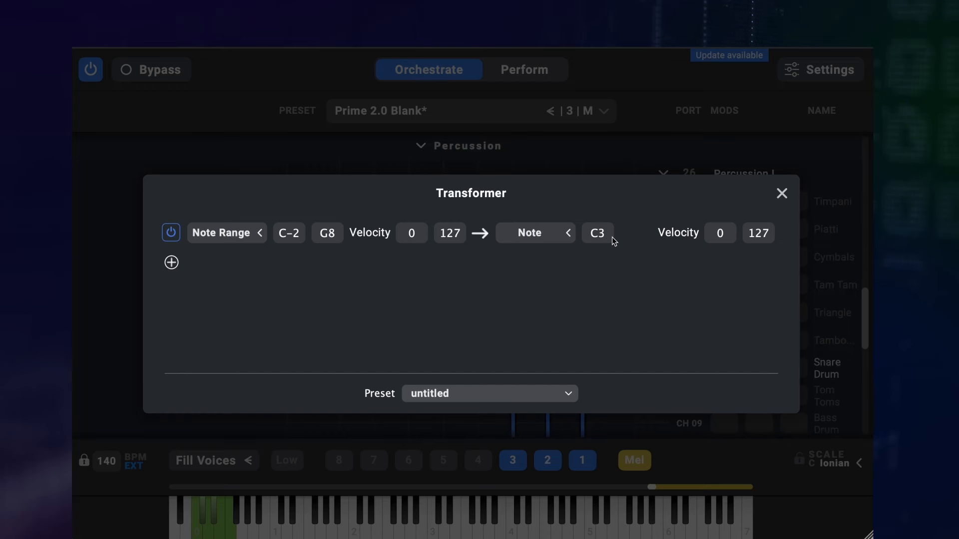
pyautogui.click(781, 192)
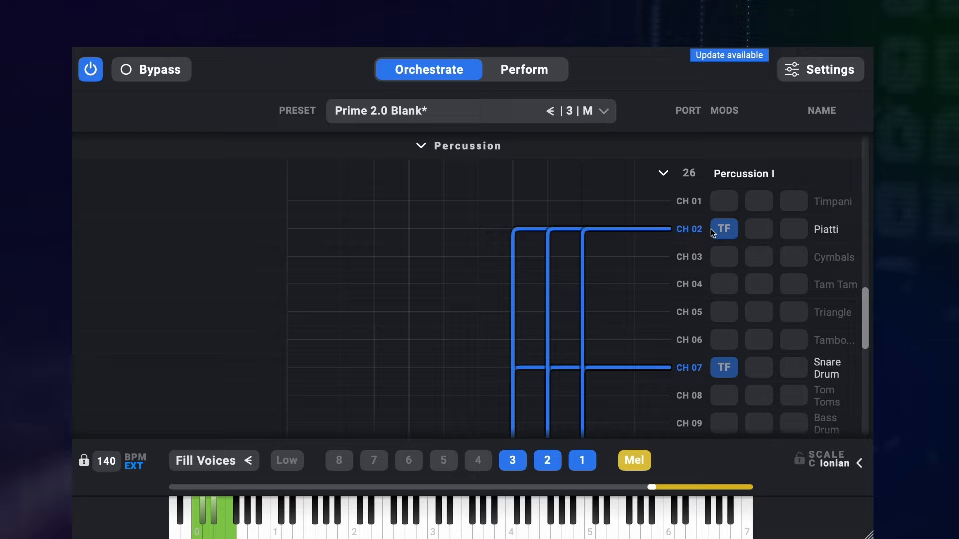
# Reopen the Piatti Transformer and add a second rule, adjusting its upper velocity limit.
pyautogui.click(723, 229)
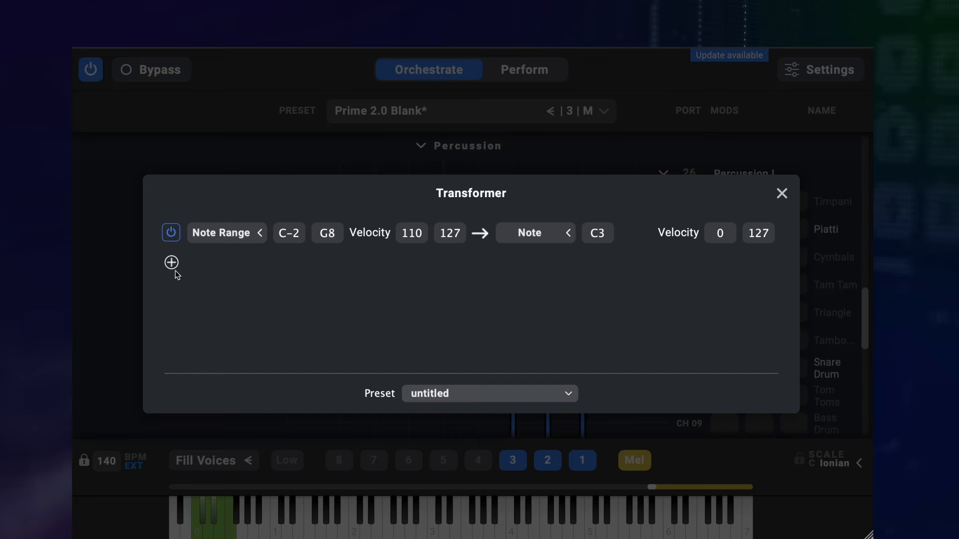
pyautogui.click(171, 263)
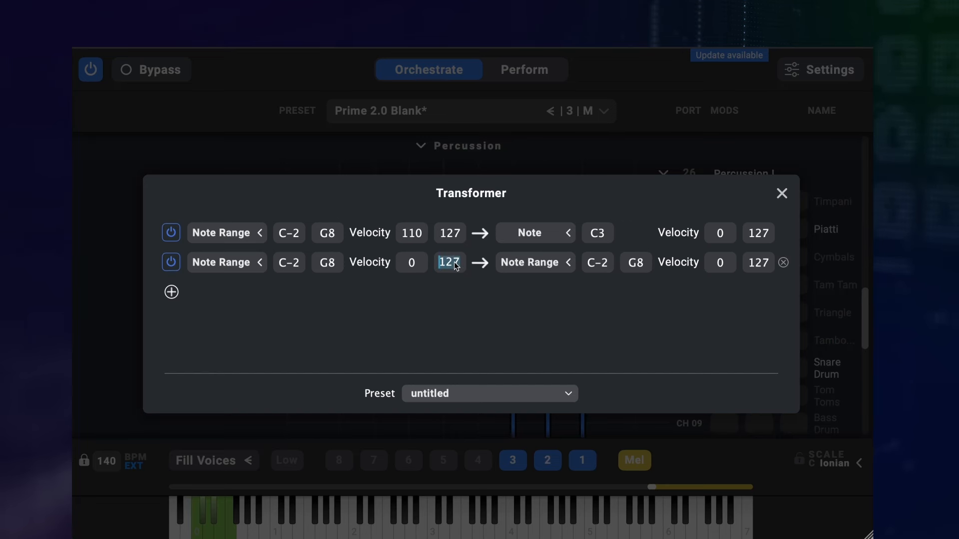
pyautogui.click(533, 263)
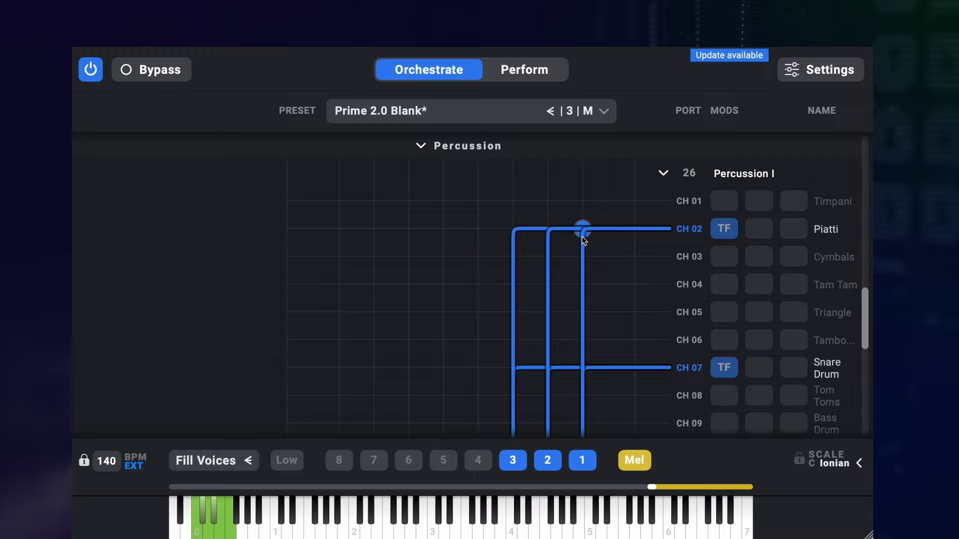
pyautogui.click(724, 228)
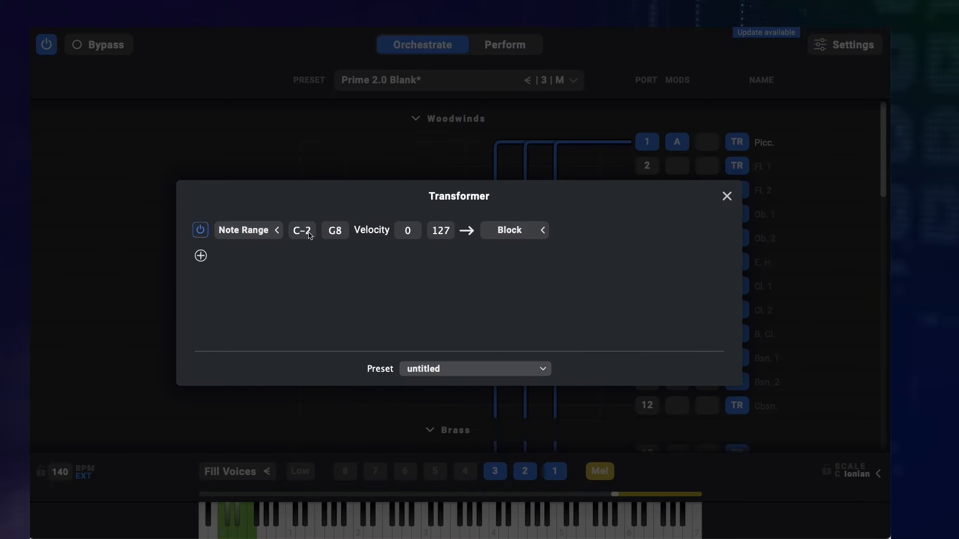
# Add a third rule mapping Program Change 3 to D0, completing the C0, C#0, D0 mappings.
pyautogui.click(508, 230)
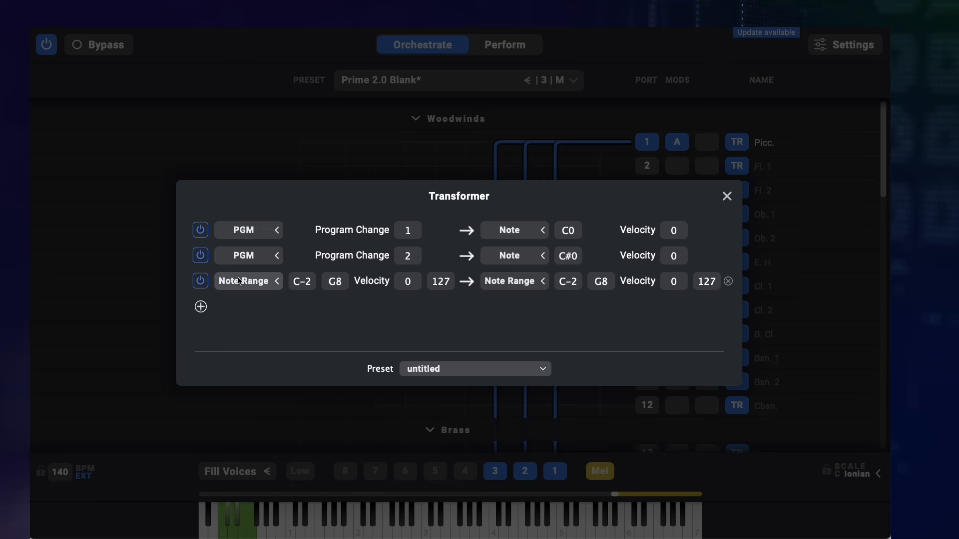
pyautogui.click(249, 281)
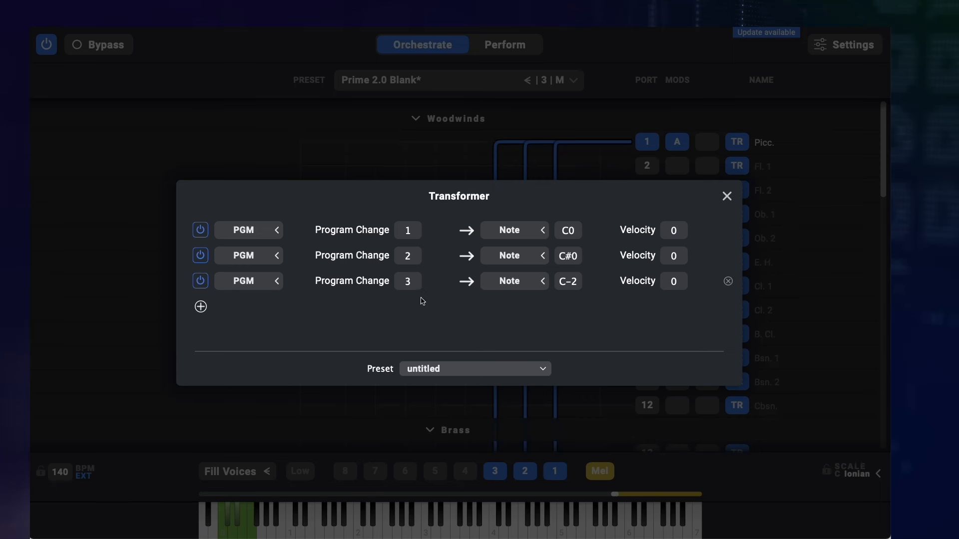
pyautogui.click(567, 281)
pyautogui.write('D0')
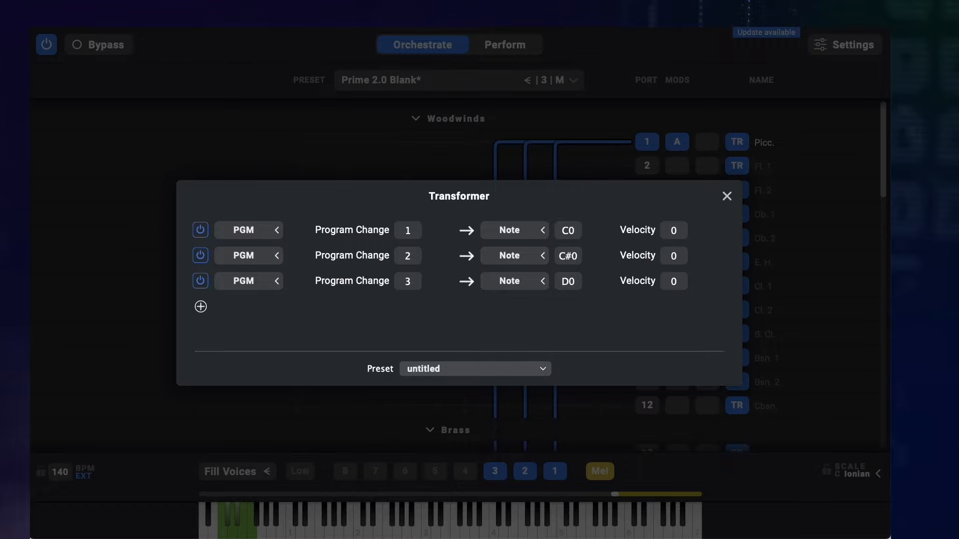
pyautogui.click(726, 196)
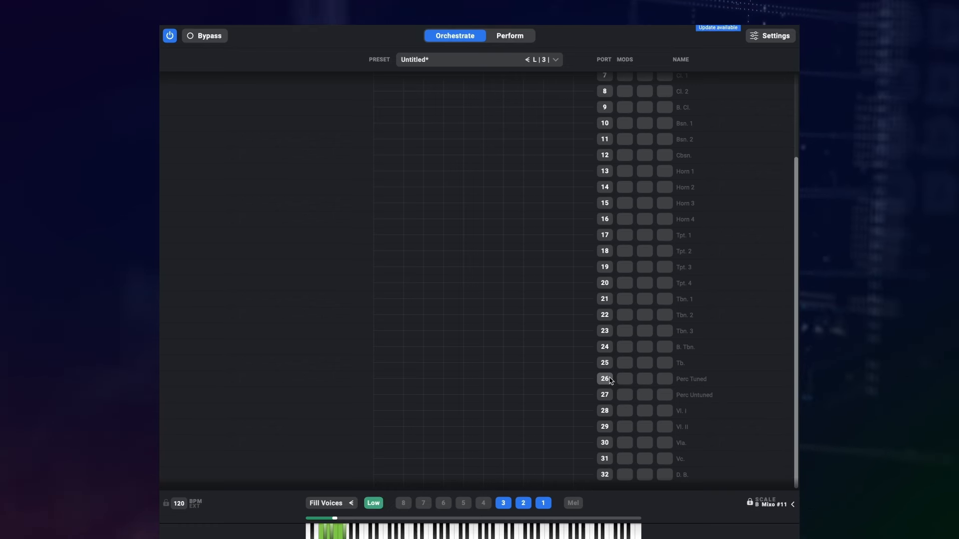
# Make port 26 multitimbral with channels 01–10 for the tuned percussion instruments.
pyautogui.click(604, 379)
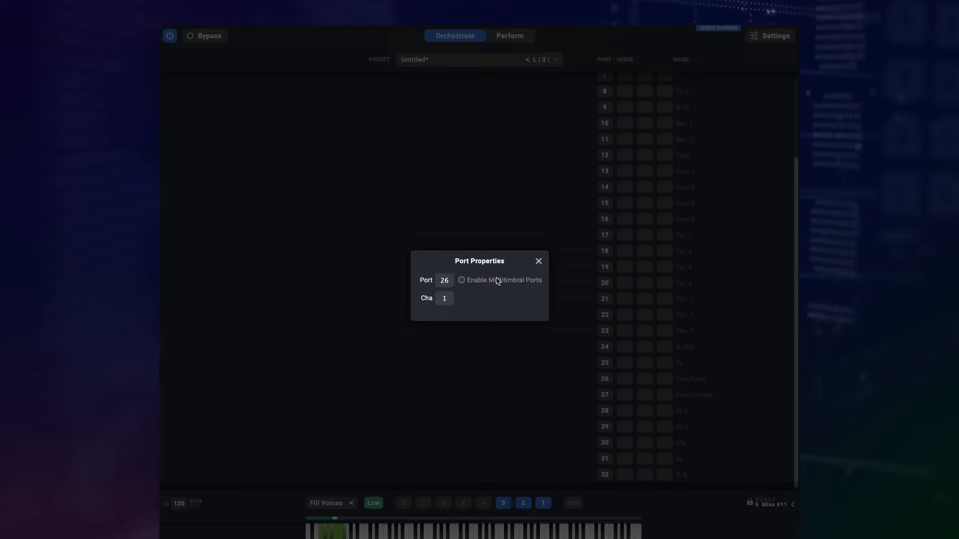
pyautogui.click(461, 279)
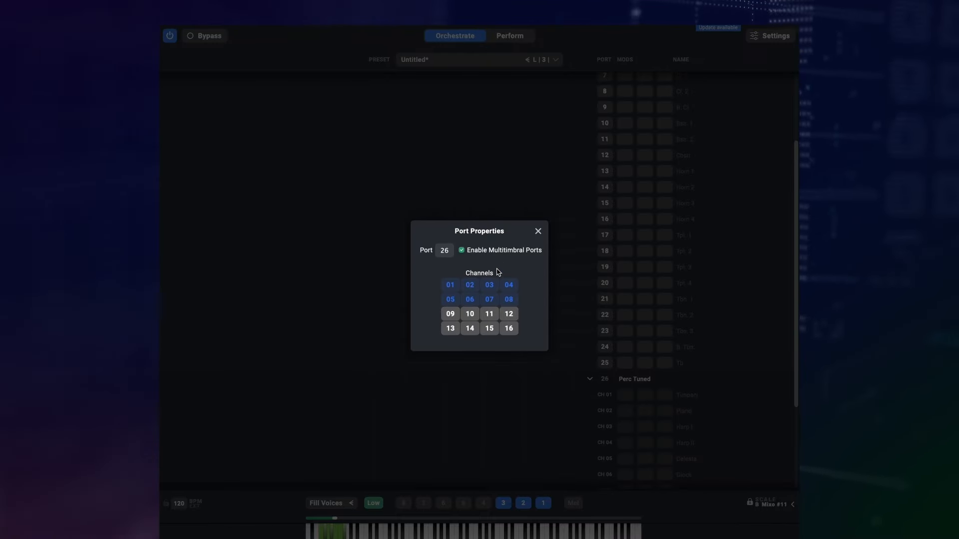
pyautogui.click(451, 314)
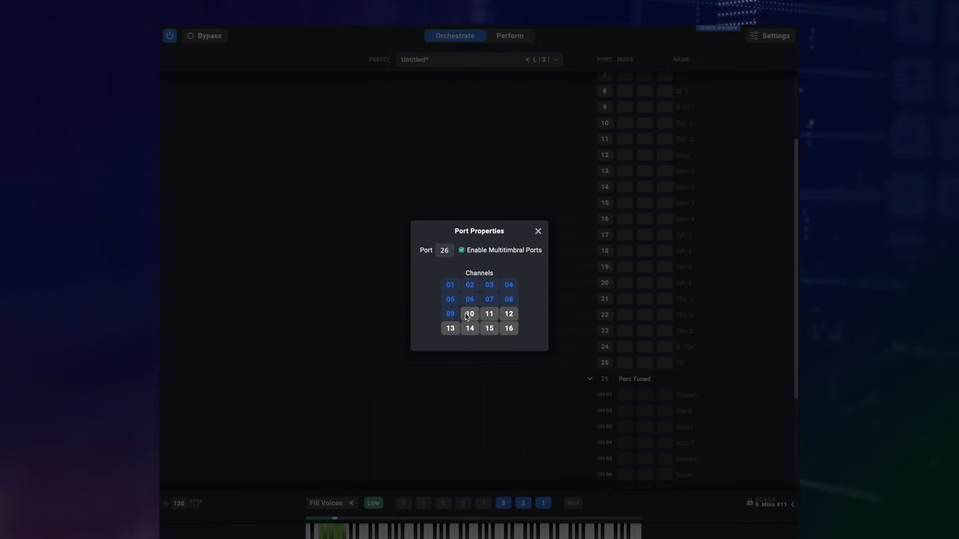
pyautogui.click(537, 230)
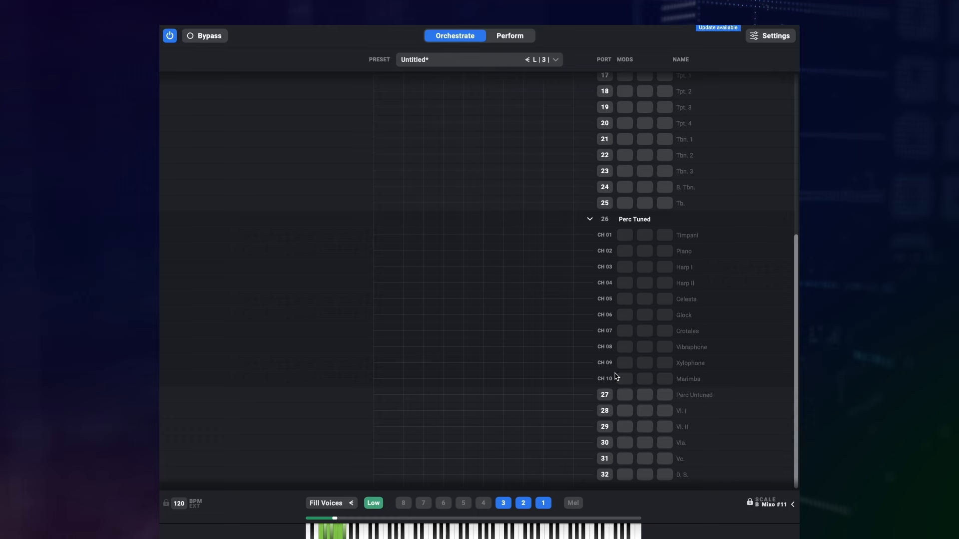
pyautogui.click(604, 218)
pyautogui.write('Tubular Bells')
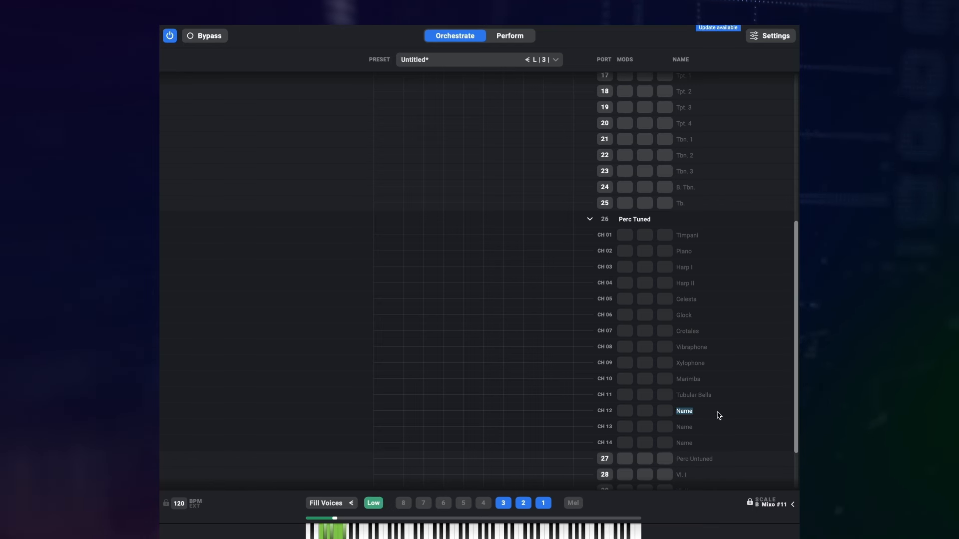
# Name a new Perc Tuned channel 'Glass Marimba' and review the extended port list.
pyautogui.write('Glass')
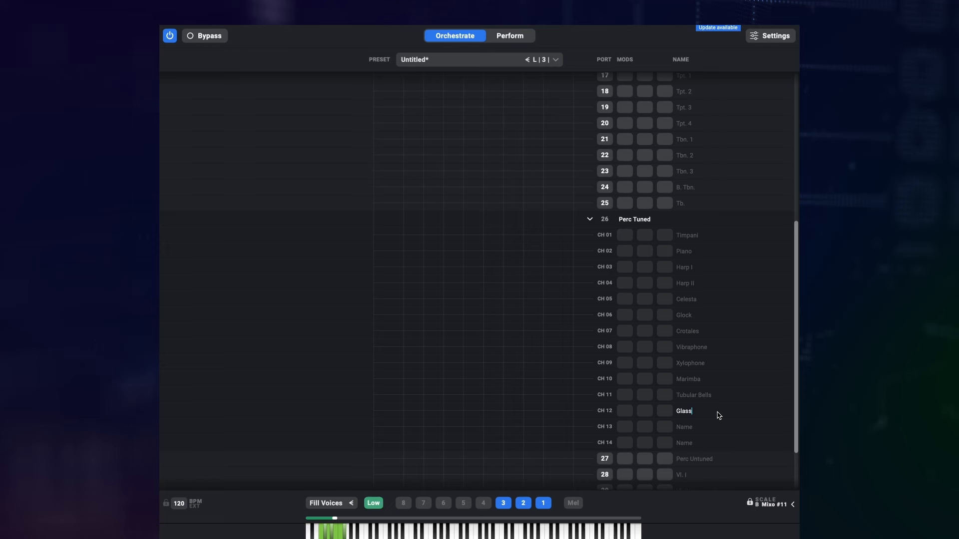
pyautogui.write('Marimba')
pyautogui.click(711, 427)
pyautogui.write('Male Choir')
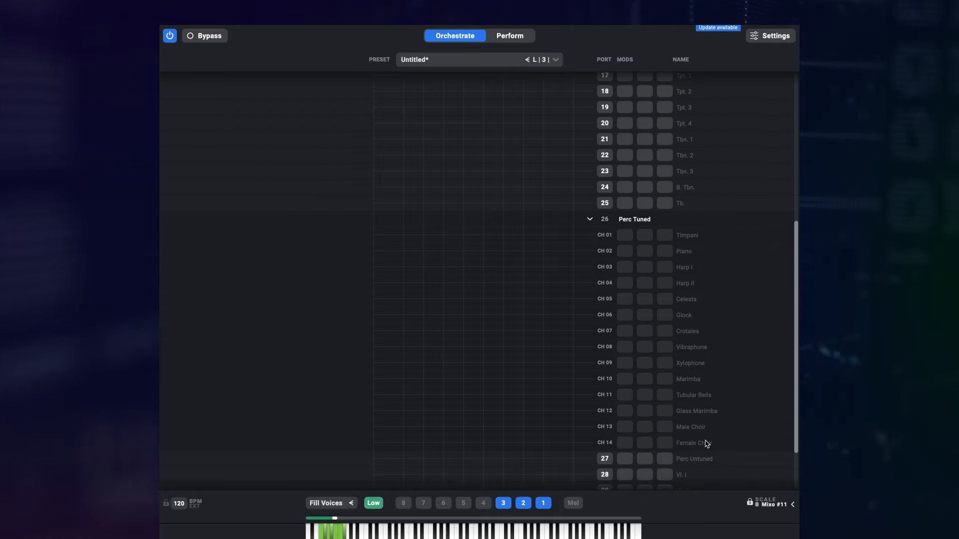
pyautogui.scroll(3)
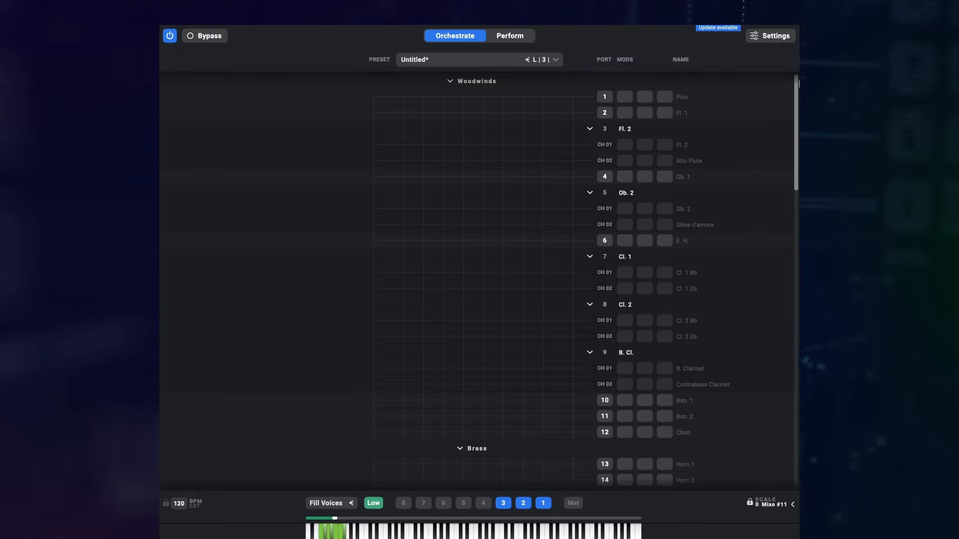
pyautogui.scroll(-3)
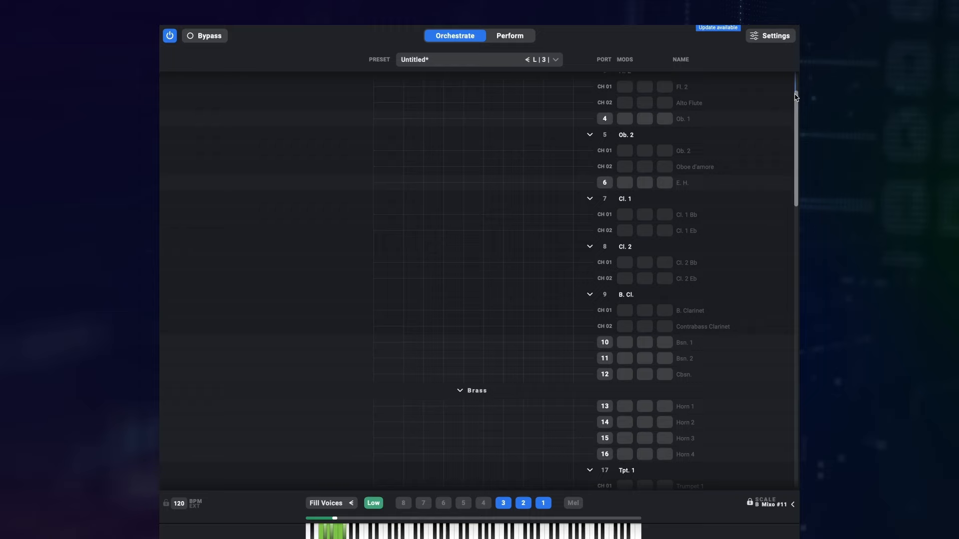
pyautogui.scroll(-3)
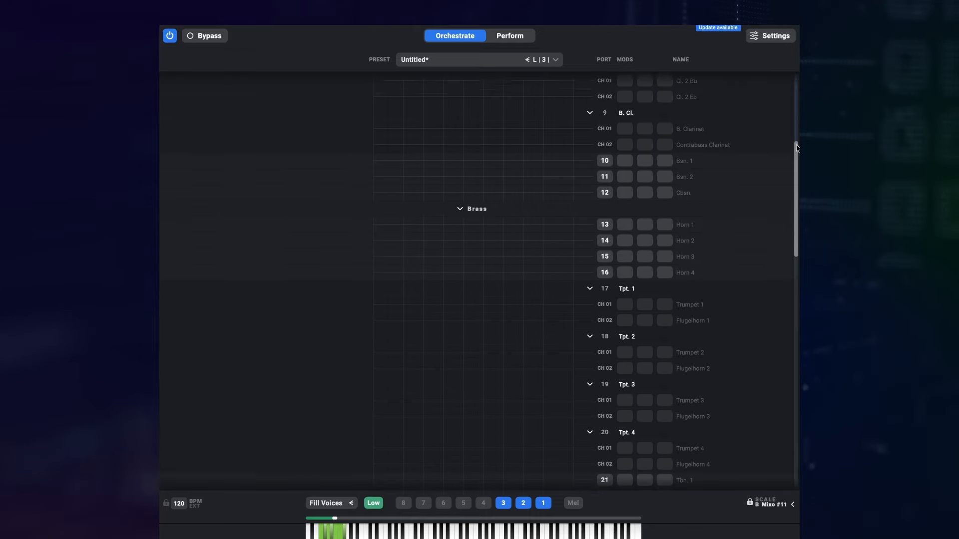
pyautogui.scroll(-3)
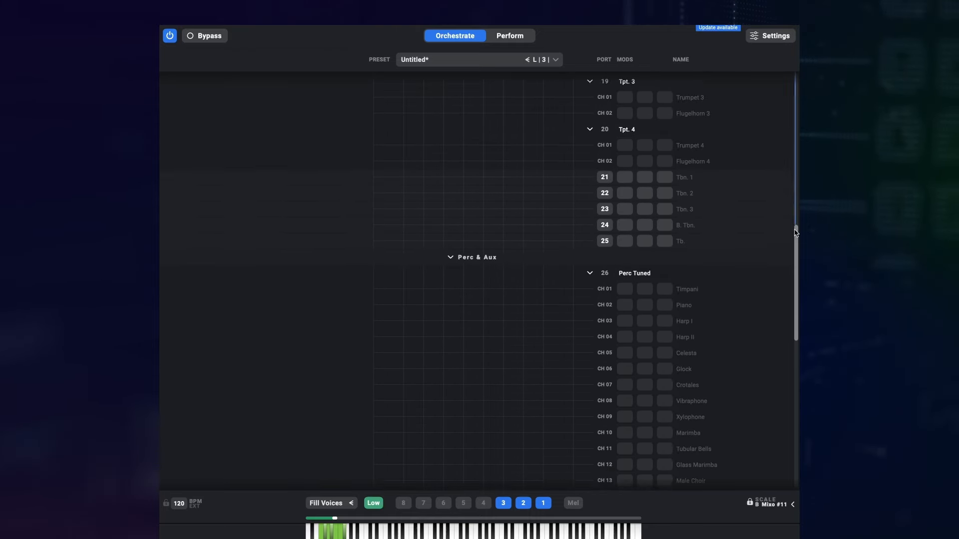
pyautogui.scroll(-3)
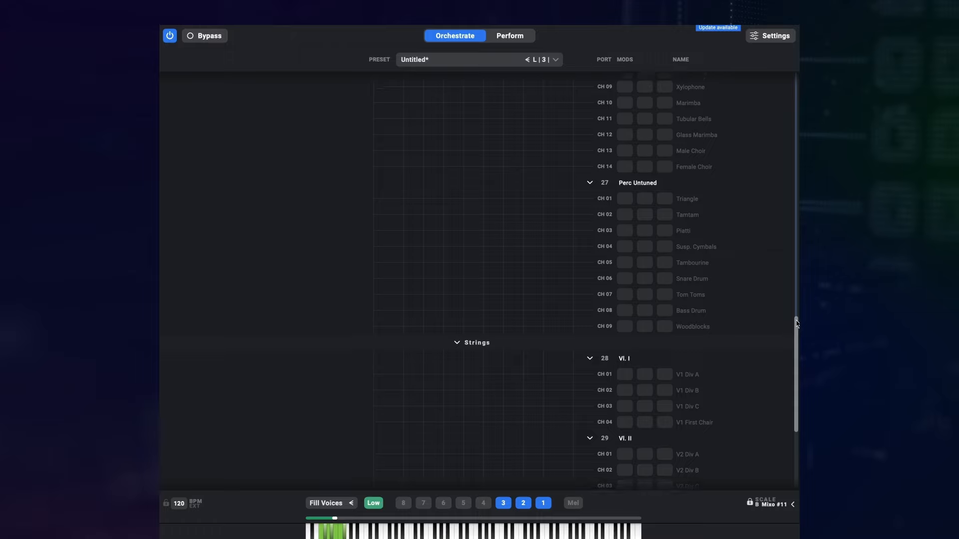
pyautogui.scroll(-3)
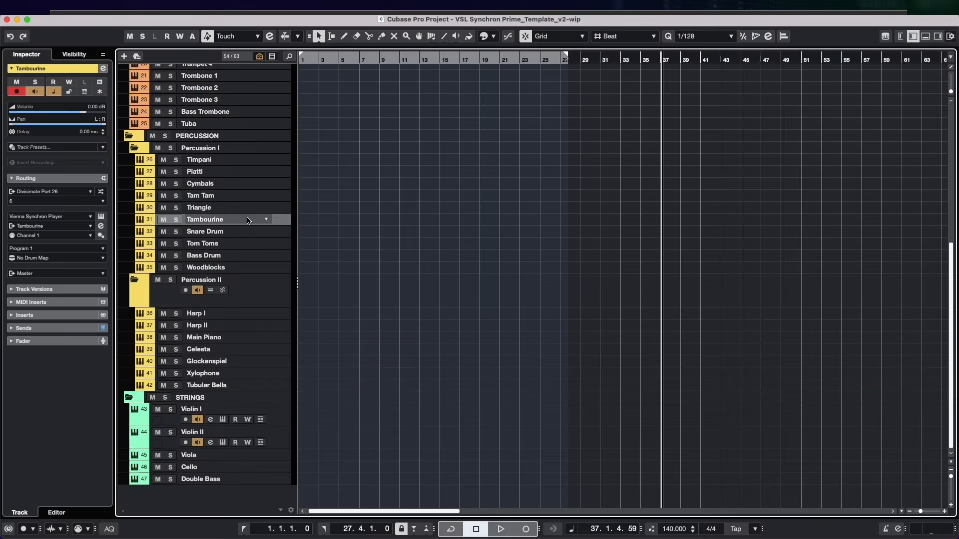
# Select the Tambourine track to show its routing to Divisimate Port 26.
pyautogui.click(203, 255)
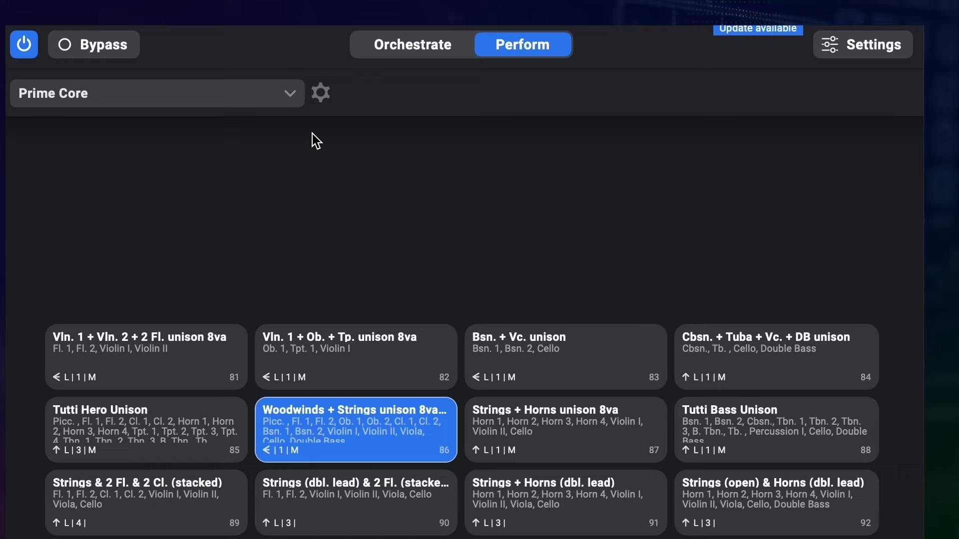
# Set the Prime Core performance to 5 pages and jump to the last page.
pyautogui.scroll(-3)
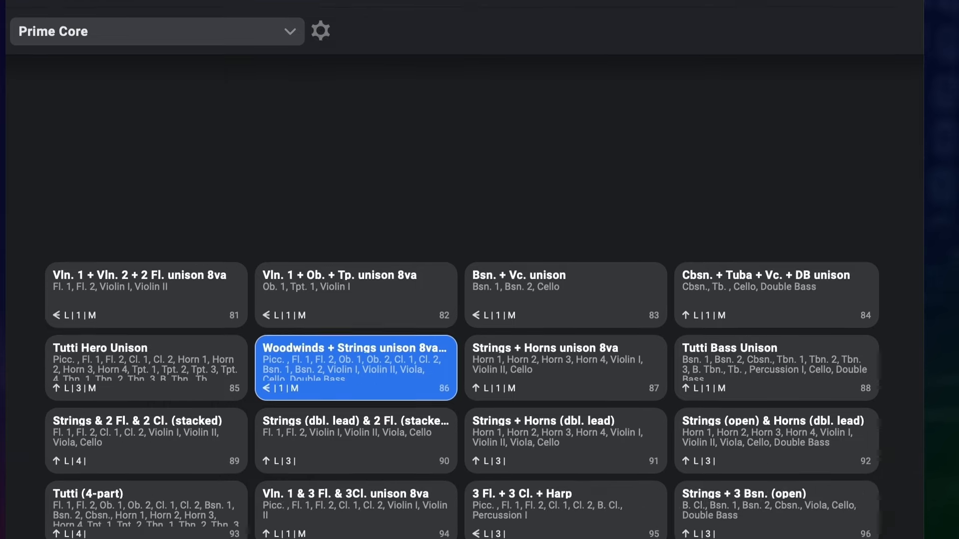
pyautogui.click(320, 31)
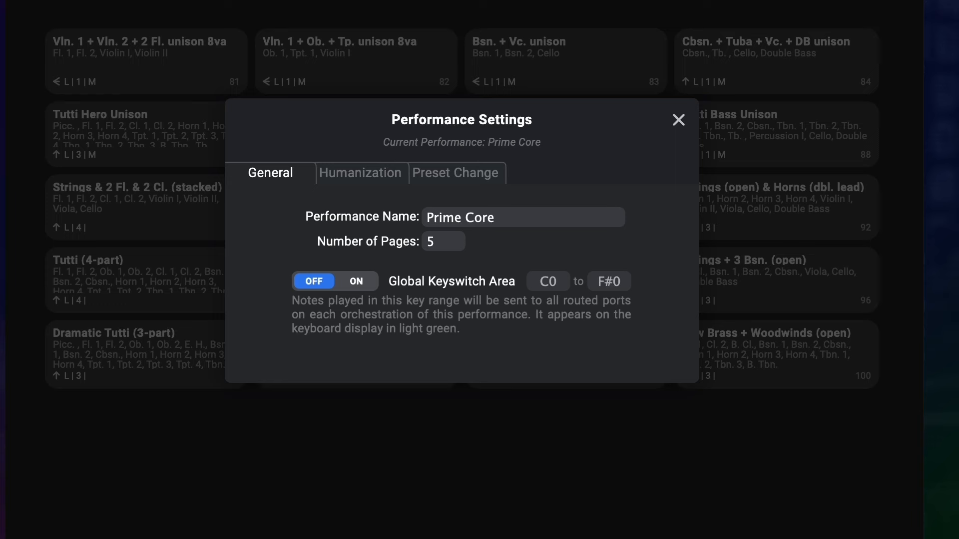
pyautogui.moveTo(442, 267)
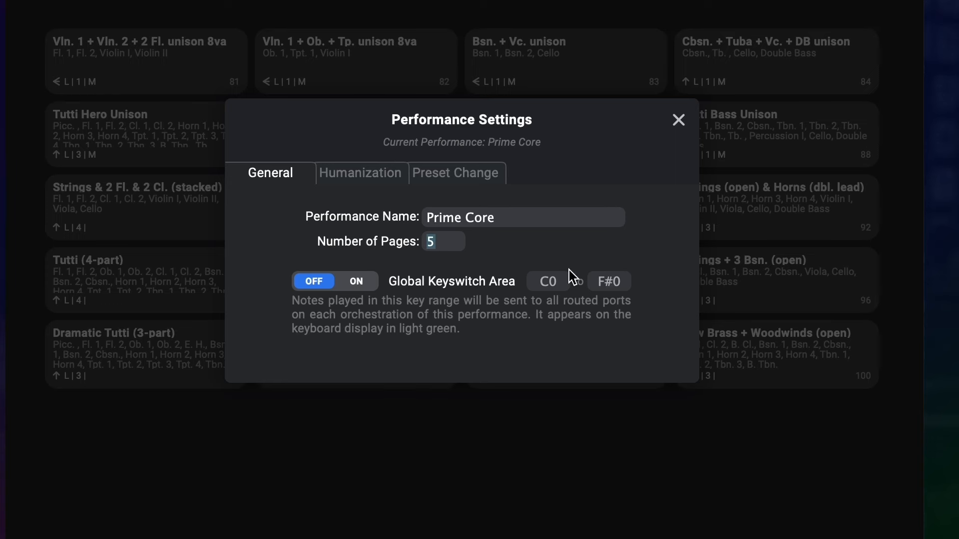
pyautogui.click(677, 119)
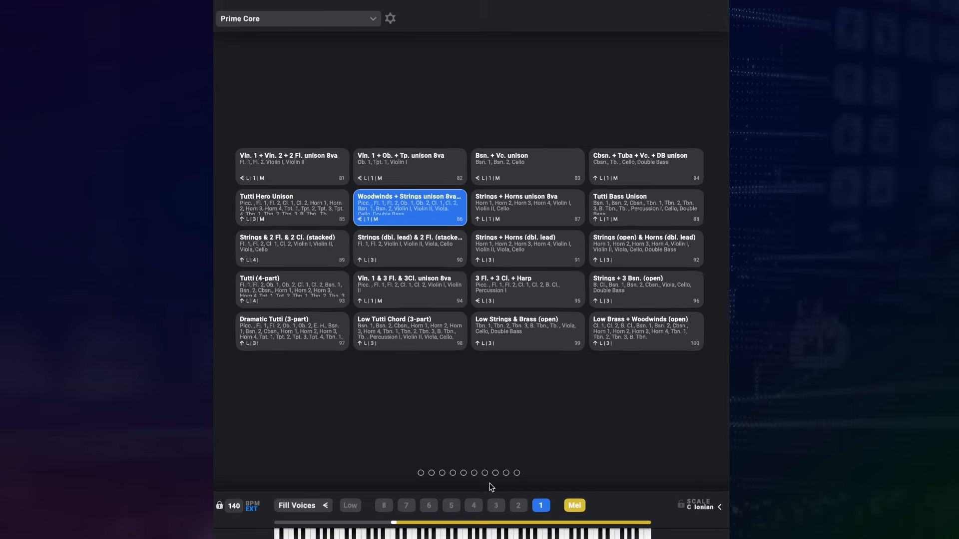
pyautogui.click(515, 472)
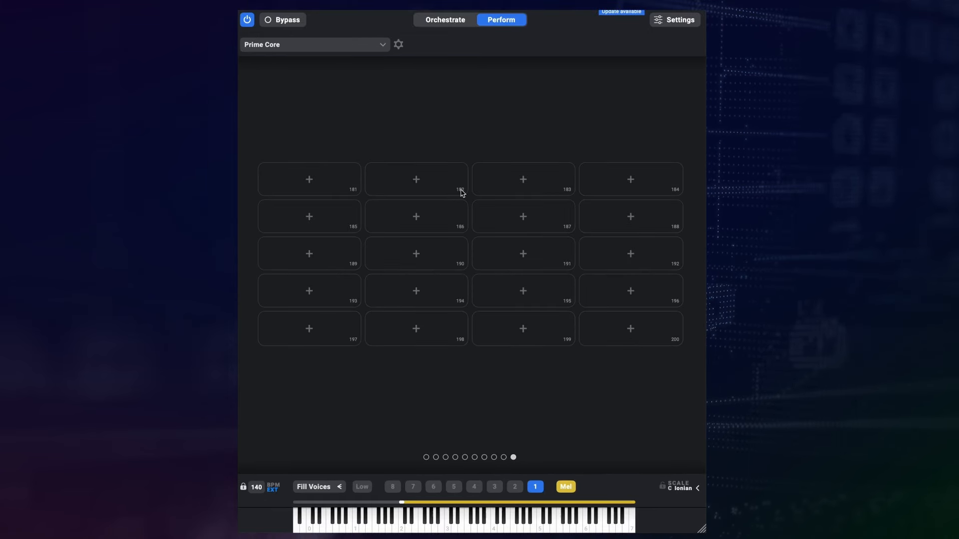
# Turn on the global keyswitch area from C0 to G#0 in the performance settings.
pyautogui.click(399, 44)
pyautogui.write('5')
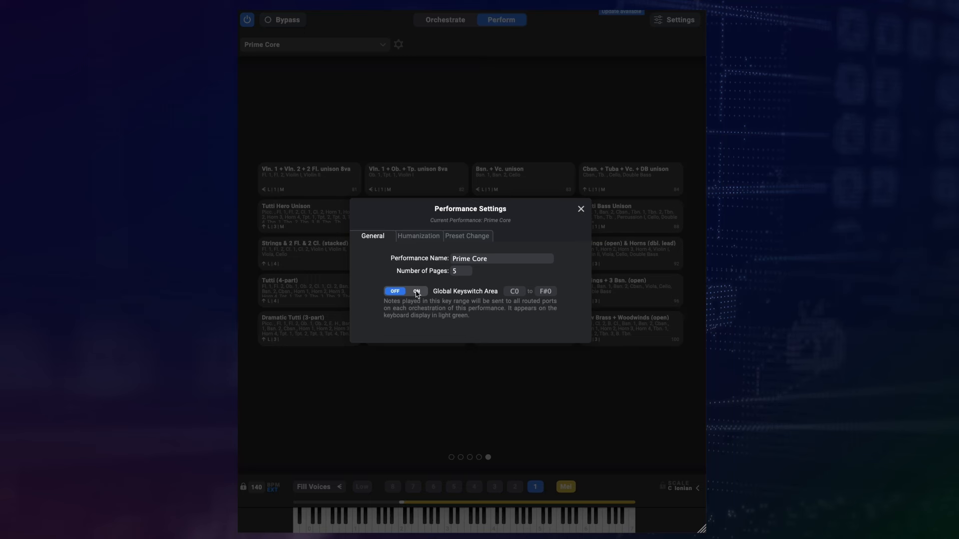
pyautogui.click(417, 291)
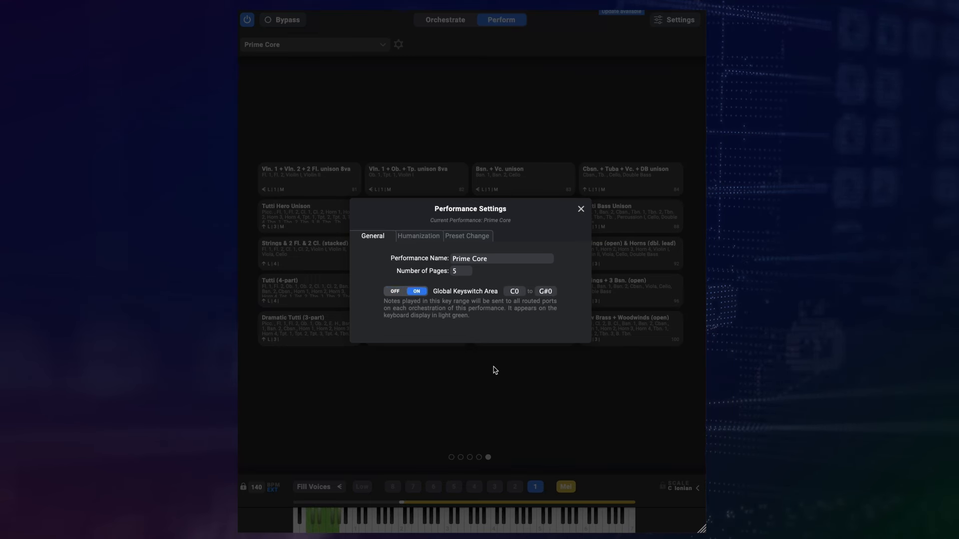
pyautogui.click(580, 208)
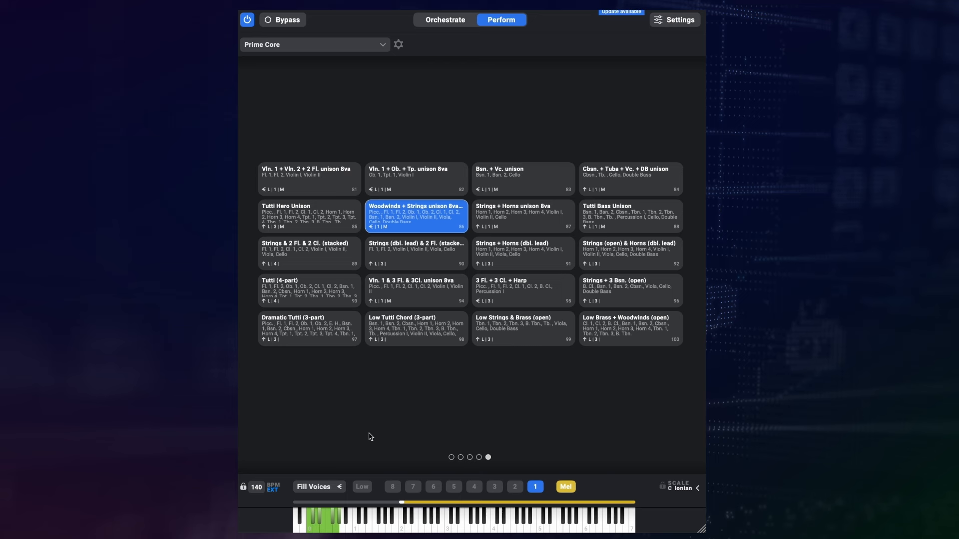
pyautogui.moveTo(426, 317)
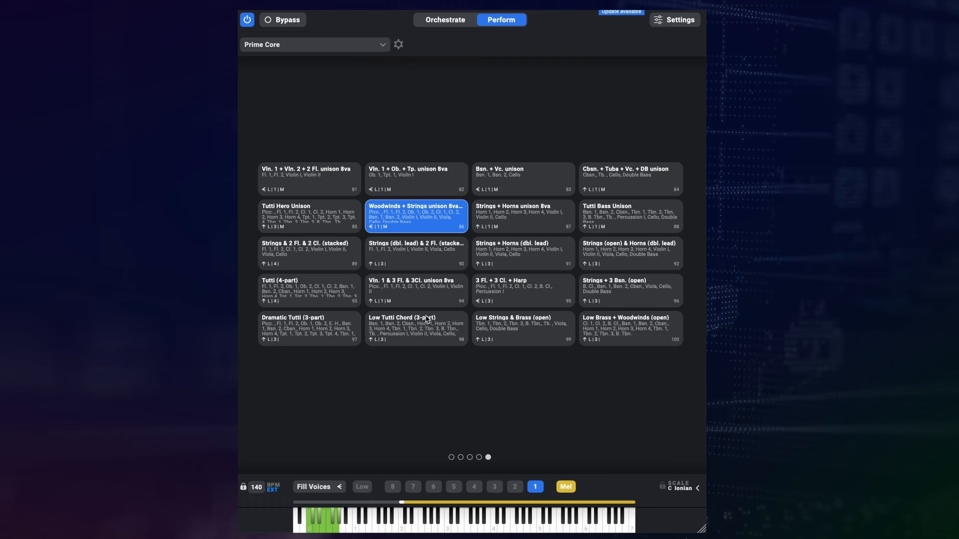
# Load the Dramatic Tutti (3-part) orchestration and bring up the humanization settings.
pyautogui.click(444, 19)
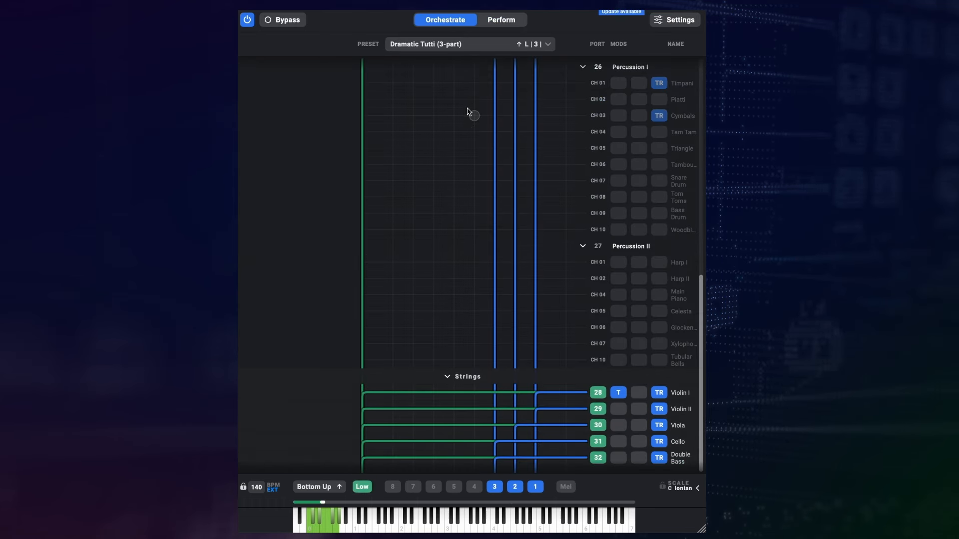
pyautogui.scroll(3)
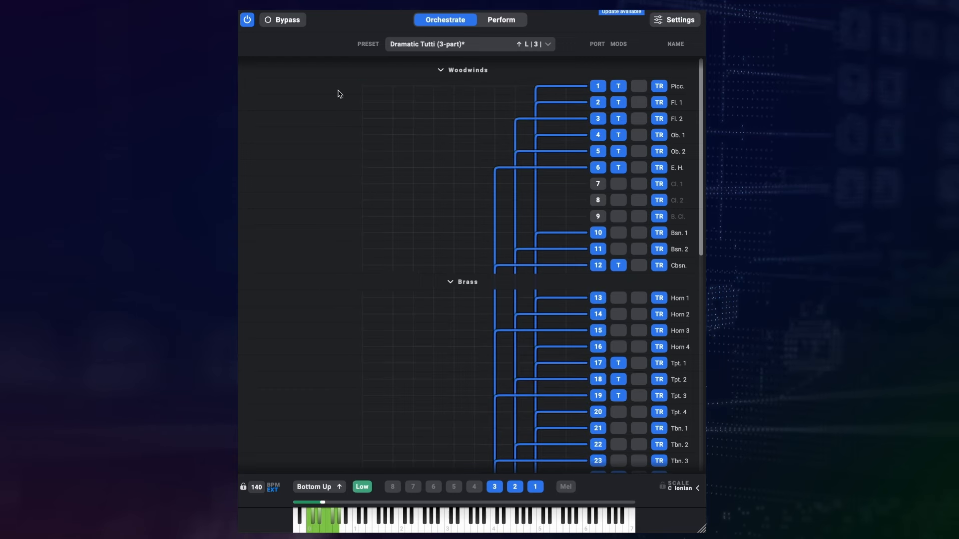
pyautogui.click(362, 486)
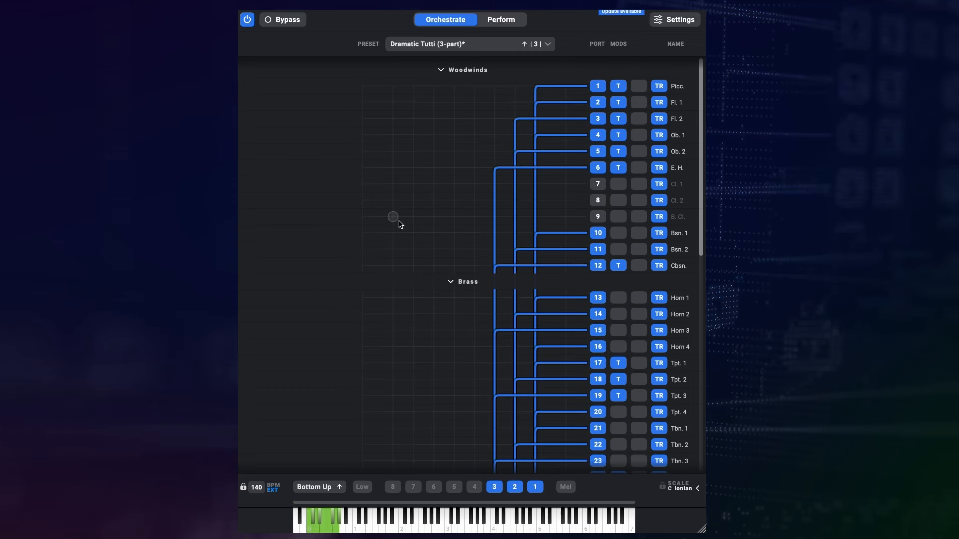
pyautogui.click(500, 19)
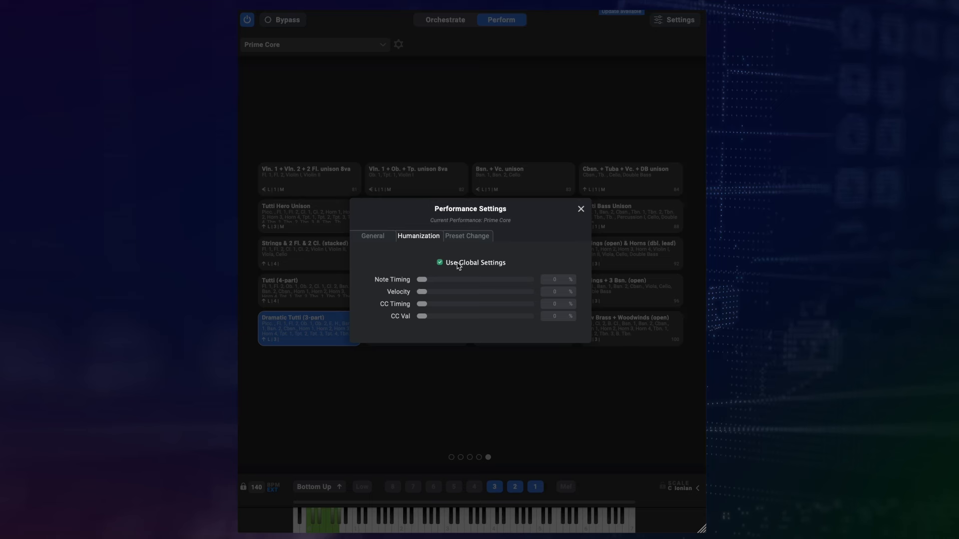
# Give Prime Core its own humanization values instead of global, then show the preset-change options.
pyautogui.click(439, 263)
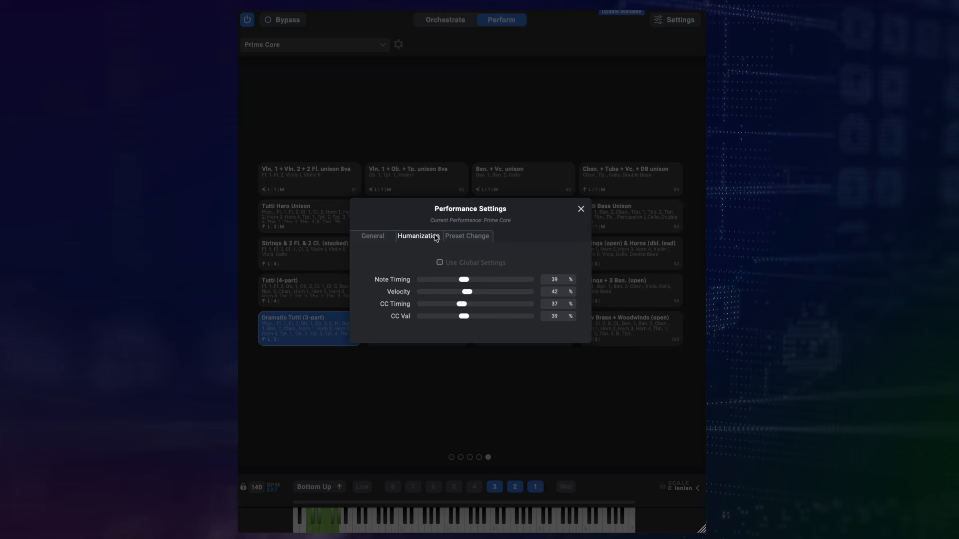
pyautogui.moveTo(461, 239)
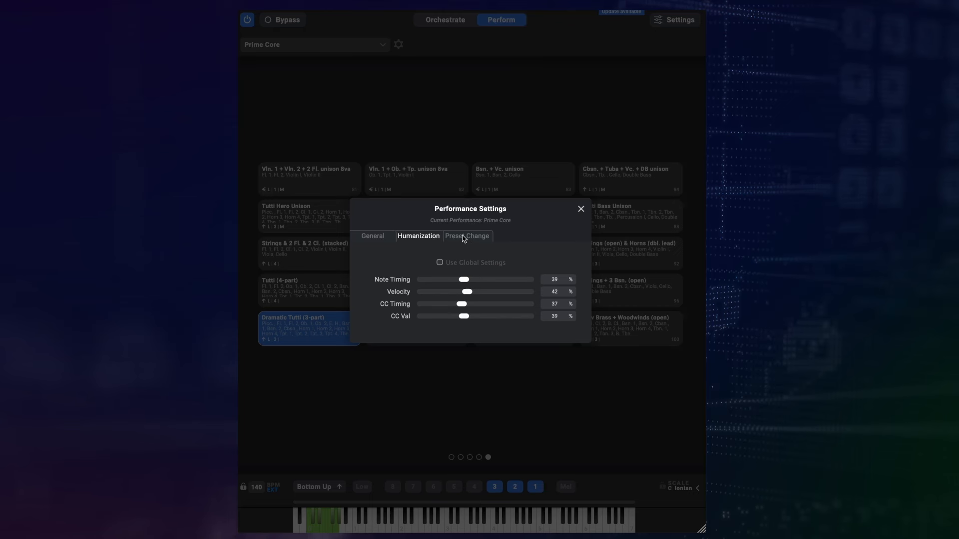
pyautogui.click(466, 236)
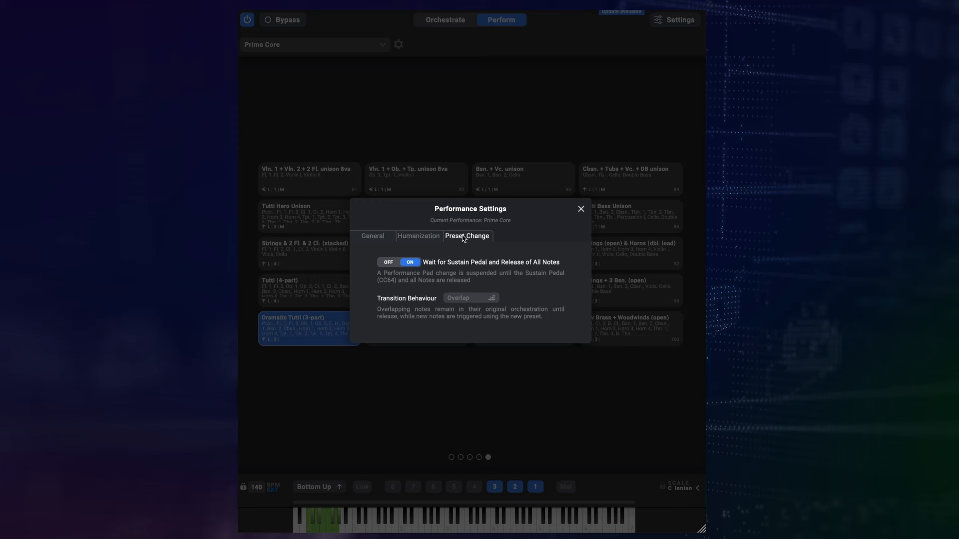
pyautogui.moveTo(447, 251)
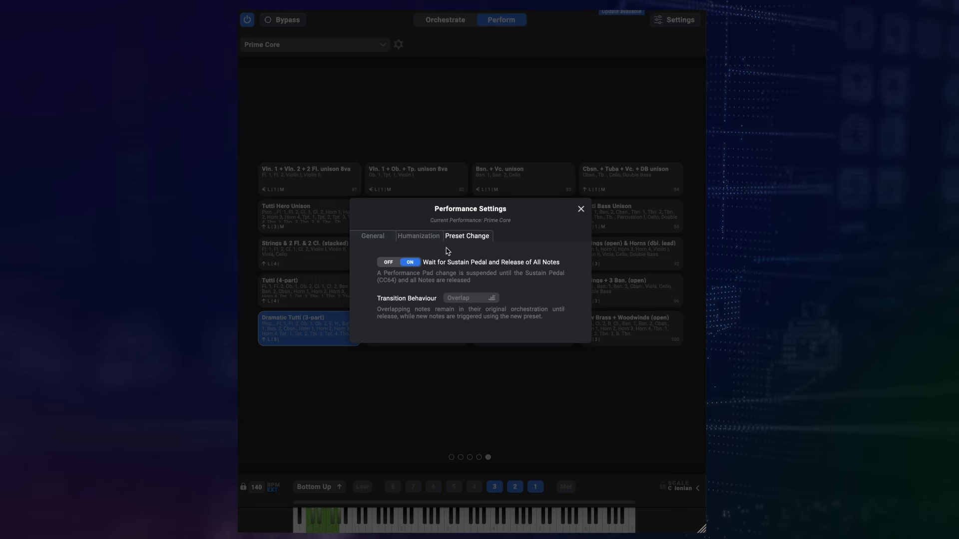
pyautogui.moveTo(423, 255)
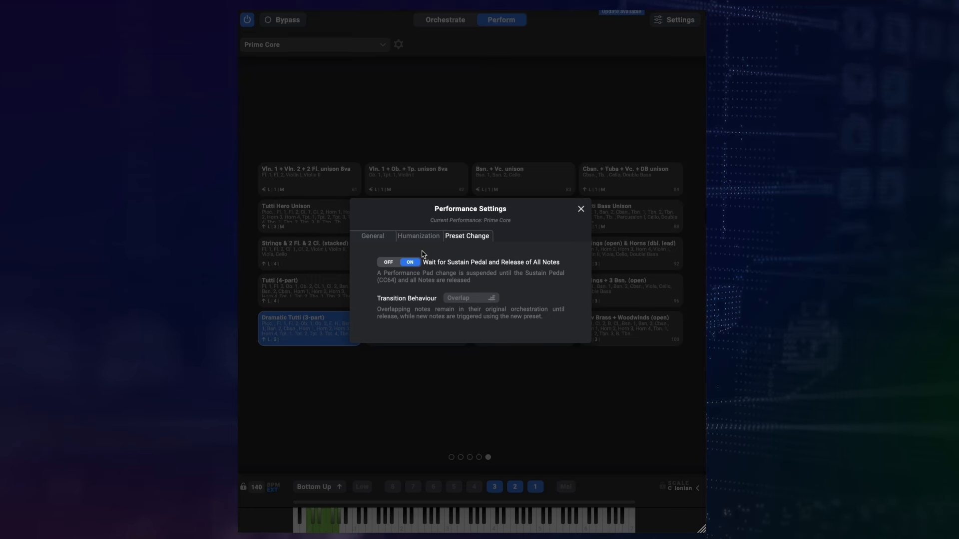
pyautogui.moveTo(410, 253)
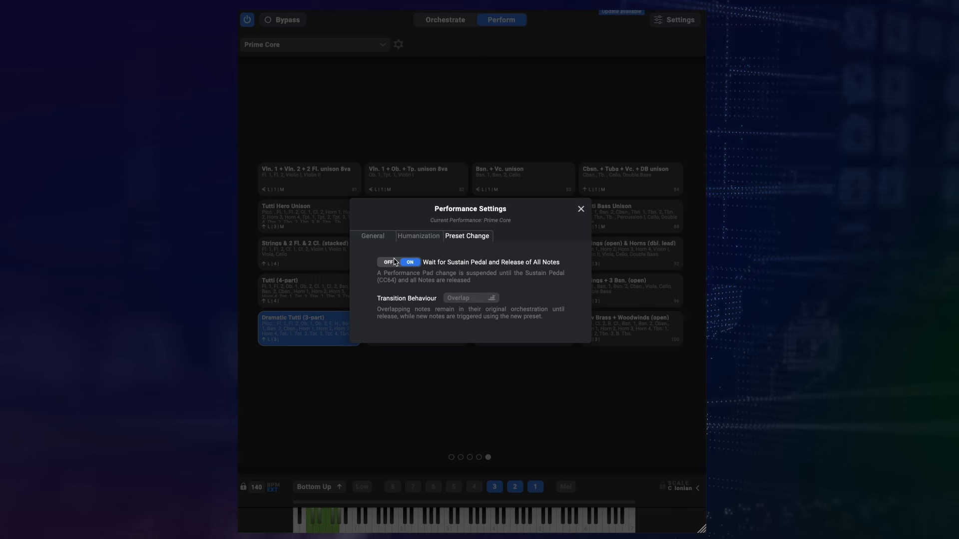
# Turn off Wait for Sustain Pedal and set the transition behaviour to Retrigger.
pyautogui.click(388, 263)
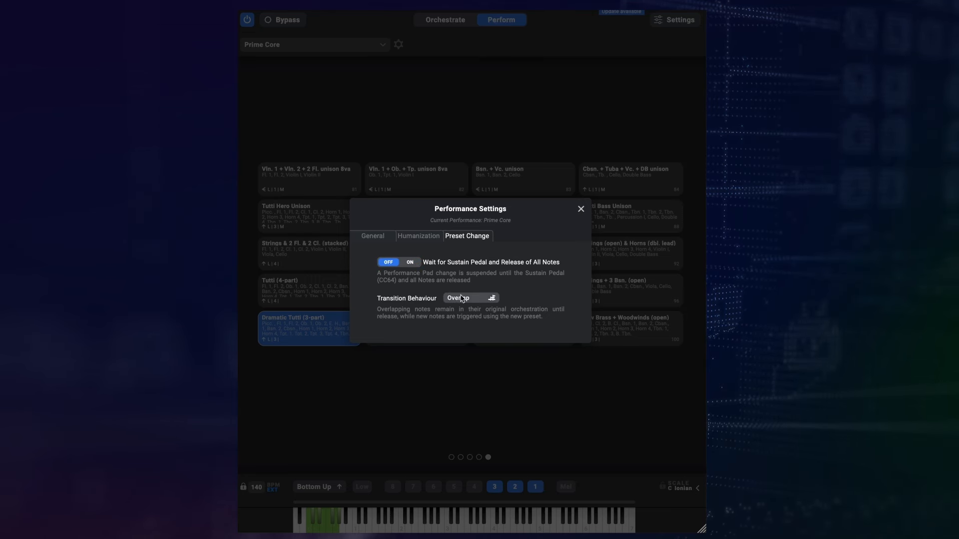
pyautogui.click(470, 298)
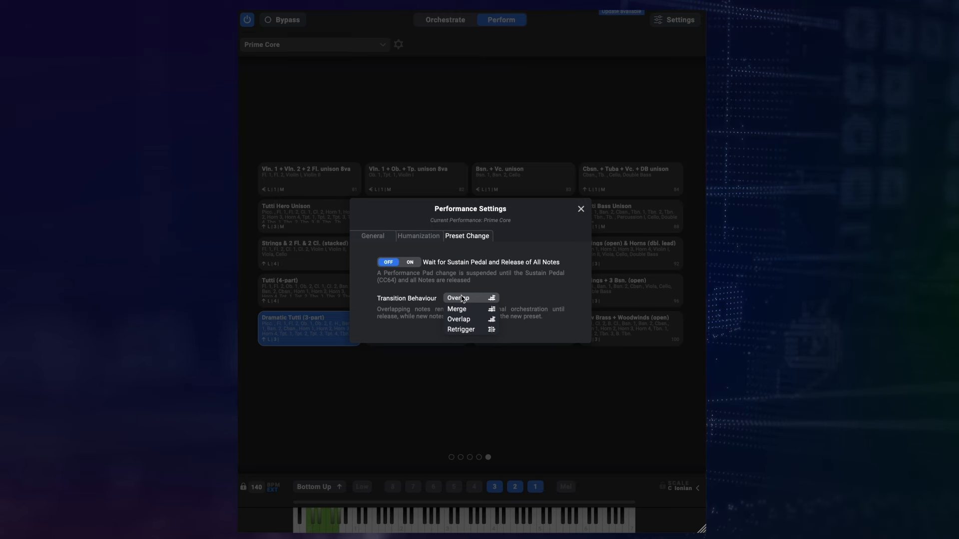
pyautogui.moveTo(462, 328)
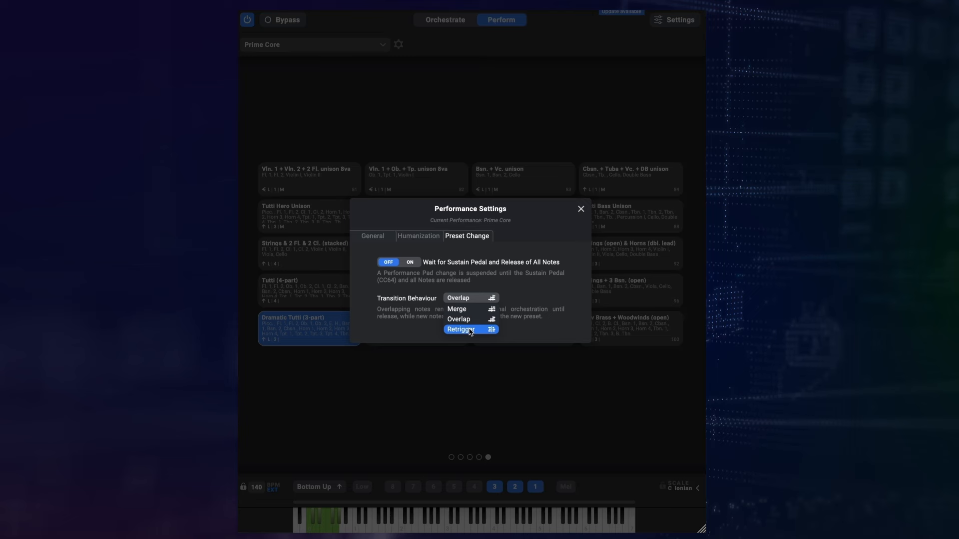
pyautogui.click(460, 329)
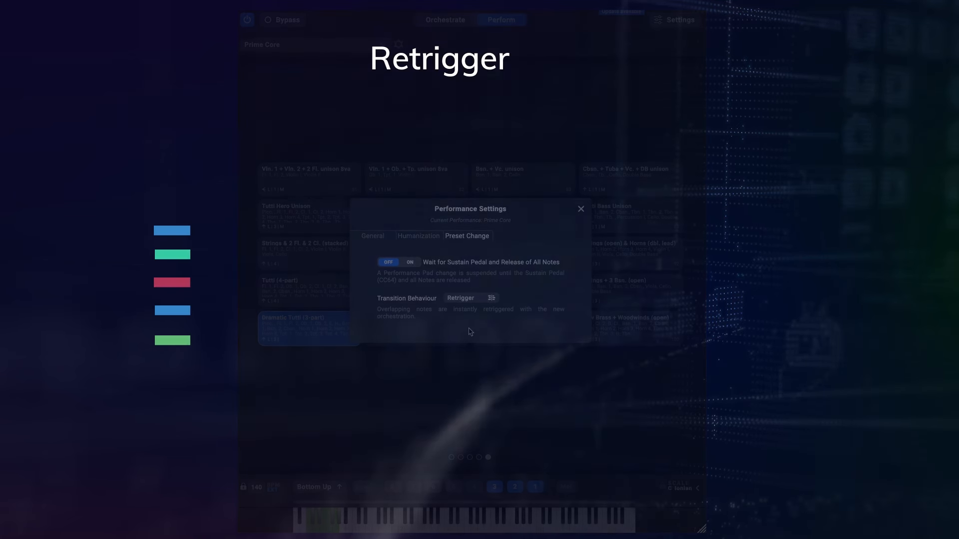
pyautogui.click(468, 298)
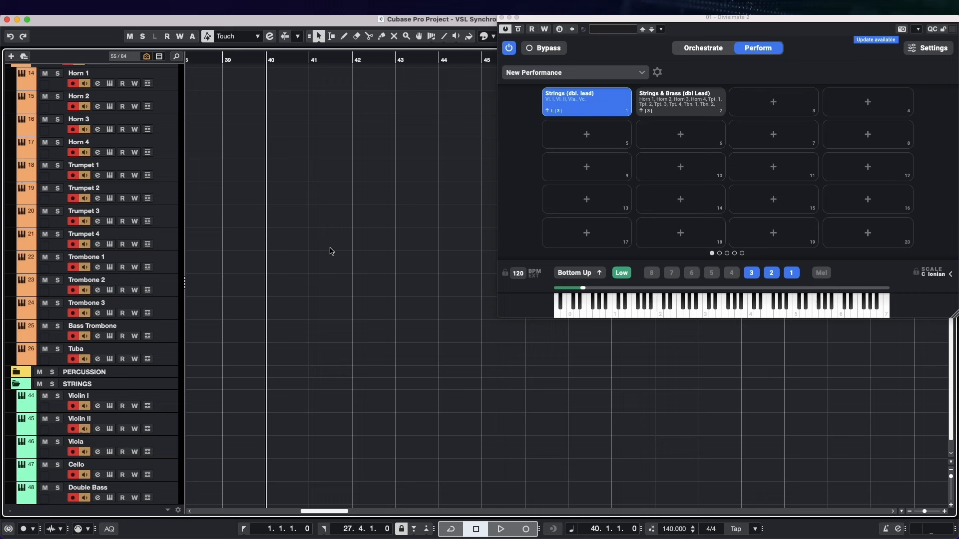
# Record a passage in Cubase, switching the plugin to the Strings & Brass (dbl Lead) voicing mid-take.
pyautogui.click(524, 529)
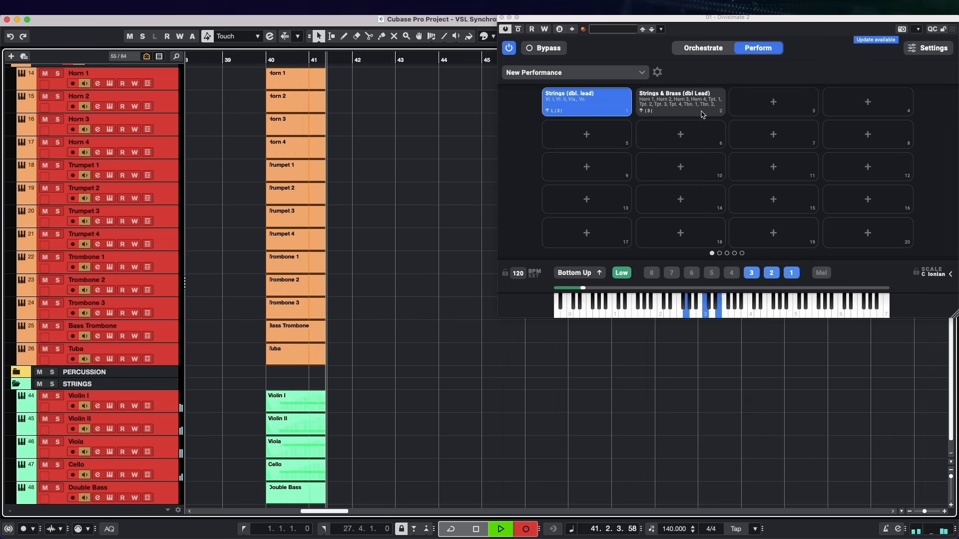
pyautogui.click(679, 102)
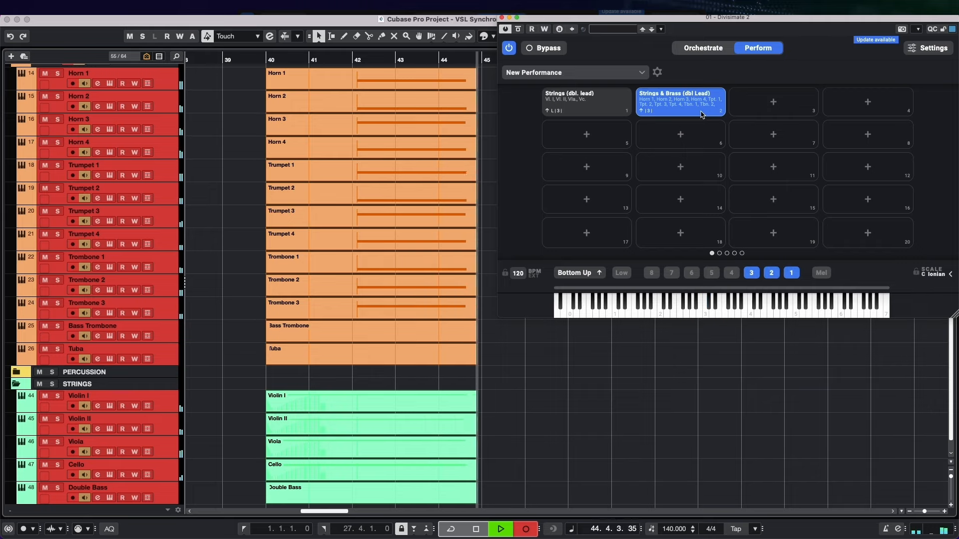
pyautogui.click(500, 529)
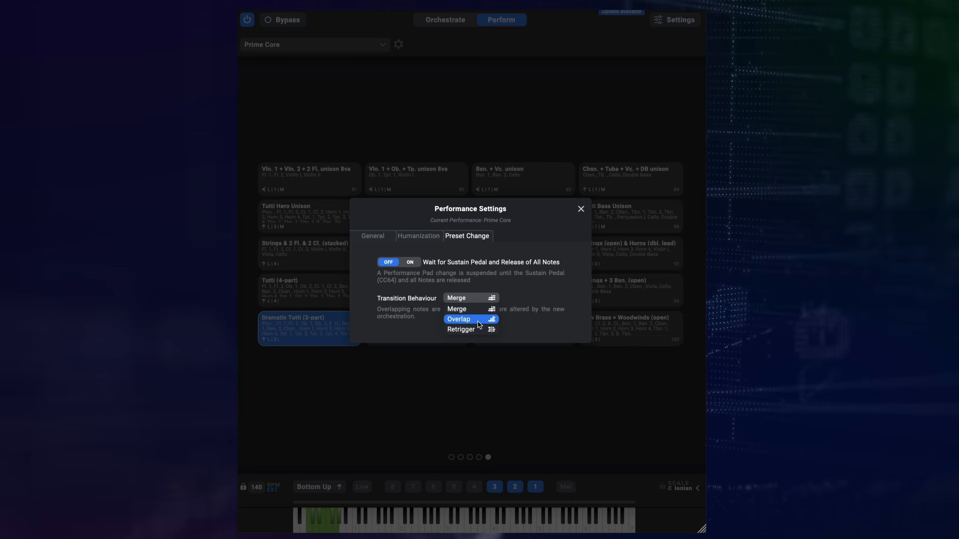
# Set Prime Core's Transition Behaviour to Overlap and close Performance Settings.
pyautogui.click(459, 318)
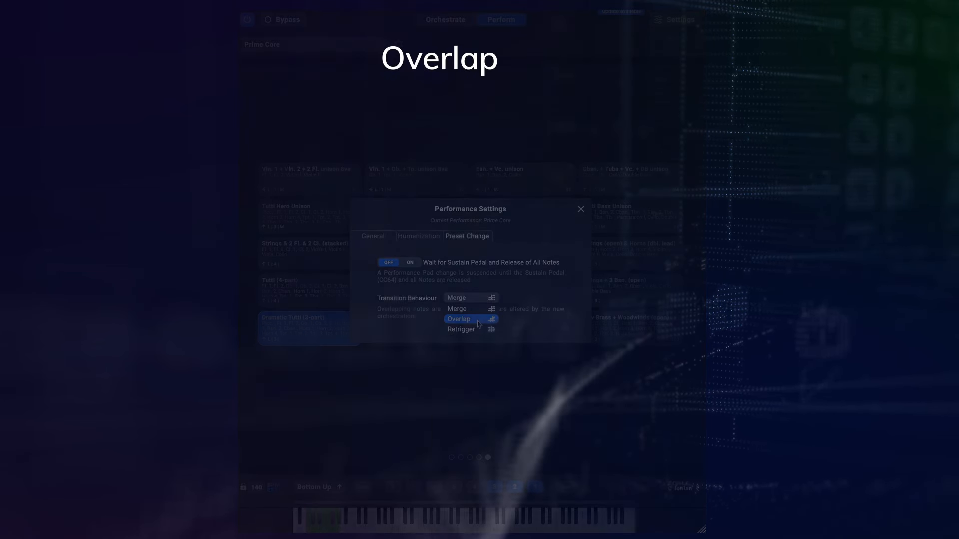
pyautogui.click(458, 319)
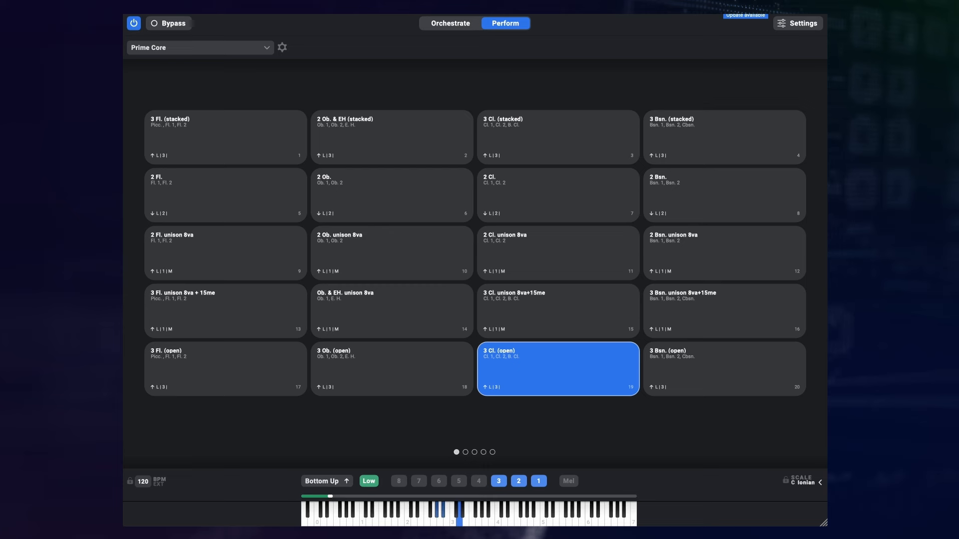
# Open the Highland stacks multipad in the Multipad Editor.
pyautogui.click(392, 369)
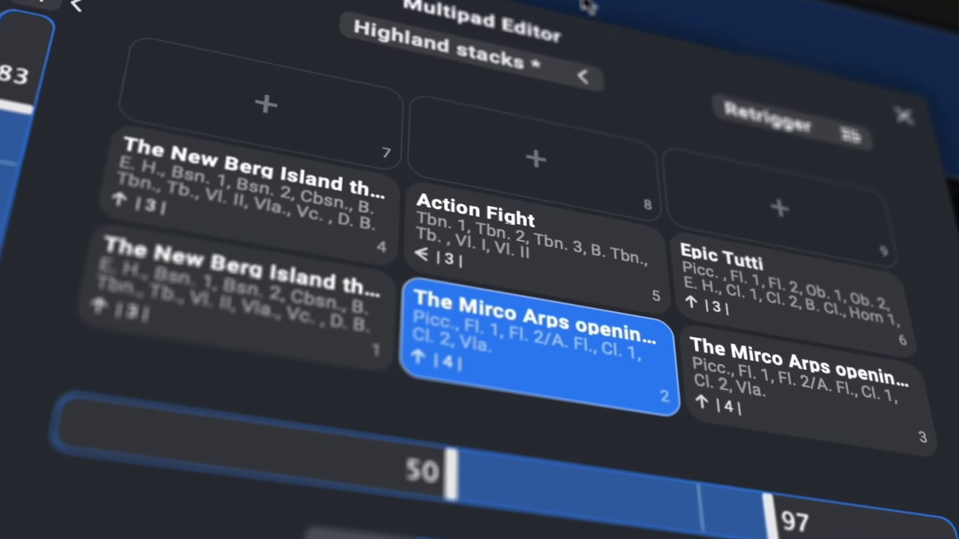
# Create a multipad in an empty slot and drop the 3 Bsn. (open) preset into it.
pyautogui.click(783, 269)
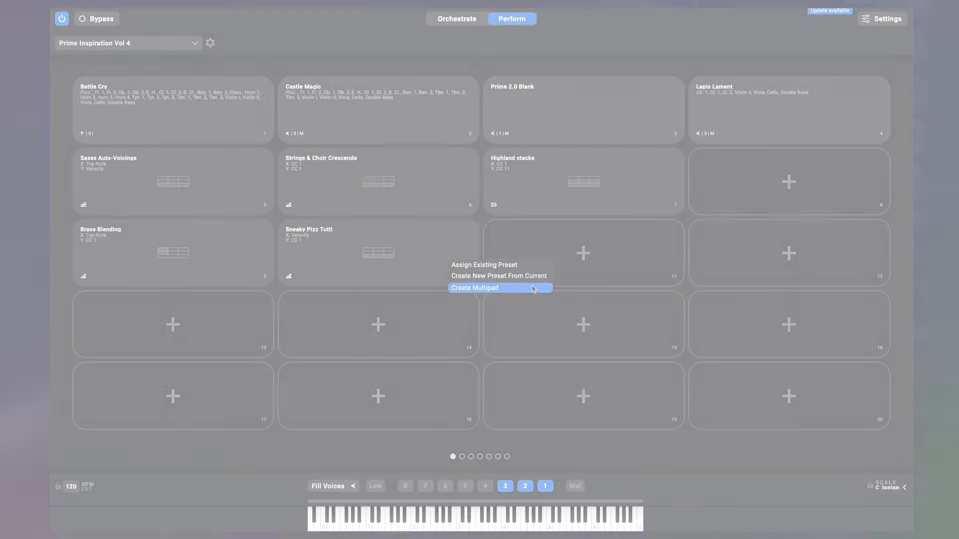
pyautogui.click(474, 287)
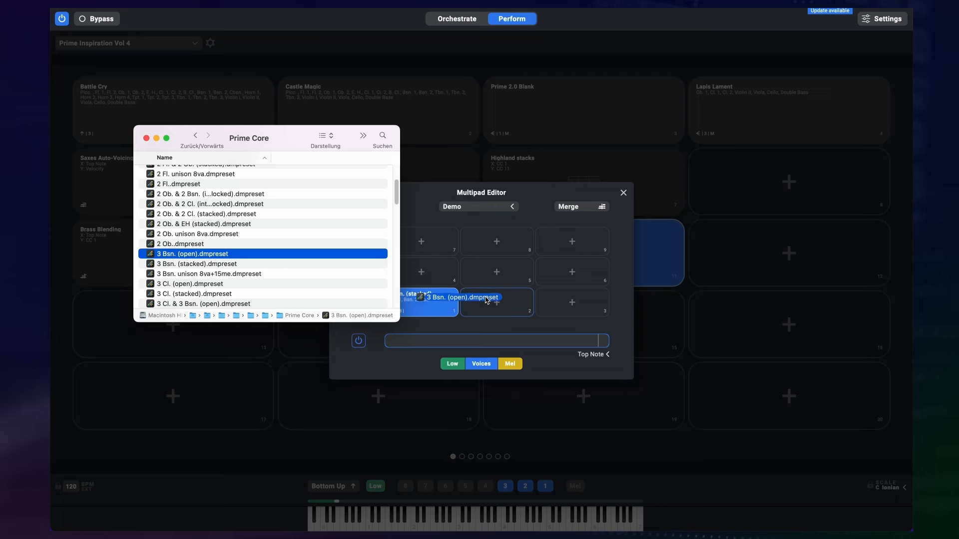
pyautogui.click(591, 355)
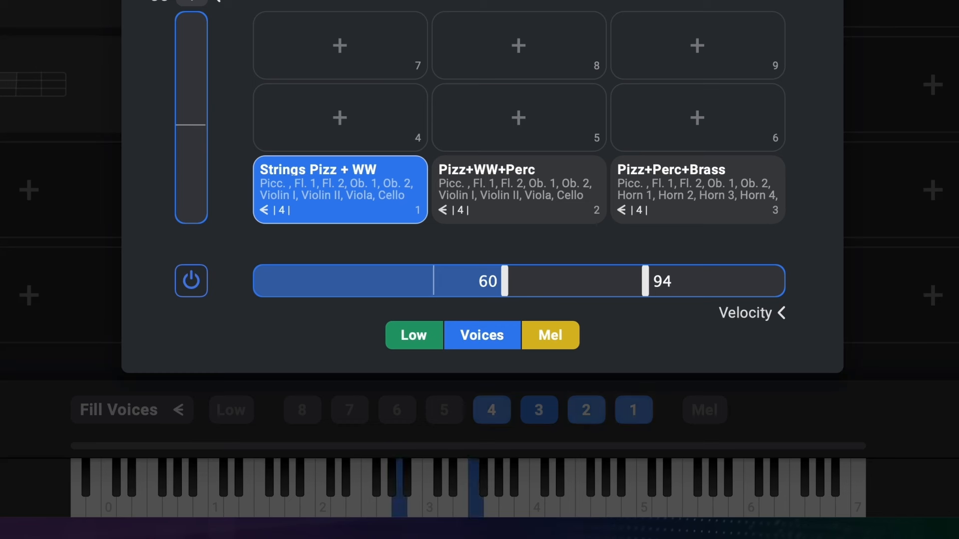
# Switch to the Pizz+WW+Perc preset and open the Saxes Auto-Voicing multipad.
pyautogui.click(518, 190)
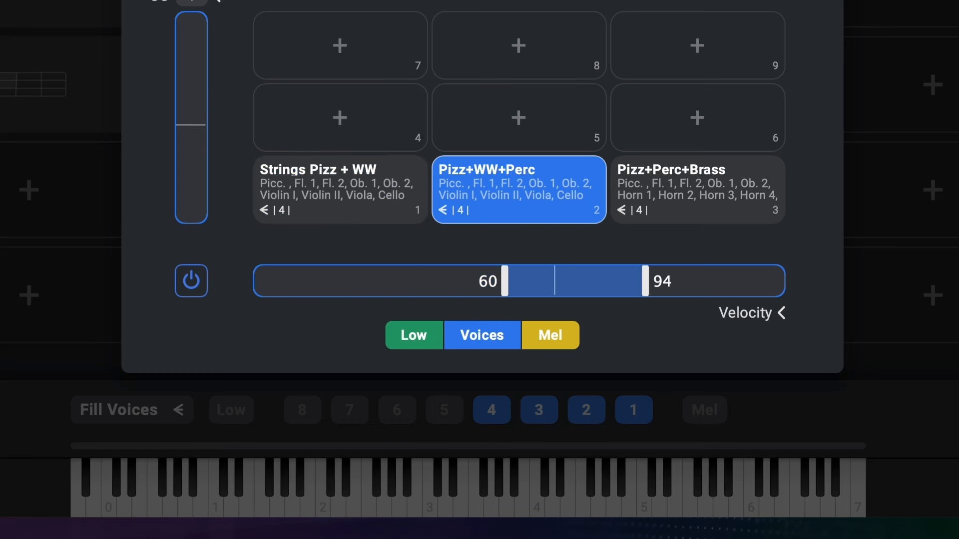
pyautogui.click(696, 189)
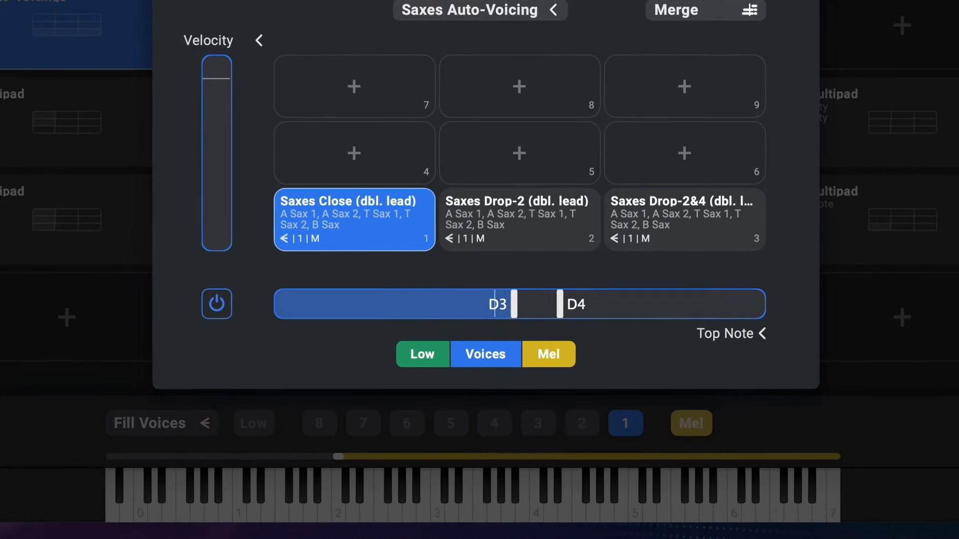
# Fill the multipad with Strings (dbl lead), + Choir and Epic Tutti presets and set Overlap transitions.
pyautogui.click(519, 220)
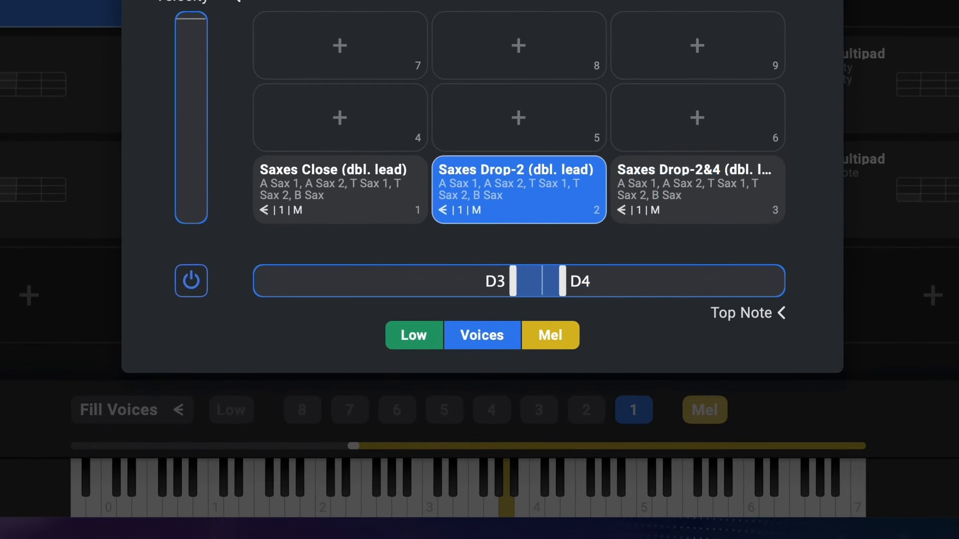
pyautogui.click(340, 189)
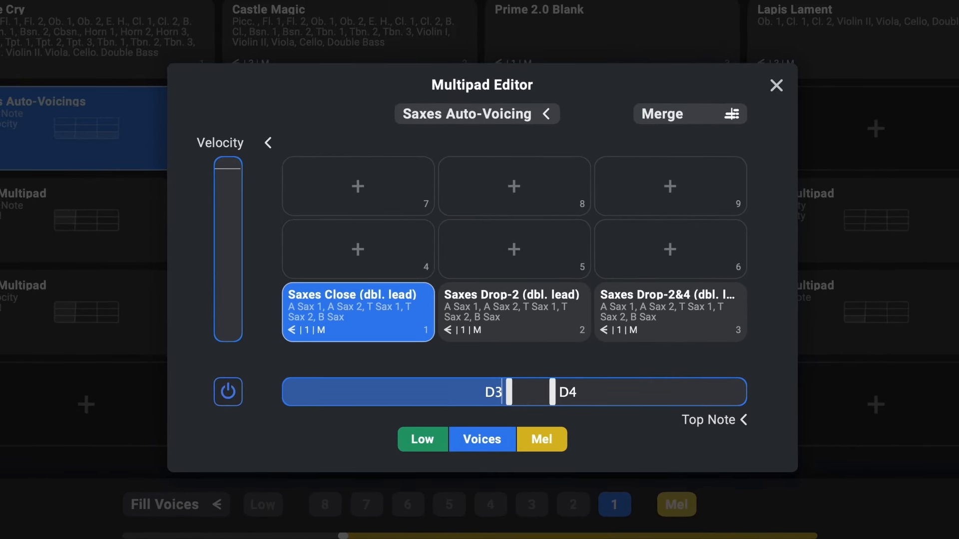
pyautogui.click(689, 114)
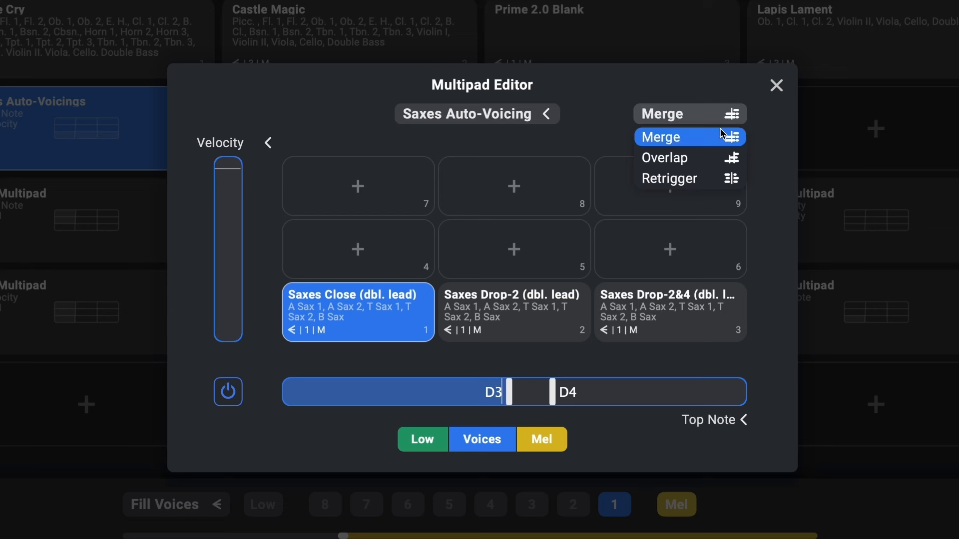
pyautogui.moveTo(688, 158)
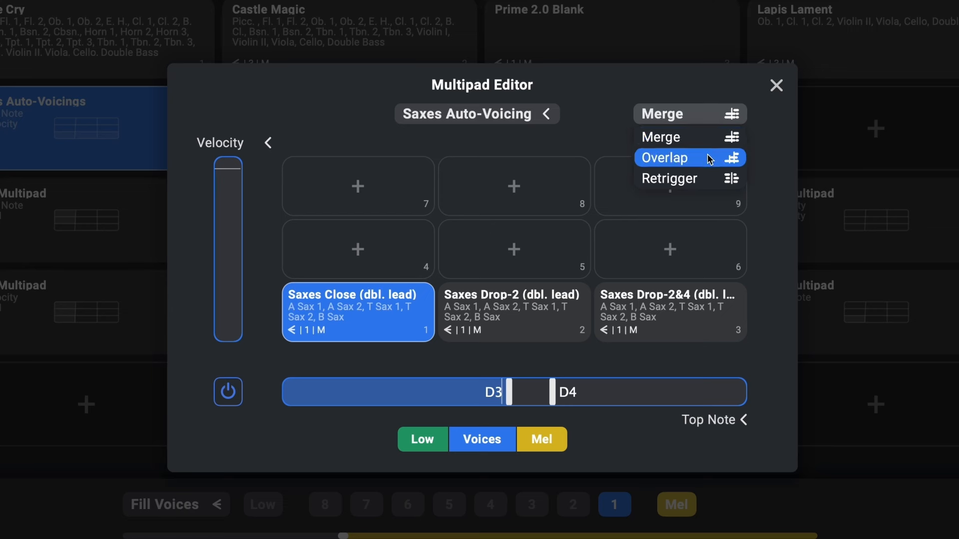
pyautogui.moveTo(709, 162)
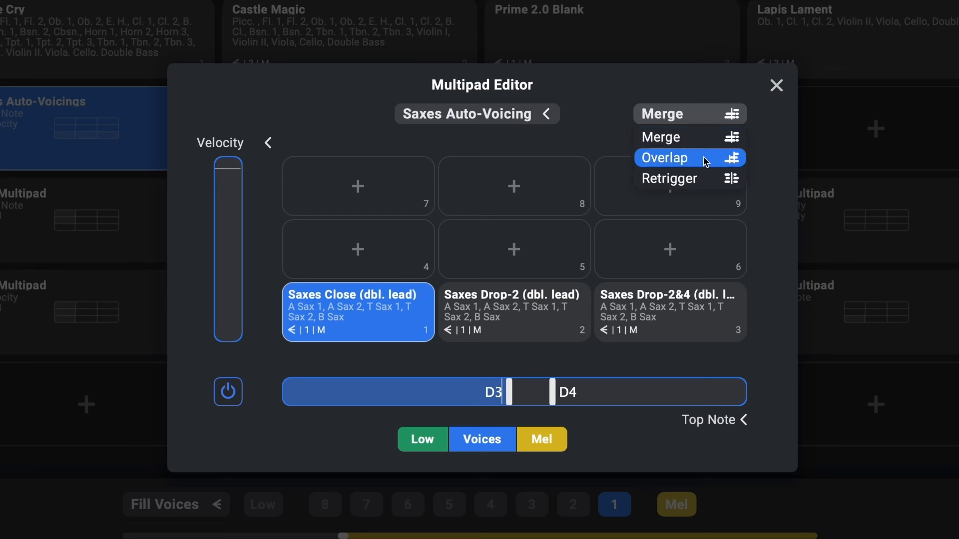
pyautogui.click(663, 157)
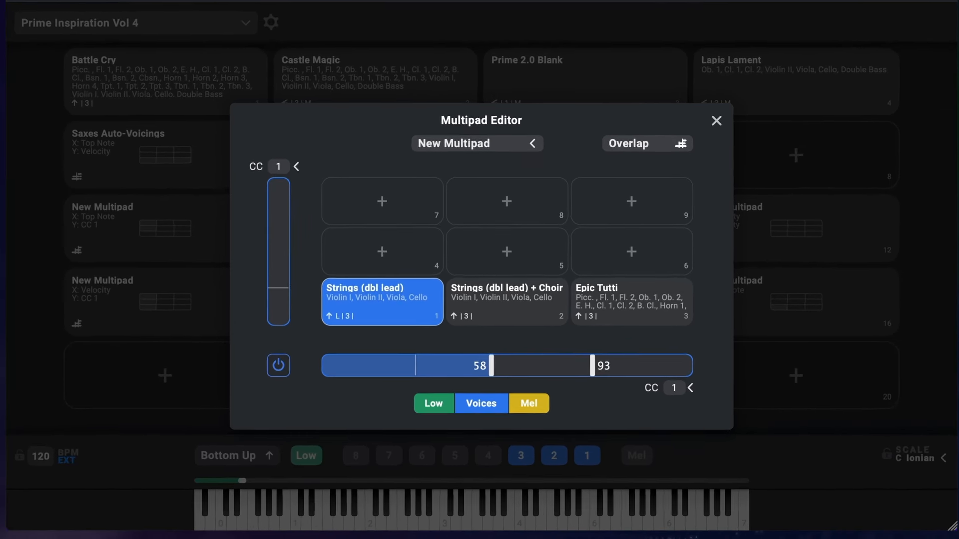
# Test the CC fader moving to Strings (dbl lead) + Choir, then load Orchestral Template Blank in Orchestrate.
pyautogui.click(507, 301)
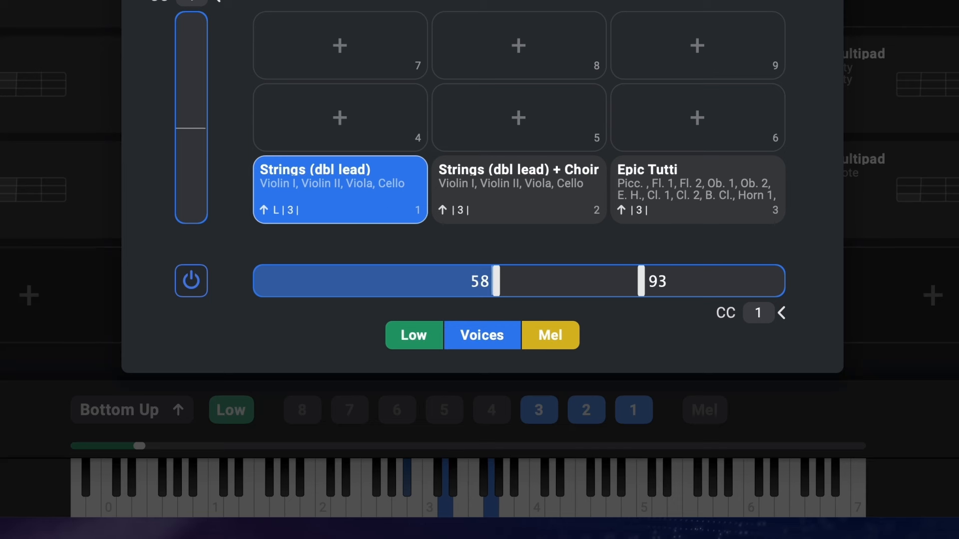
pyautogui.click(518, 189)
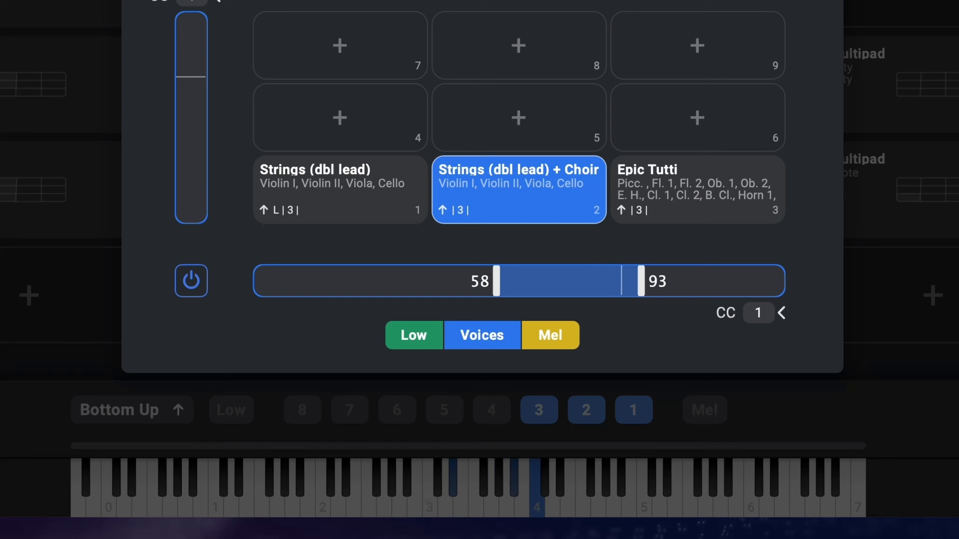
pyautogui.click(696, 189)
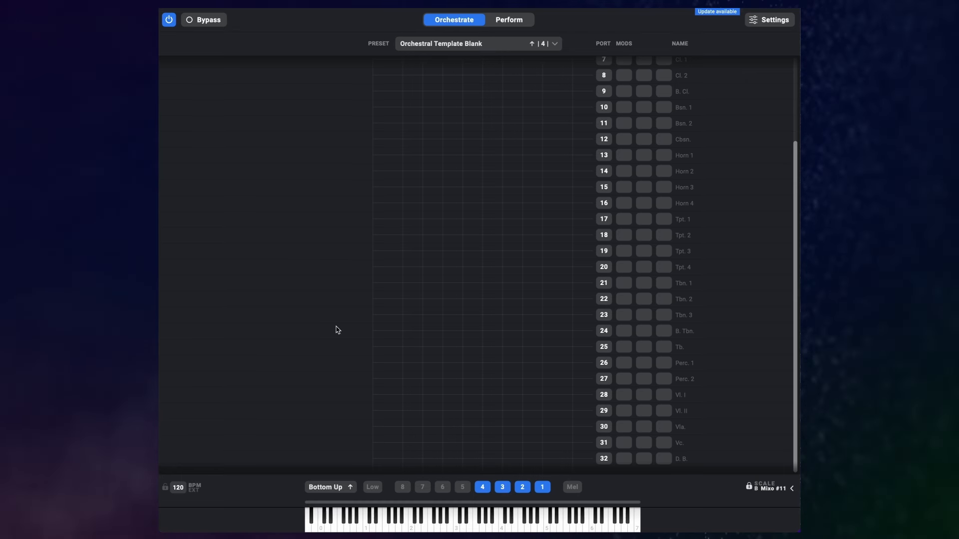
# Import port properties, plugin slot 3, section headings and names into the whole Prime Core performance.
pyautogui.click(554, 43)
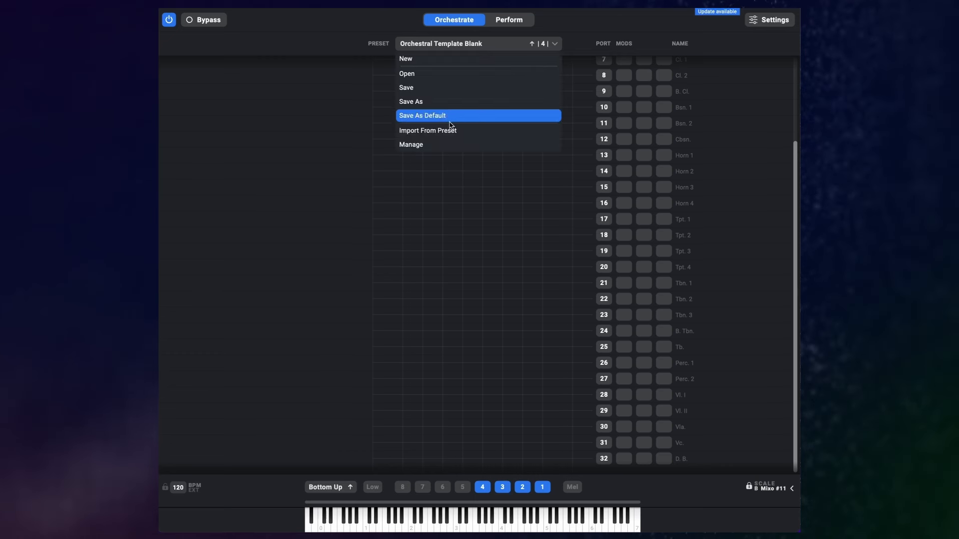
pyautogui.moveTo(446, 130)
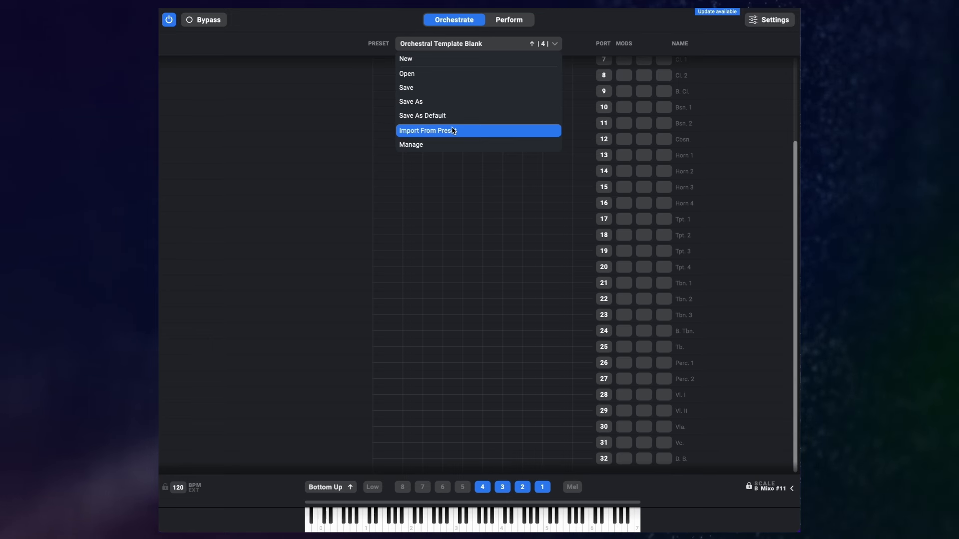
pyautogui.click(427, 129)
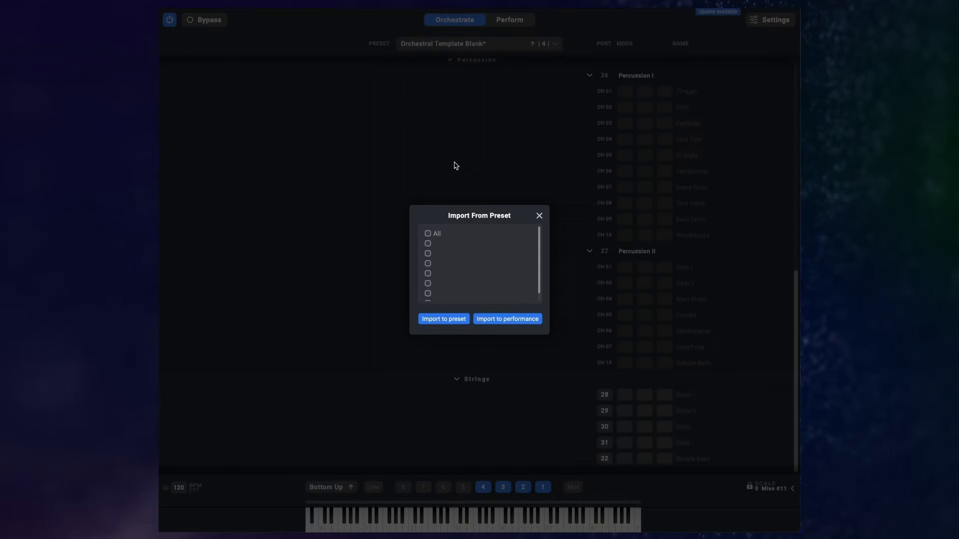
pyautogui.click(428, 252)
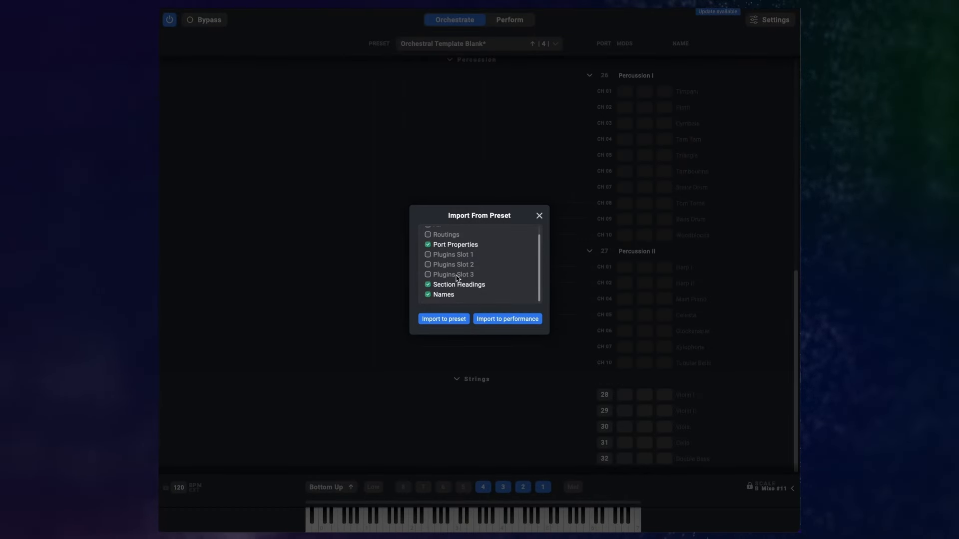
pyautogui.click(428, 274)
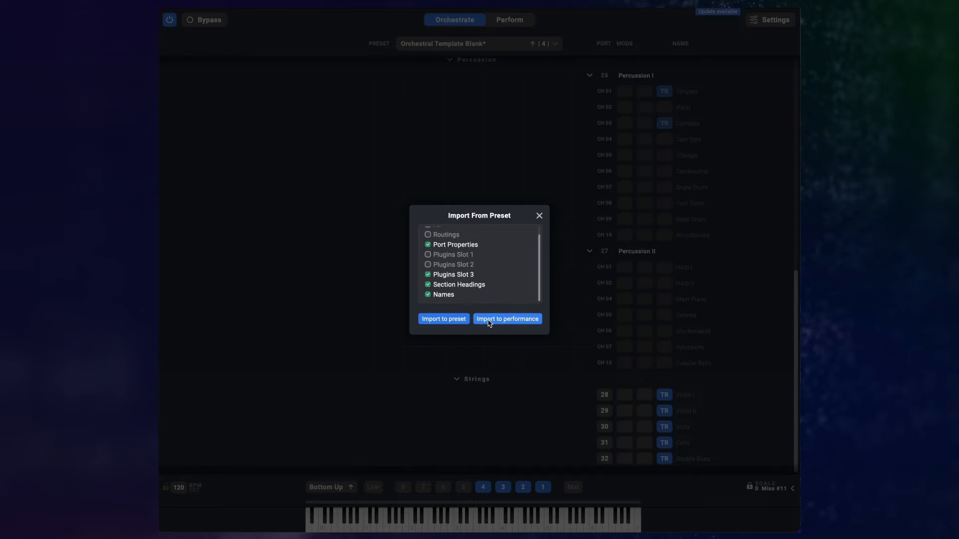
pyautogui.click(506, 319)
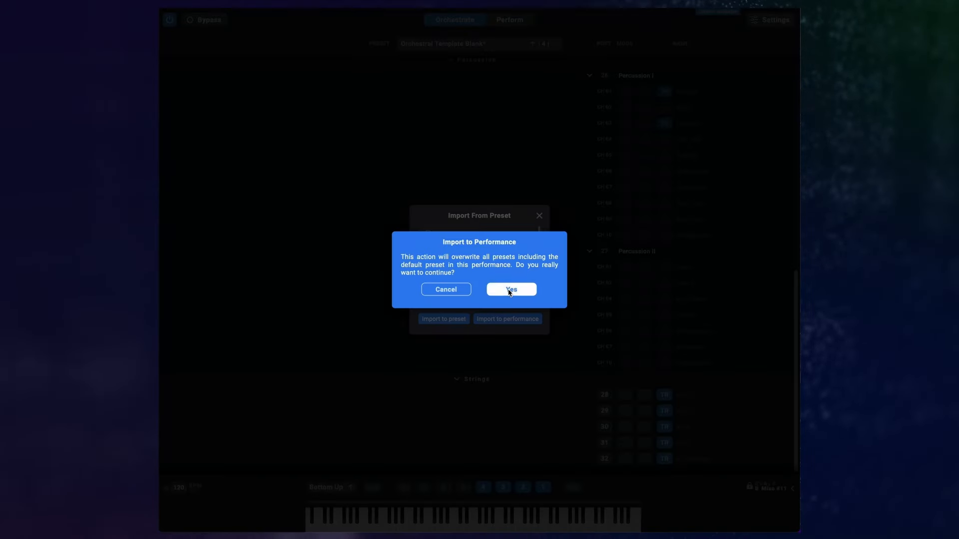
pyautogui.click(511, 289)
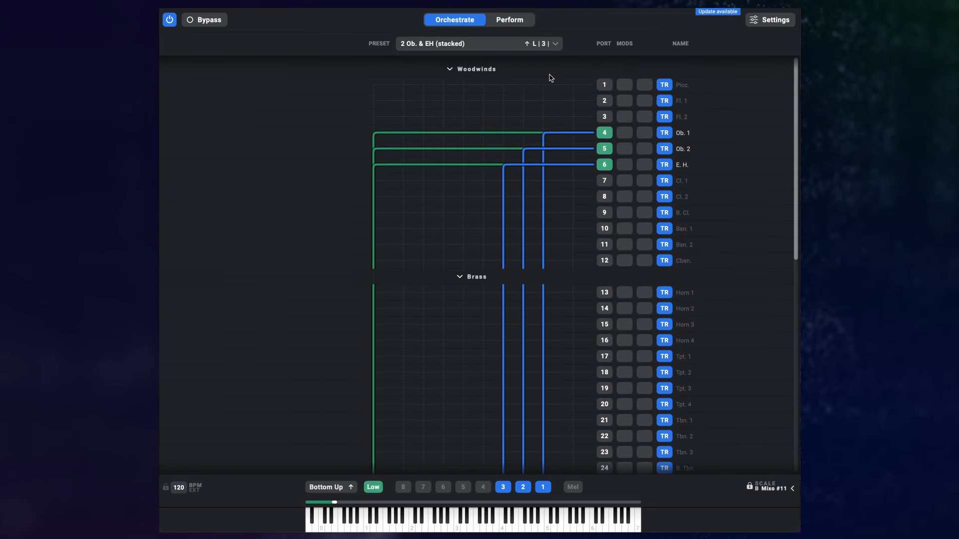
# Return to the performance pads and load the 3 Bsn. unison 8va+15me preset.
pyautogui.click(508, 19)
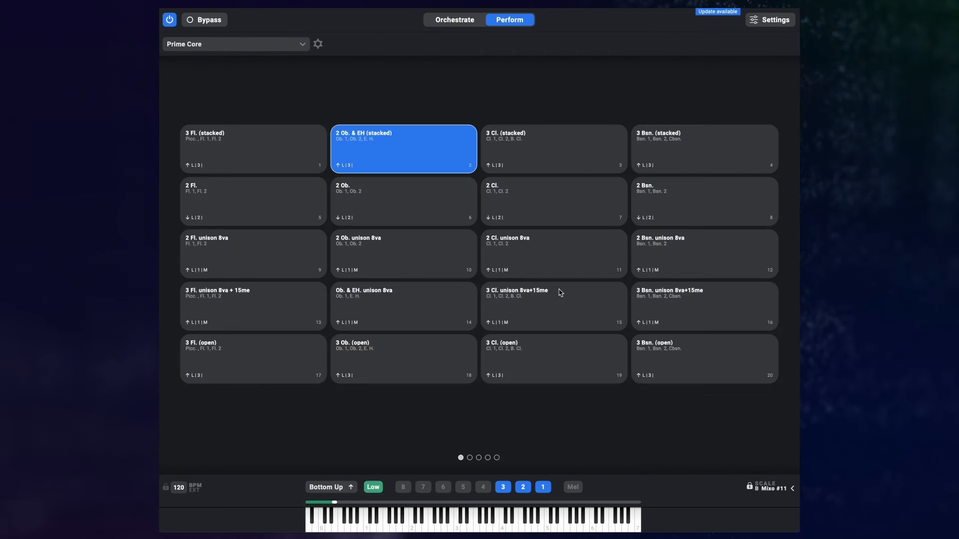
pyautogui.click(453, 20)
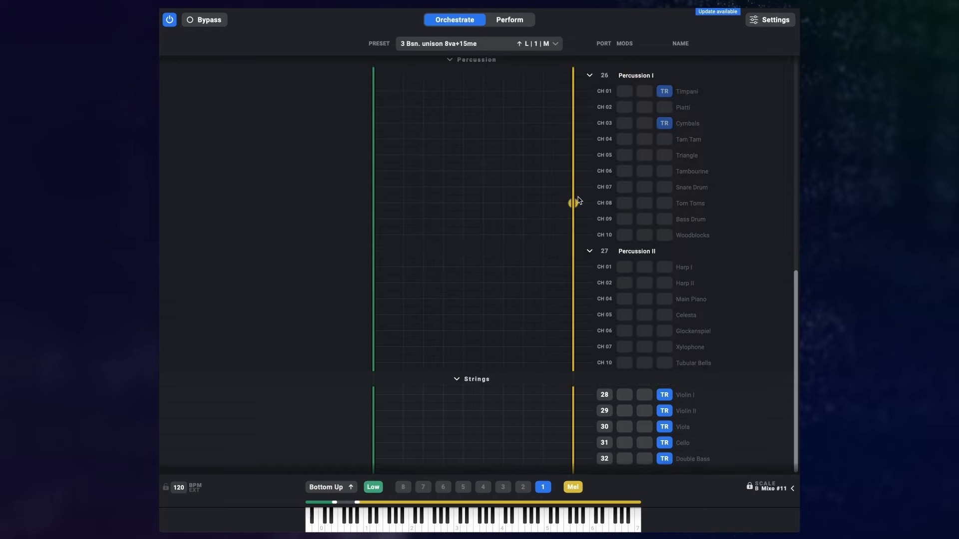
# Move the Woodwinds section heading above port 1 (Picc) in the Orchestrate port list.
pyautogui.scroll(3)
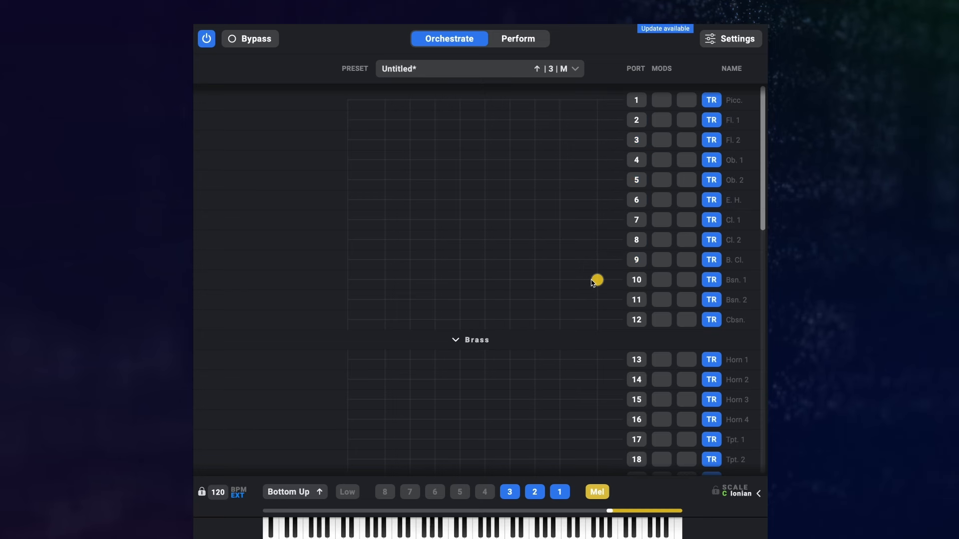
pyautogui.moveTo(532, 199)
pyautogui.write('Woodwinds')
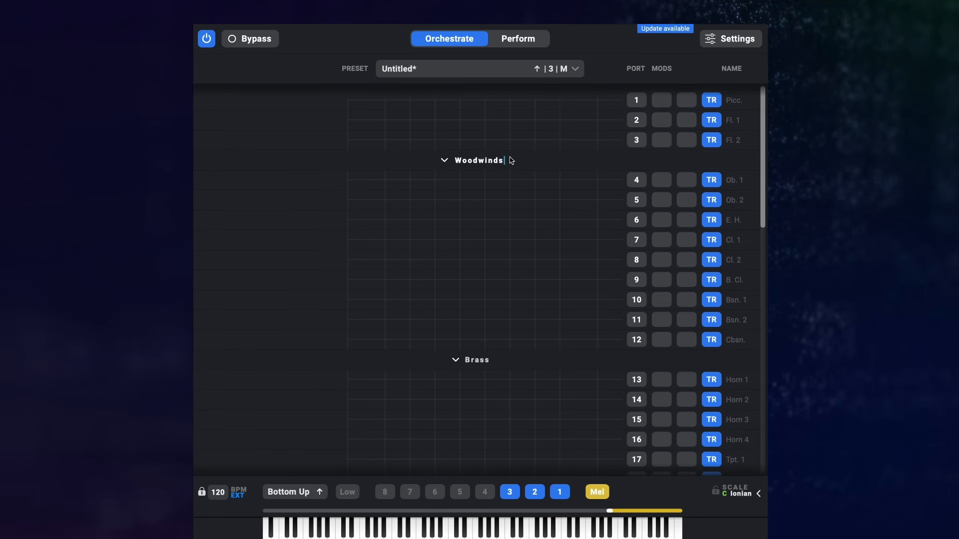
pyautogui.scroll(3)
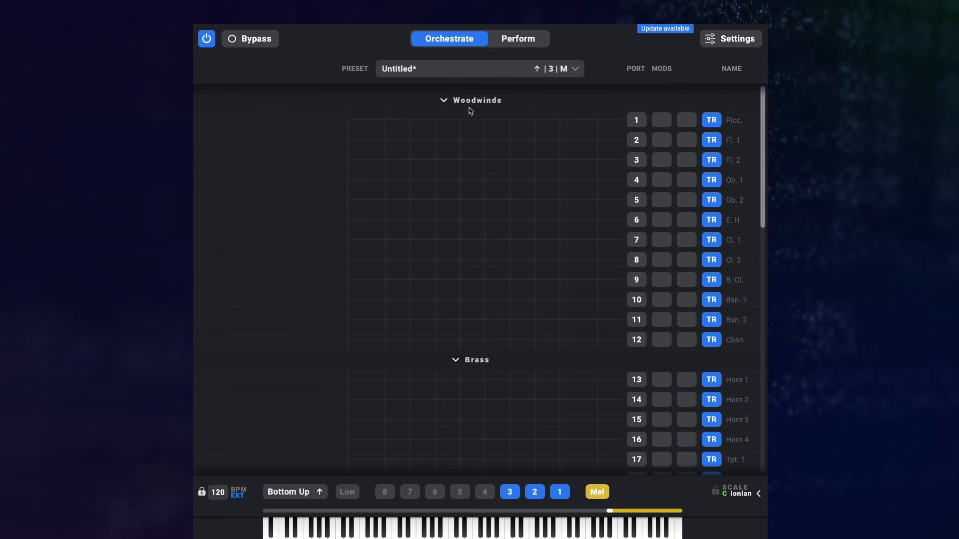
pyautogui.scroll(-3)
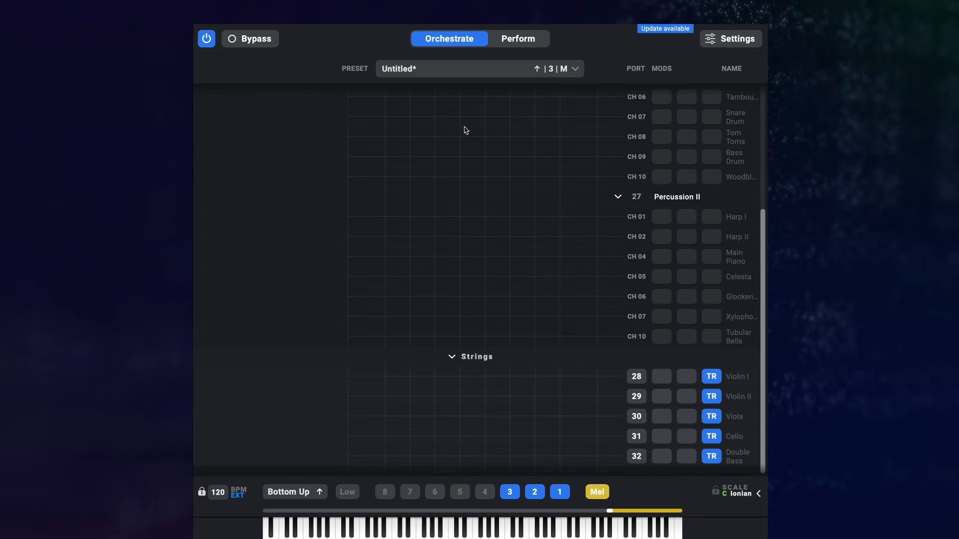
pyautogui.scroll(3)
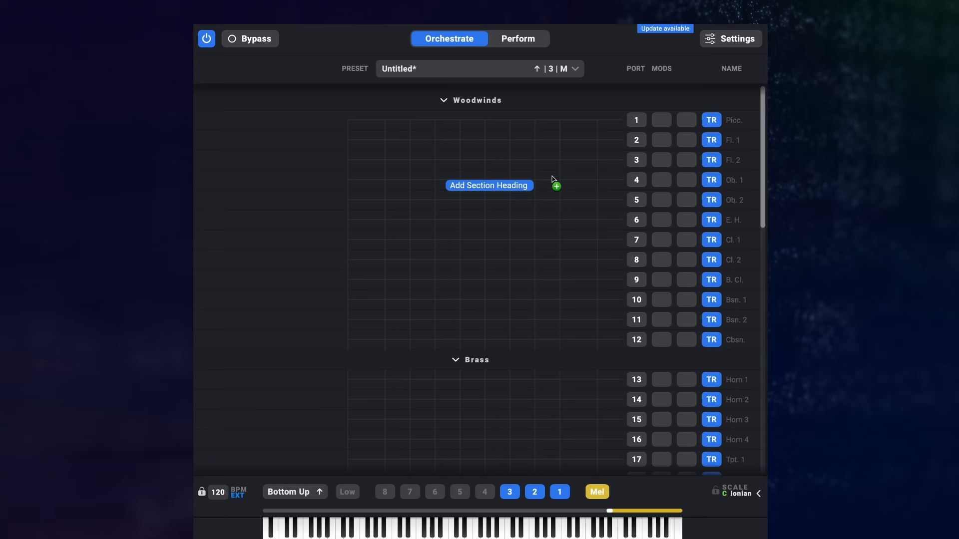
pyautogui.moveTo(745, 499)
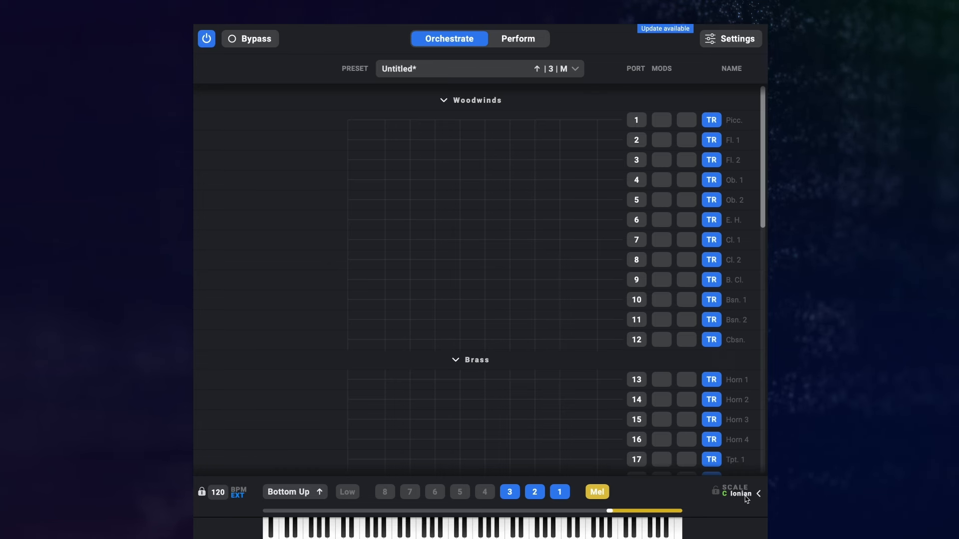
# Set the global scale root to E in the Global Scale Editor, giving E Aeolian.
pyautogui.click(736, 494)
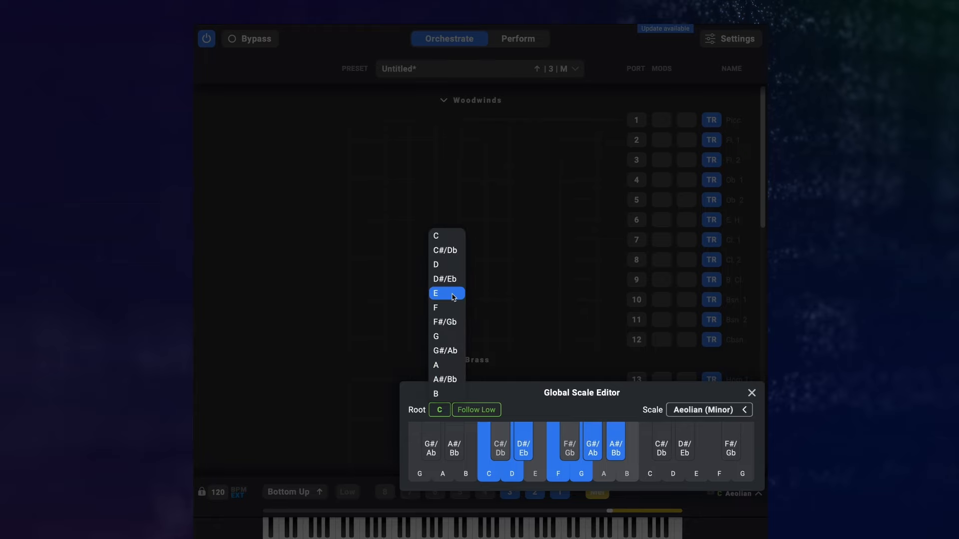
pyautogui.click(435, 294)
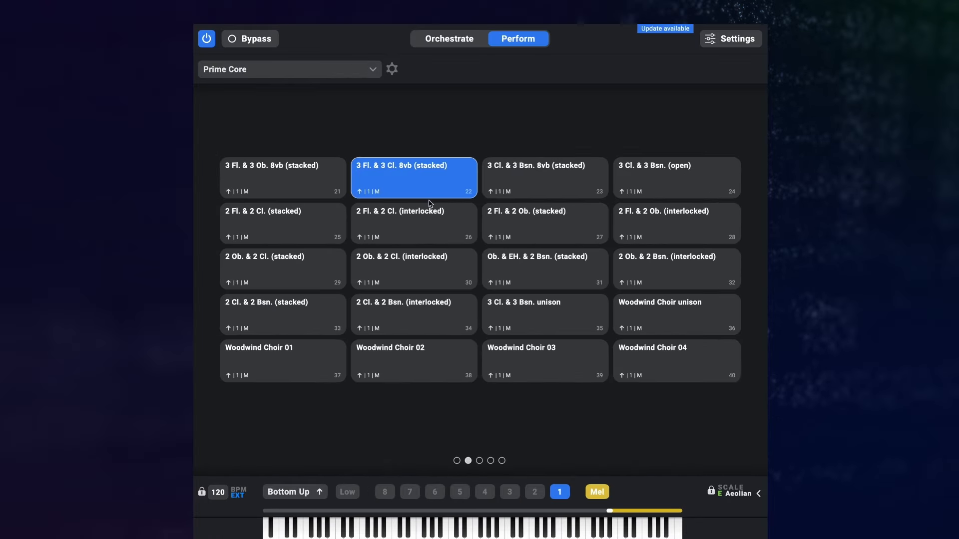
# Switch between woodwind pads to see the scale follow presets, then lock the global scale.
pyautogui.click(413, 269)
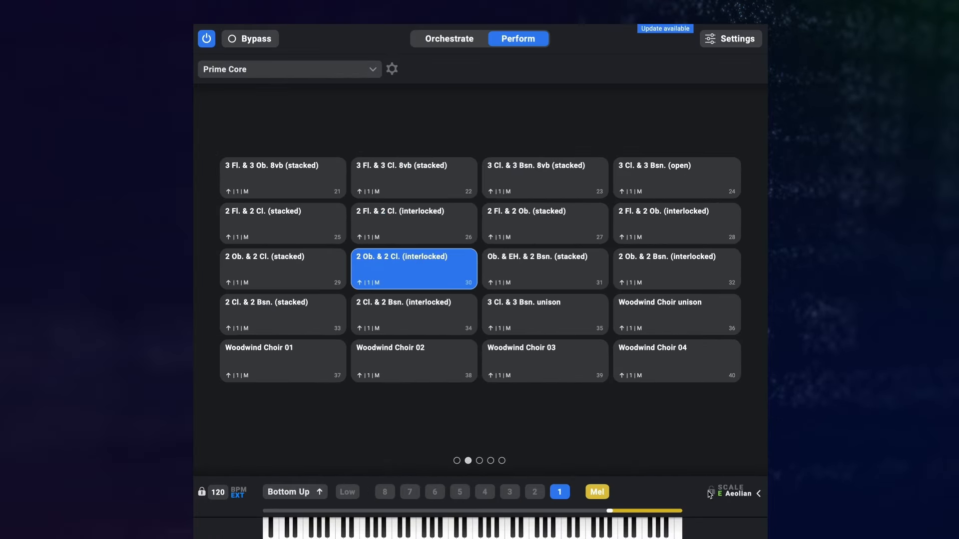
pyautogui.click(543, 269)
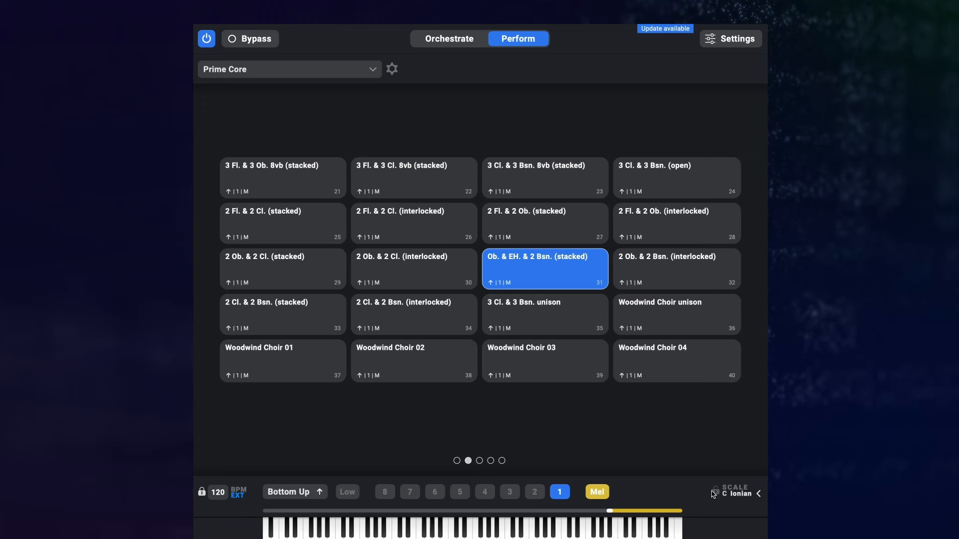
pyautogui.click(737, 493)
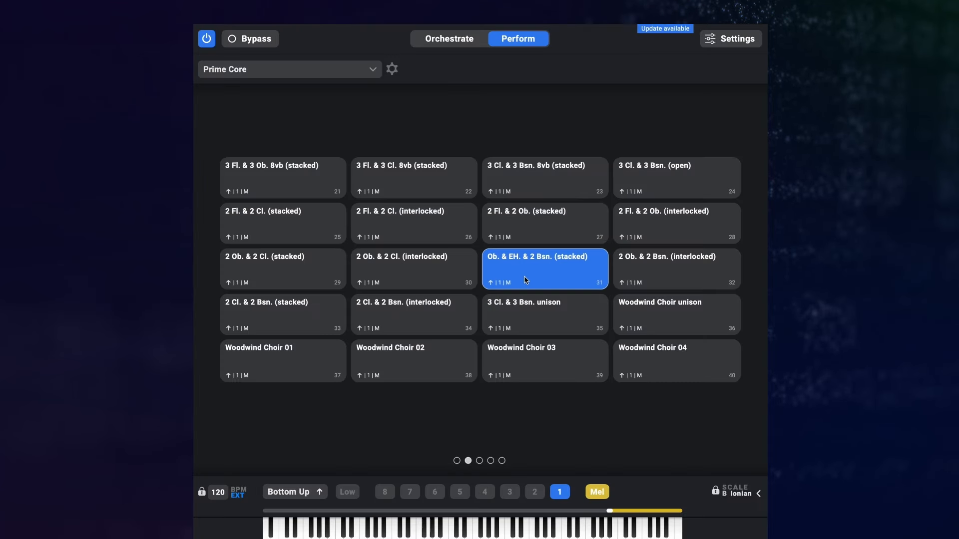
# Switch through Woodwind Choir 01 and Ob. & EH. & 2 Bsn. pads to confirm the scale stays locked.
pyautogui.click(543, 223)
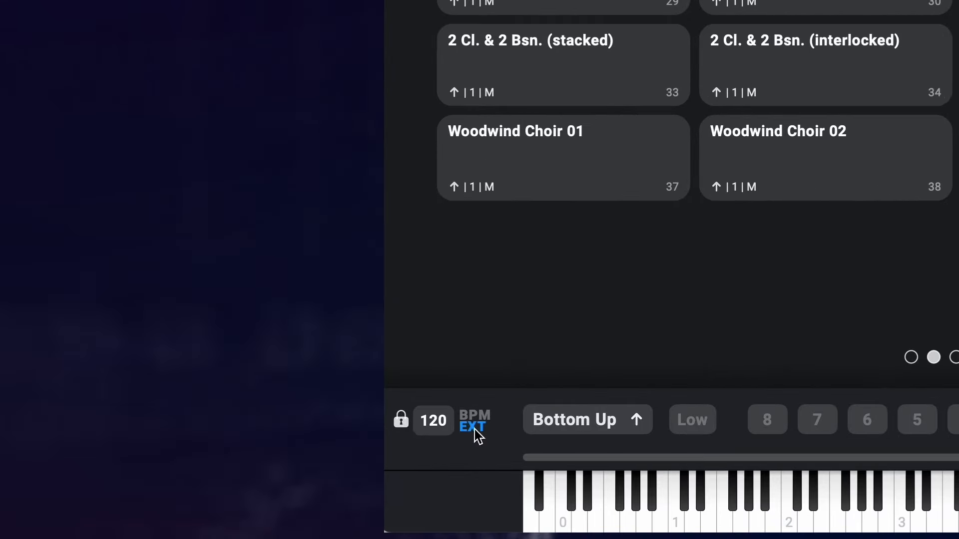
pyautogui.click(562, 157)
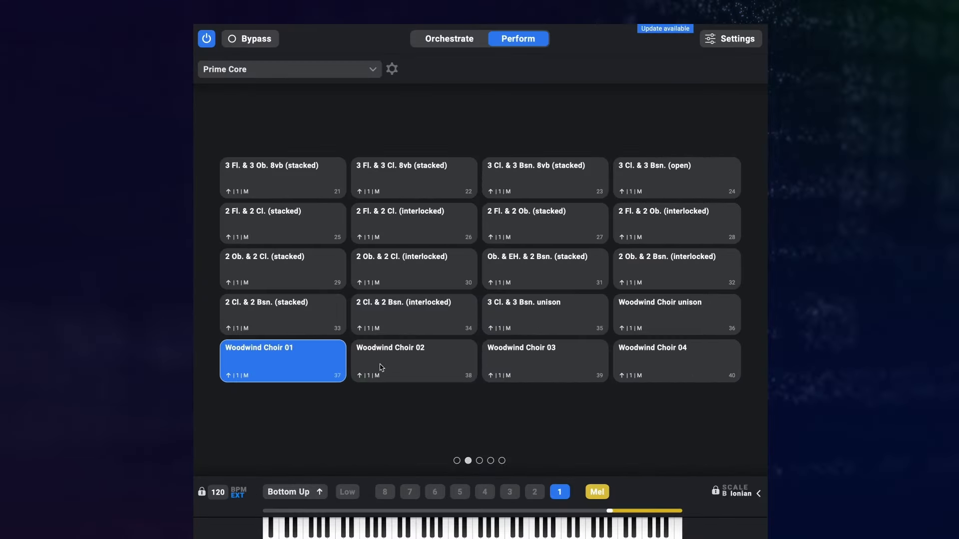
pyautogui.click(543, 269)
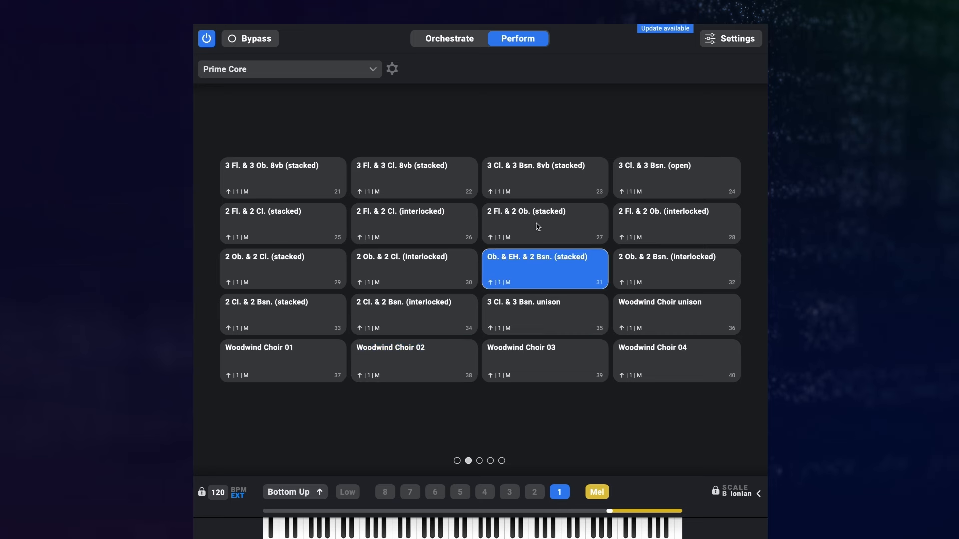
pyautogui.click(543, 223)
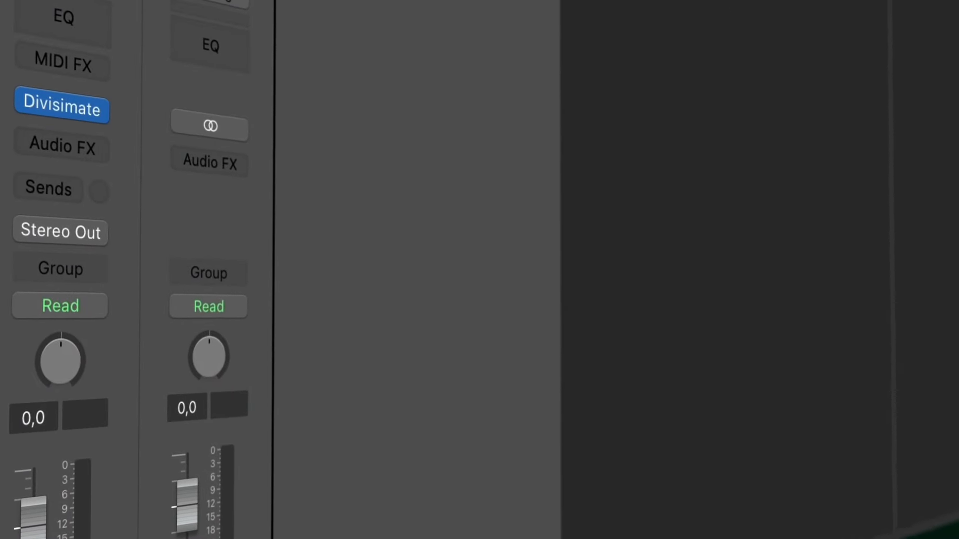
# Show the Divisimate plugin window from the instrument track's MIDI FX slot.
pyautogui.click(61, 109)
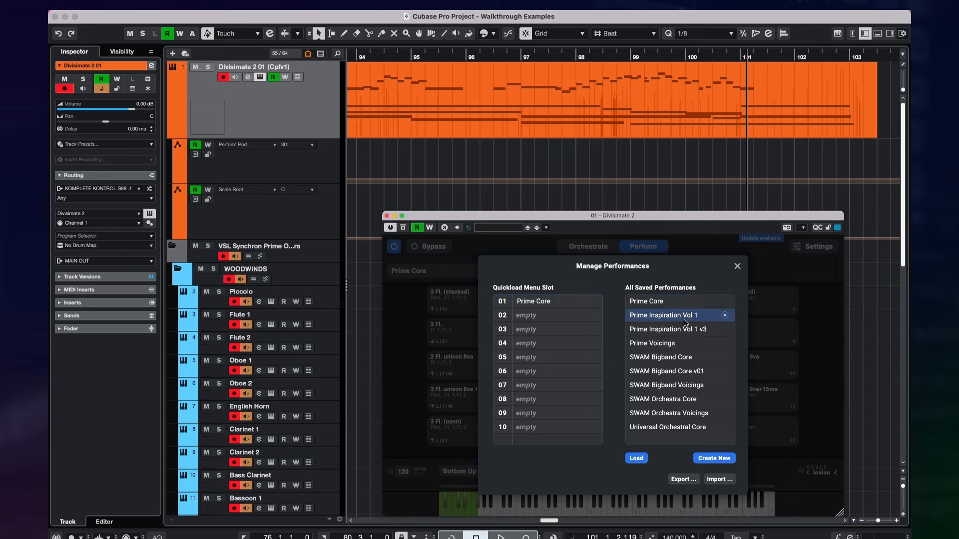
# Load the saved performance into a quickload slot, close Manage Performances and select Prime Core.
pyautogui.click(652, 343)
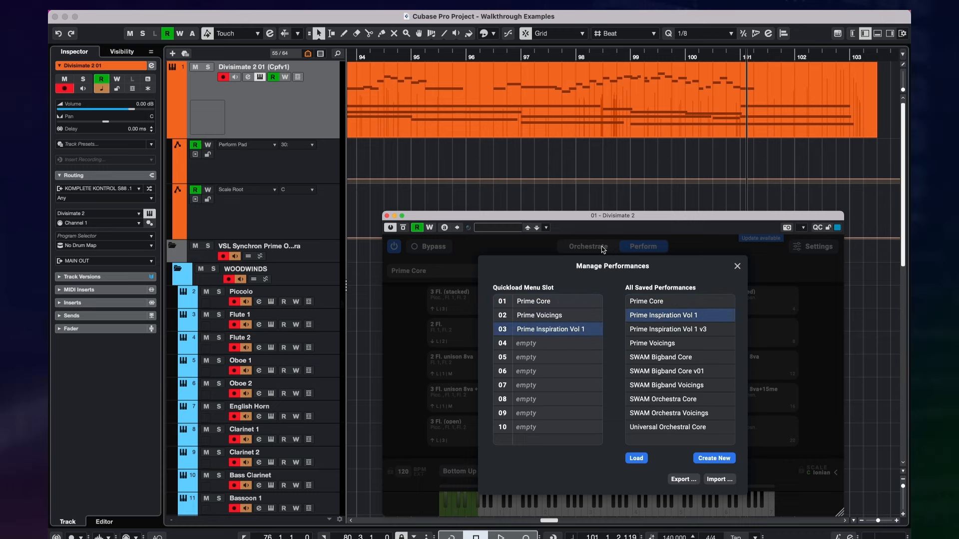
pyautogui.click(635, 459)
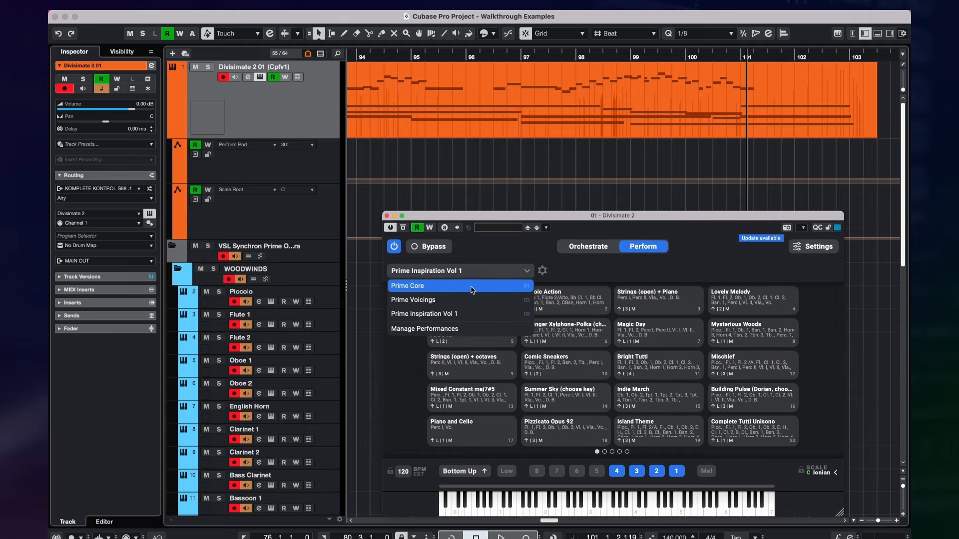
pyautogui.click(406, 286)
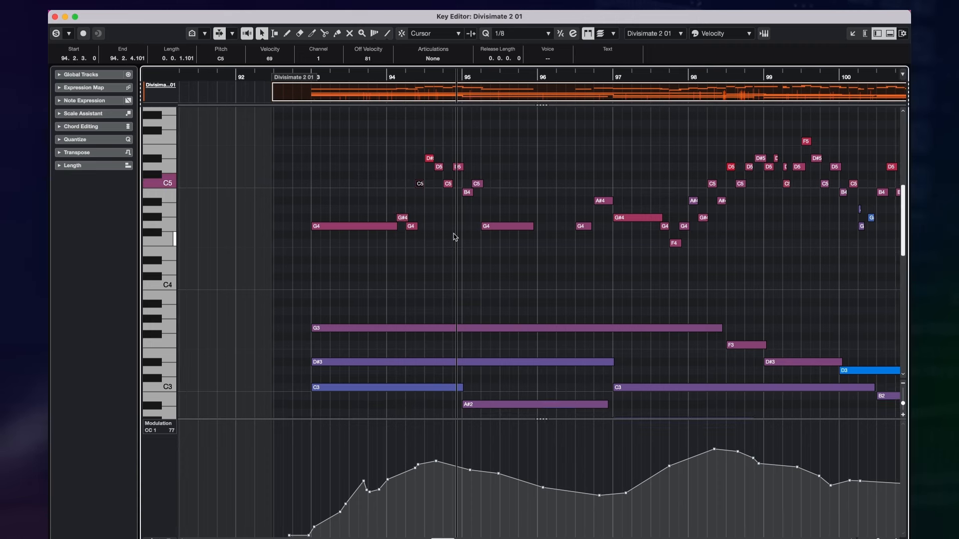
pyautogui.scroll(-3)
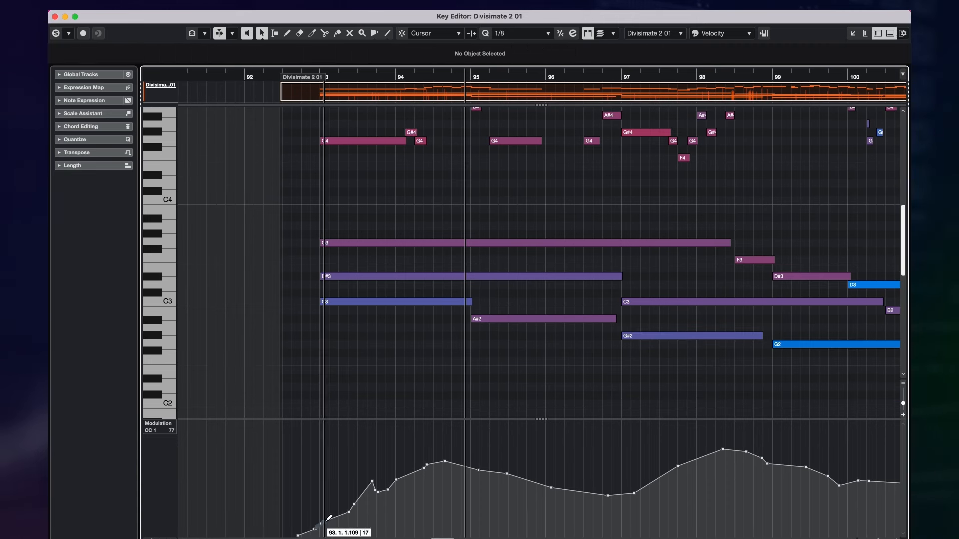
pyautogui.hscroll(3)
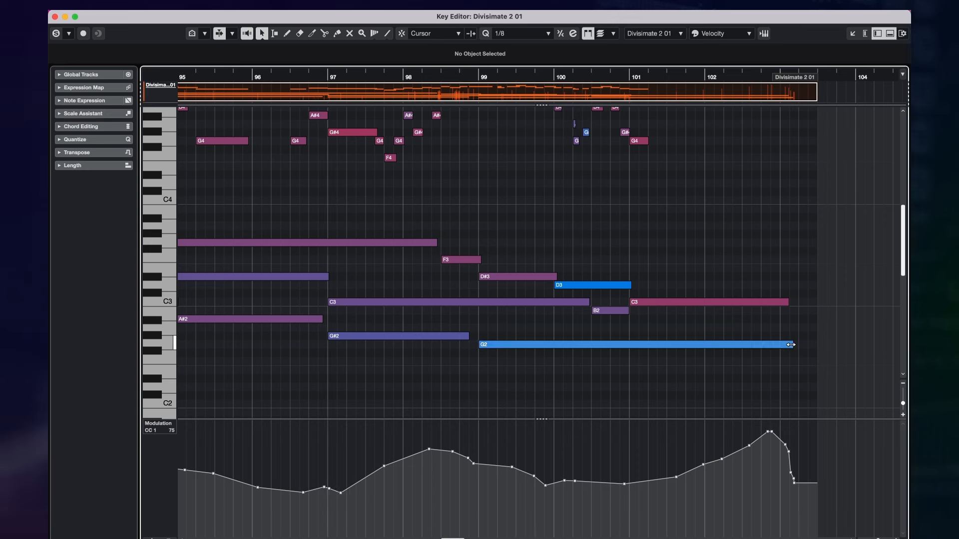
pyautogui.click(703, 301)
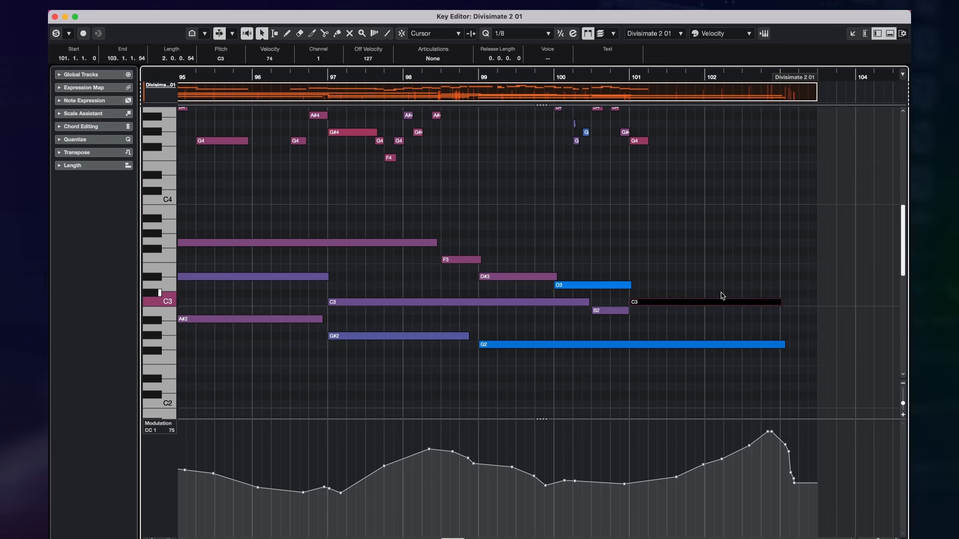
pyautogui.moveTo(710, 293)
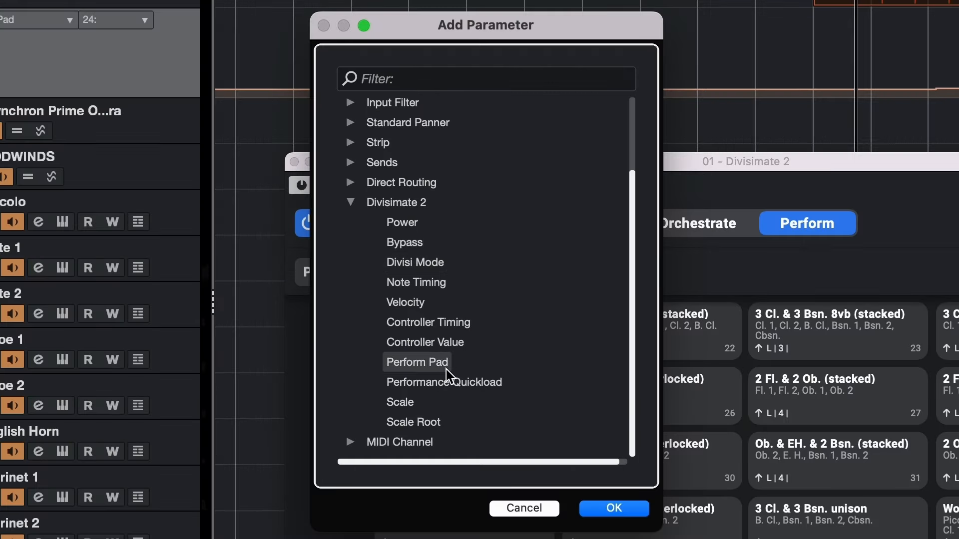
pyautogui.moveTo(616, 467)
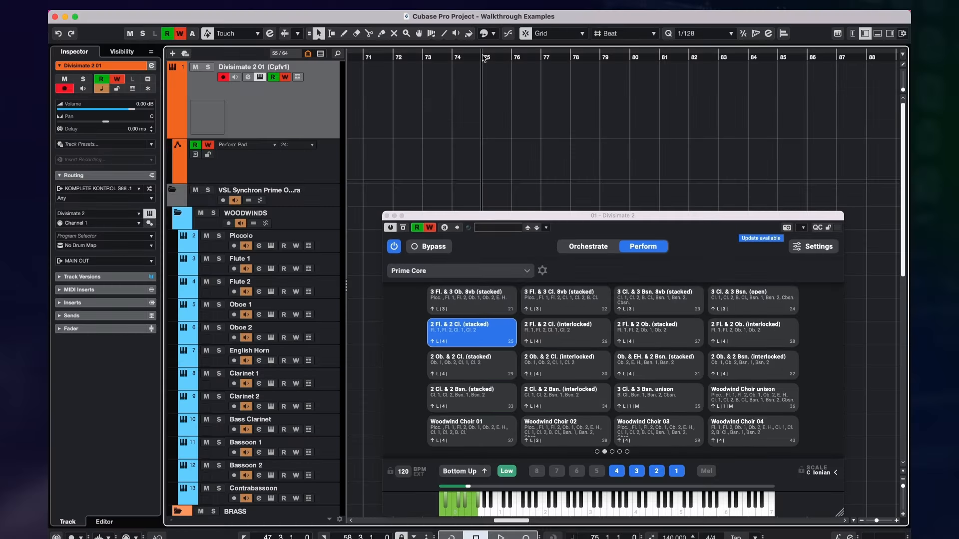
# Record woodwind pad switches from bar 75 onto the Perform Pad lane, then play the take back.
pyautogui.click(499, 536)
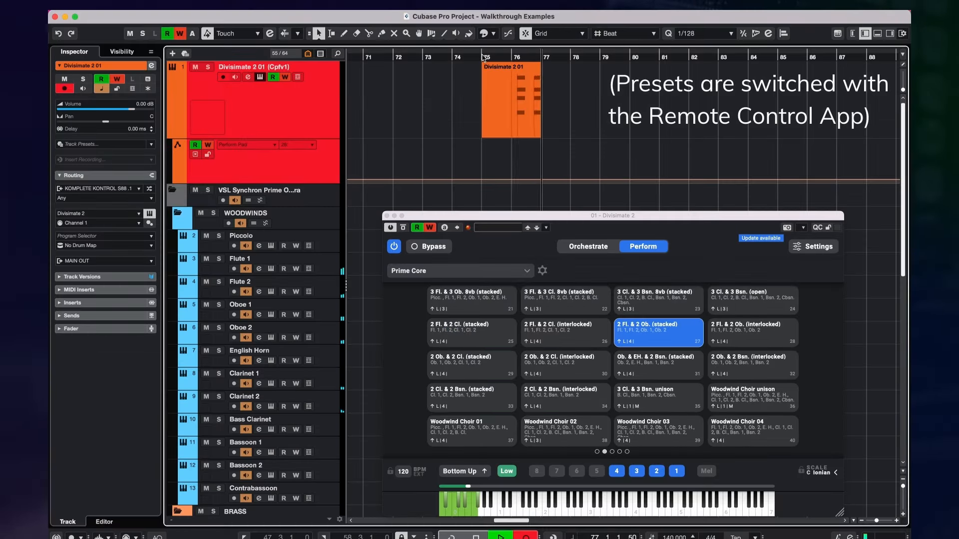
pyautogui.click(658, 365)
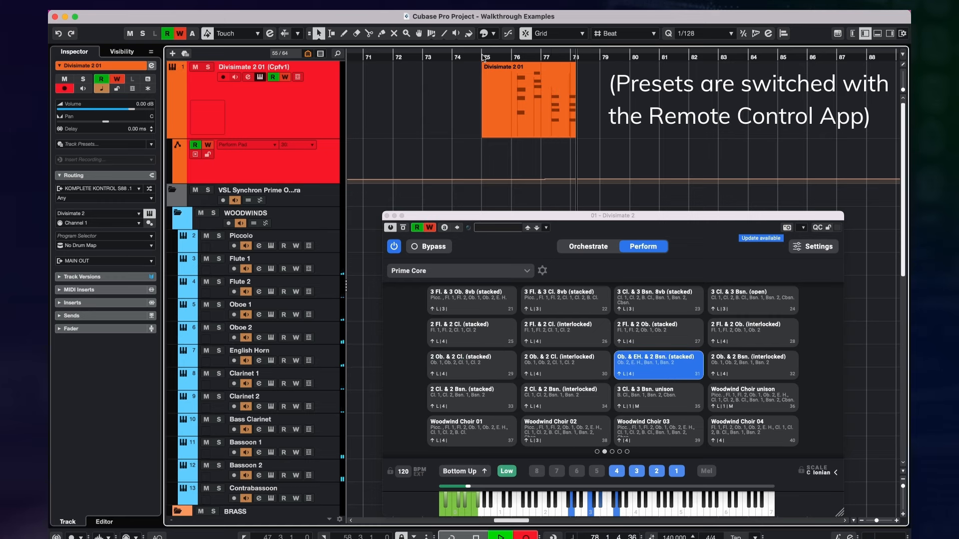
pyautogui.click(469, 333)
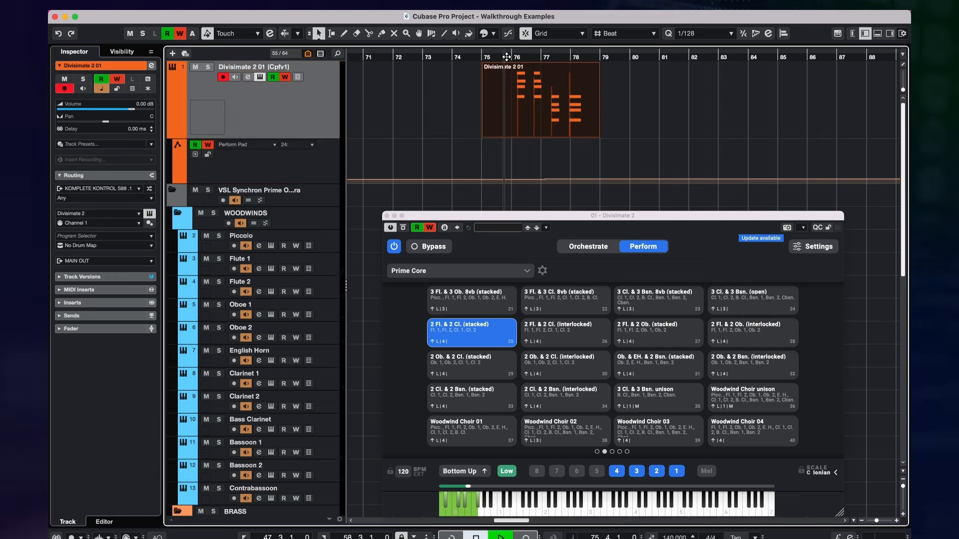
pyautogui.click(657, 333)
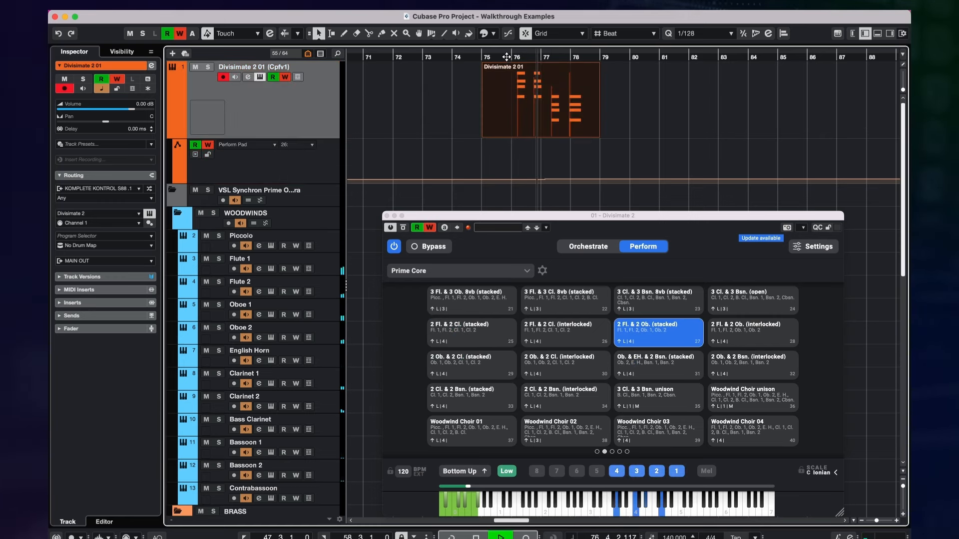
pyautogui.click(657, 366)
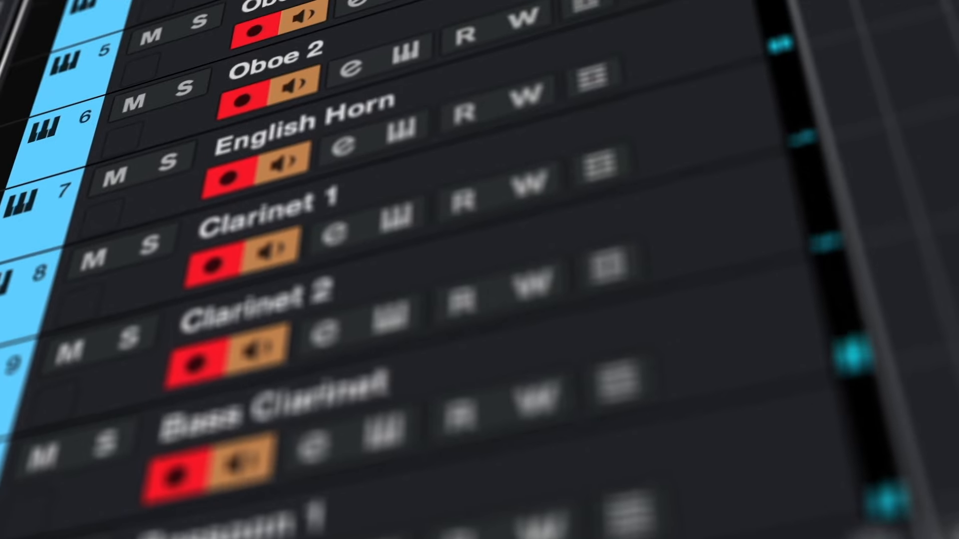
pyautogui.scroll(3)
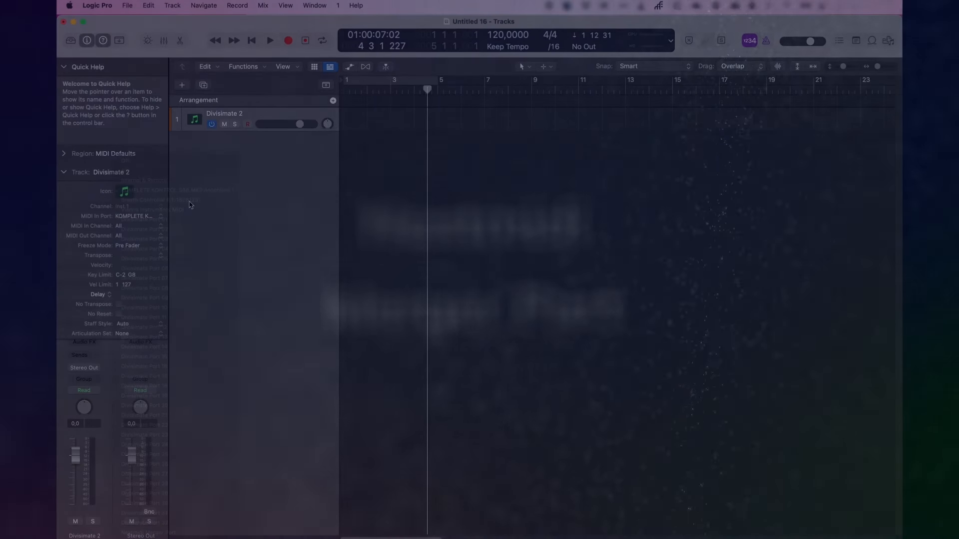
# Enable the Nextmidi Merger Port combining Breath Controller and KOMPLETE KONTROL S88 MK2 Anschluss 1.
pyautogui.click(133, 216)
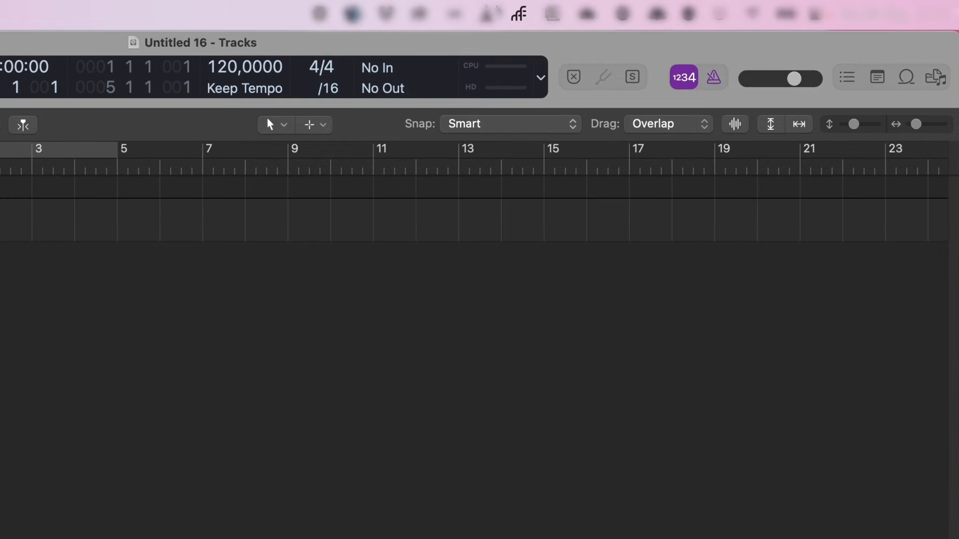
pyautogui.click(518, 13)
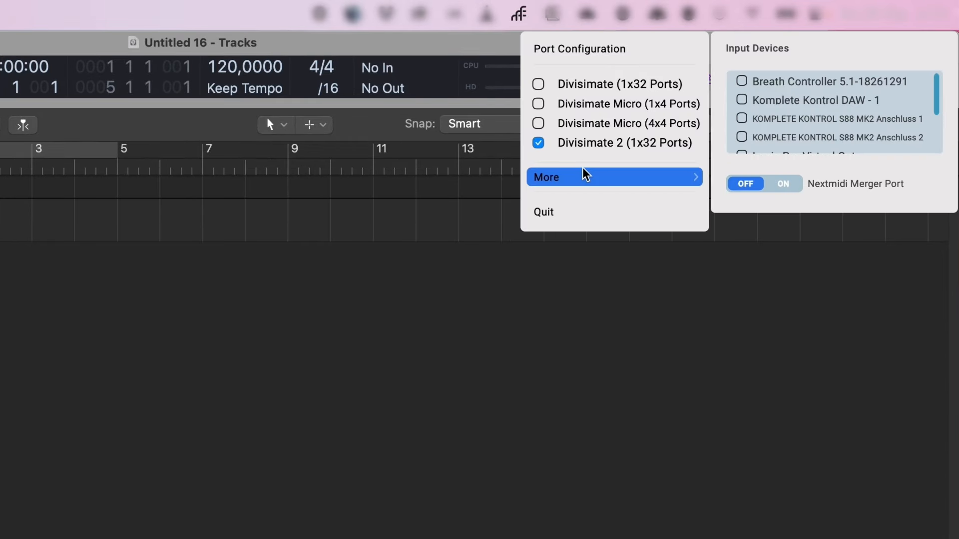
pyautogui.moveTo(838, 86)
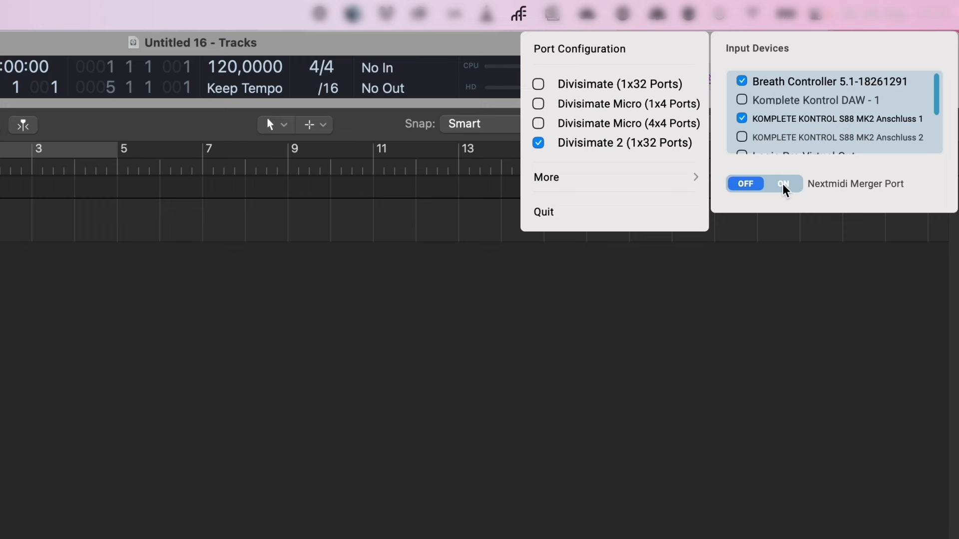
pyautogui.click(785, 184)
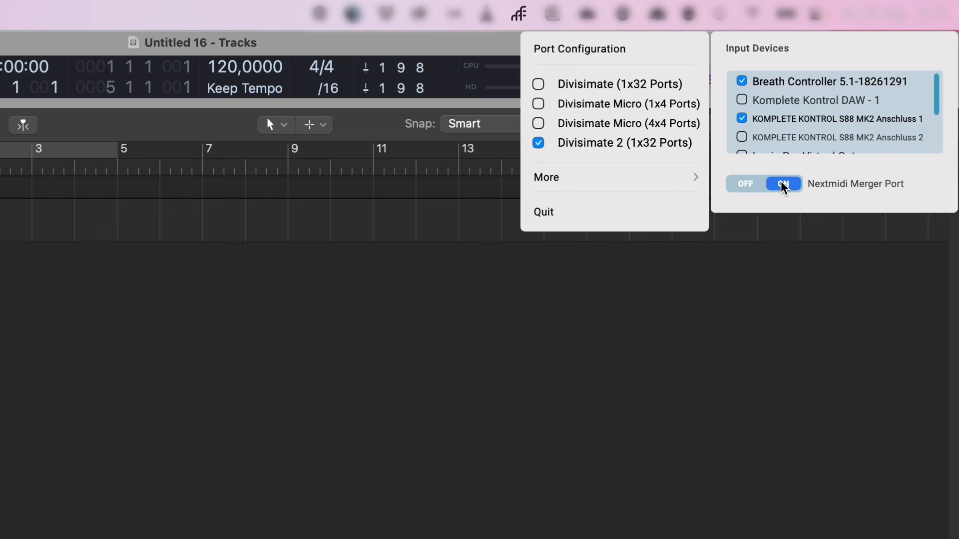
pyautogui.click(783, 184)
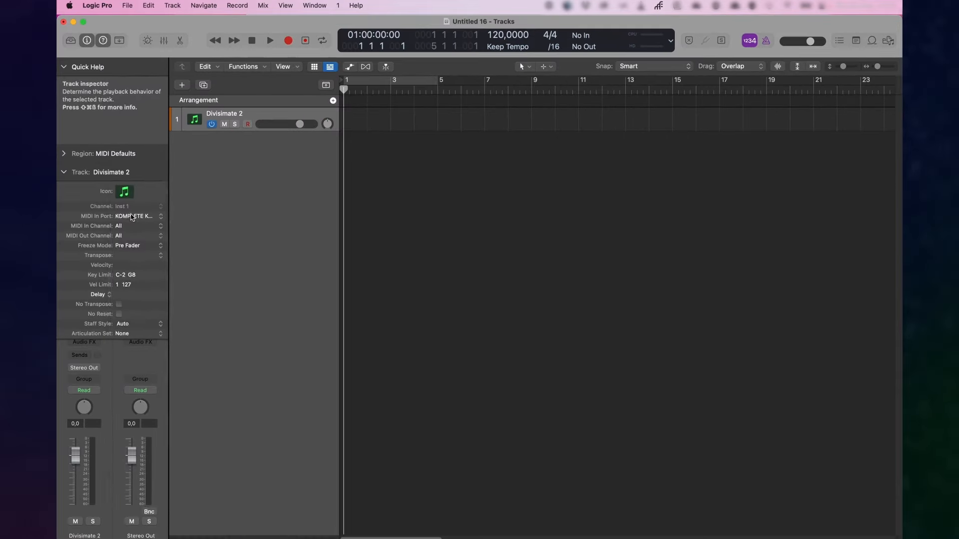
# Set the track's MIDI In Port to Nextmidi Merger Port.
pyautogui.click(133, 216)
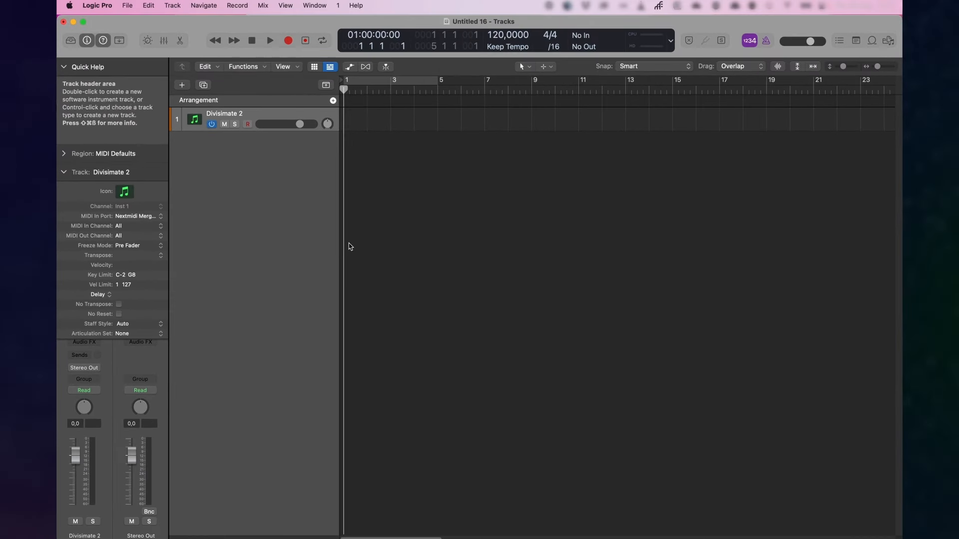
pyautogui.moveTo(351, 249)
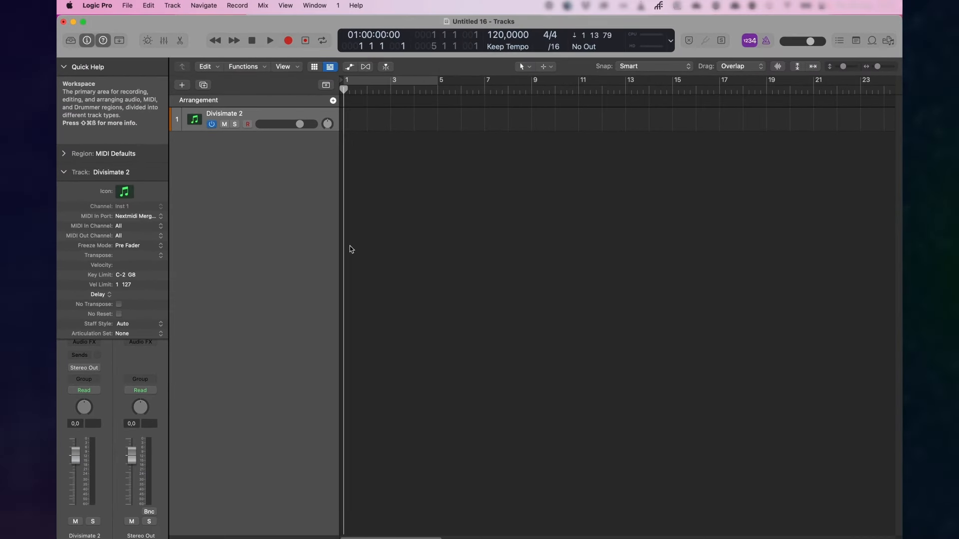
pyautogui.click(287, 40)
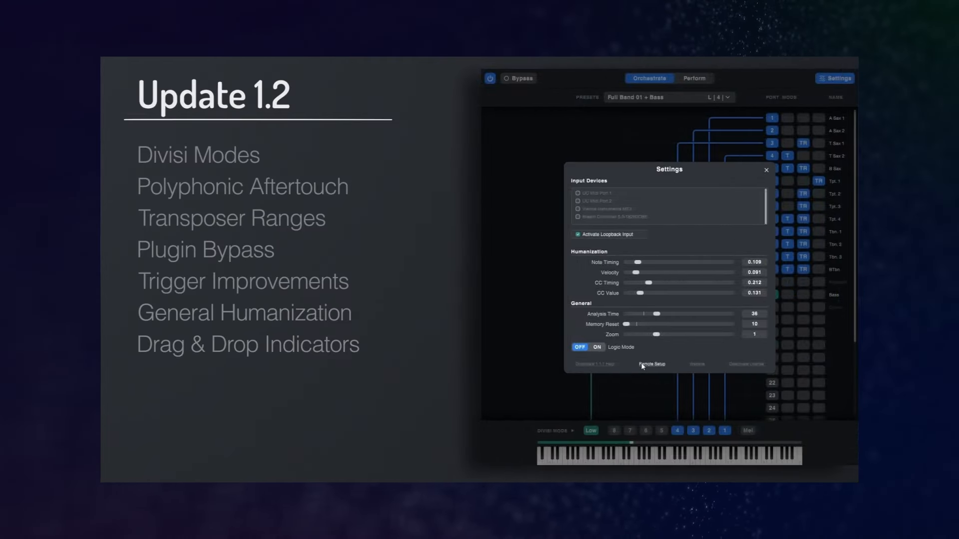
# In Remote Setup, set Listen to CC31 to OFF under MIDI Remote.
pyautogui.click(650, 364)
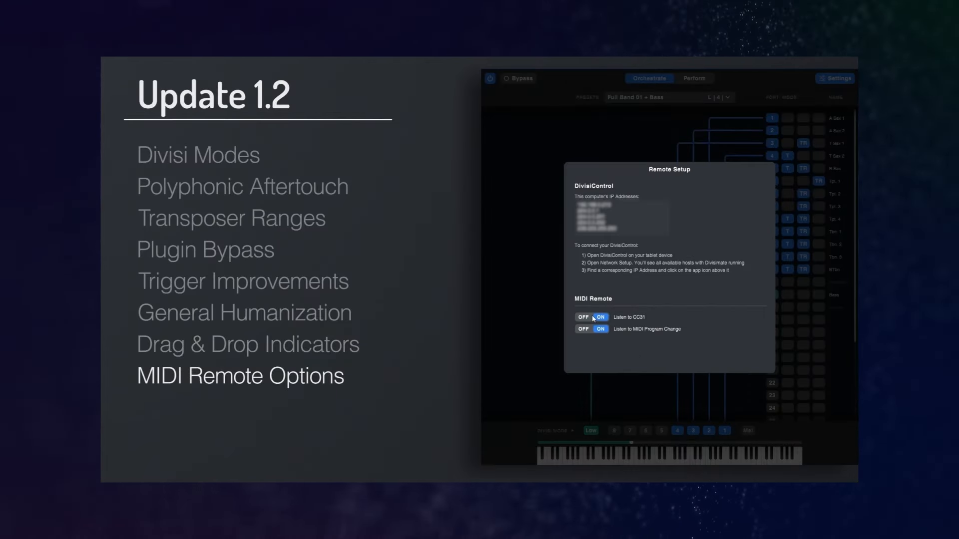
pyautogui.click(582, 316)
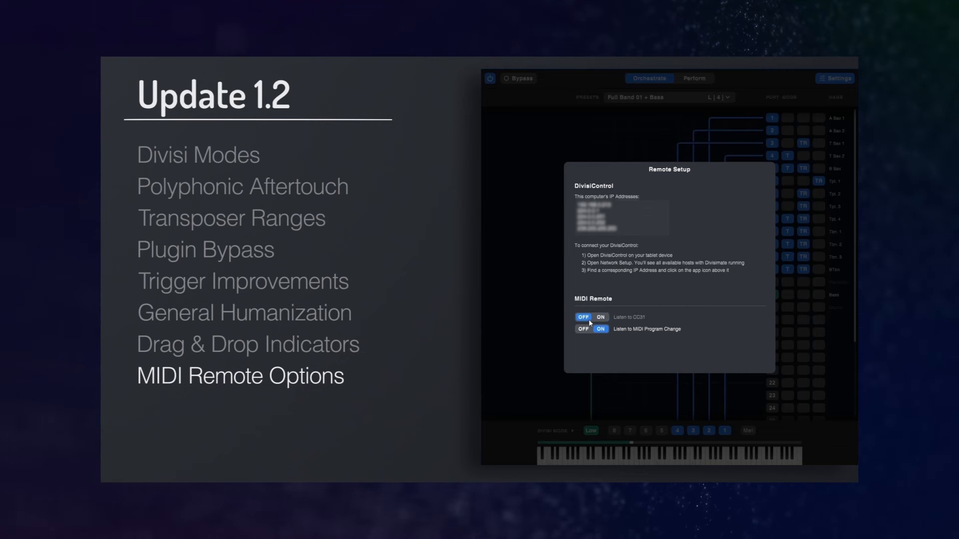